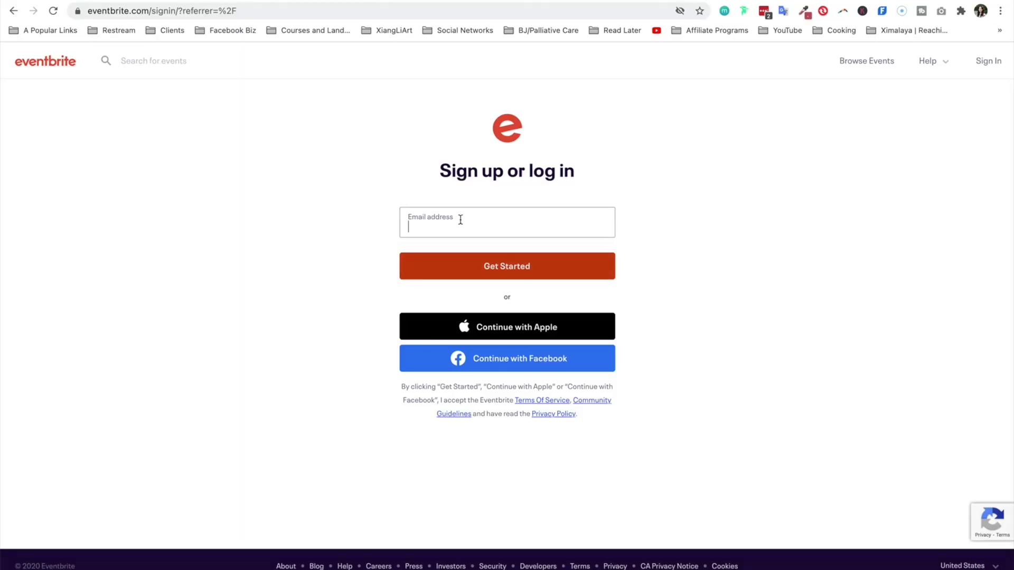
mouse_move(523, 224)
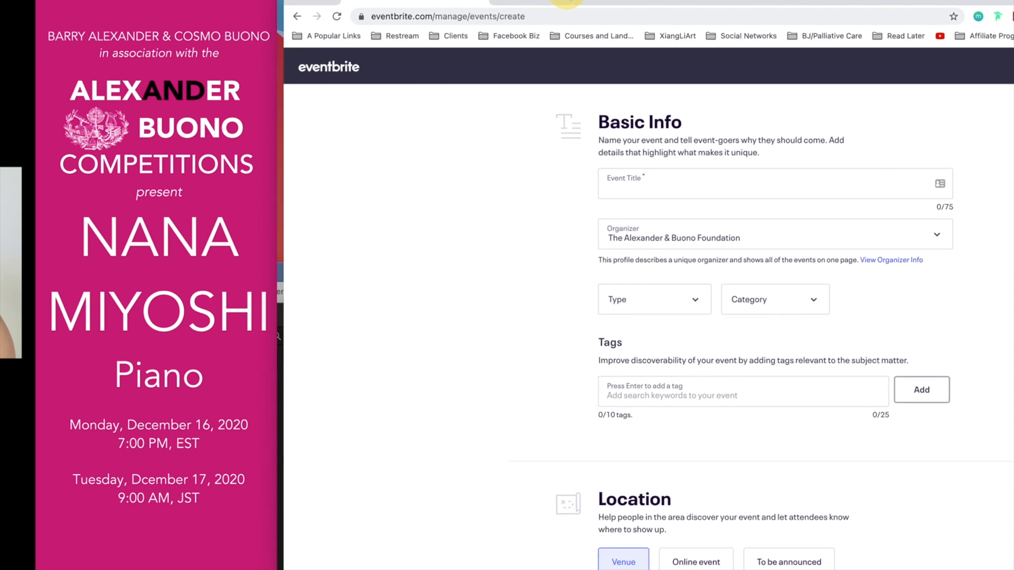
text(Nana Miyoshi, Piano)
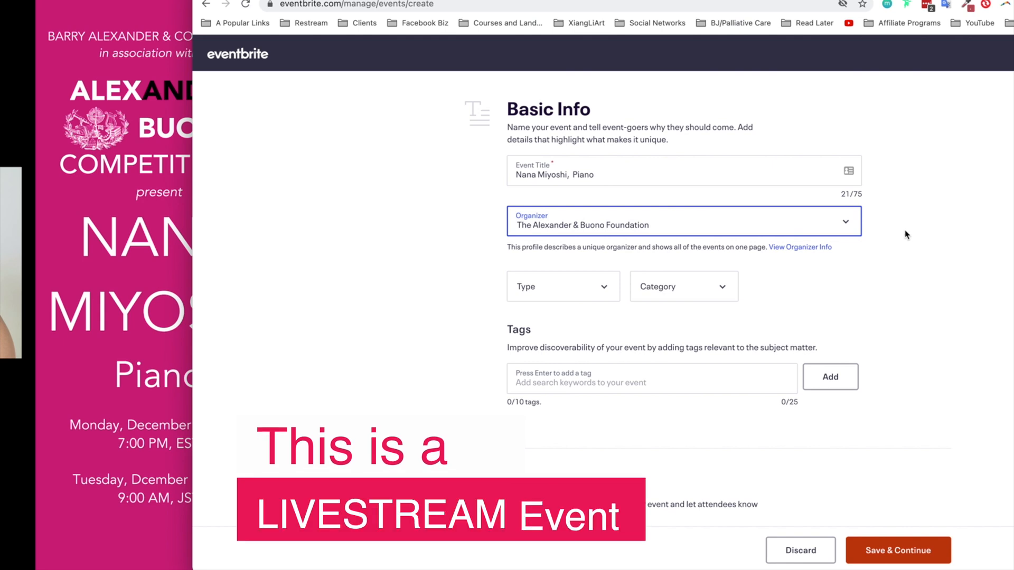
mouse_move(899, 229)
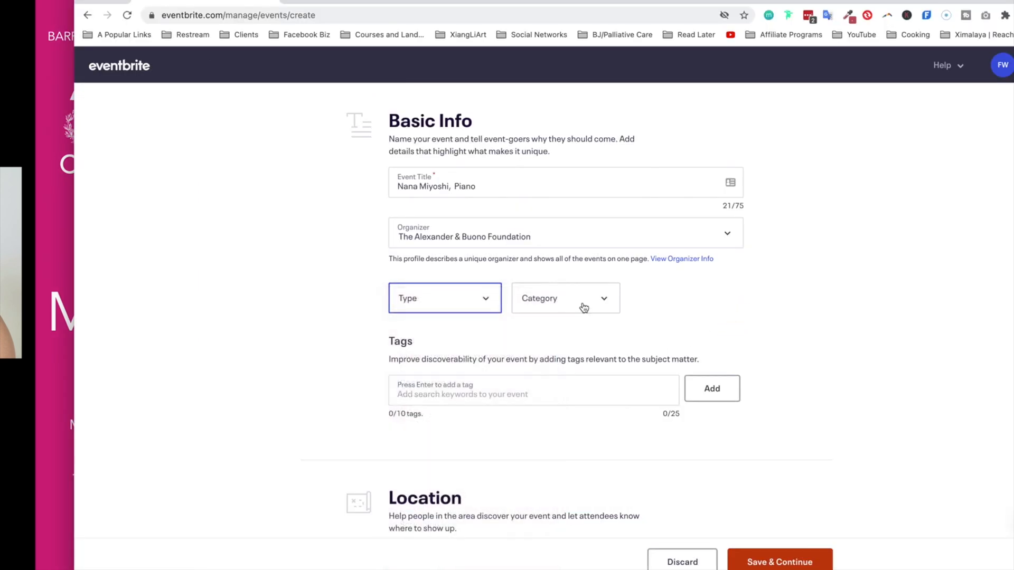
Set the event type to Concert or Performance and start picking a category
click(563, 298)
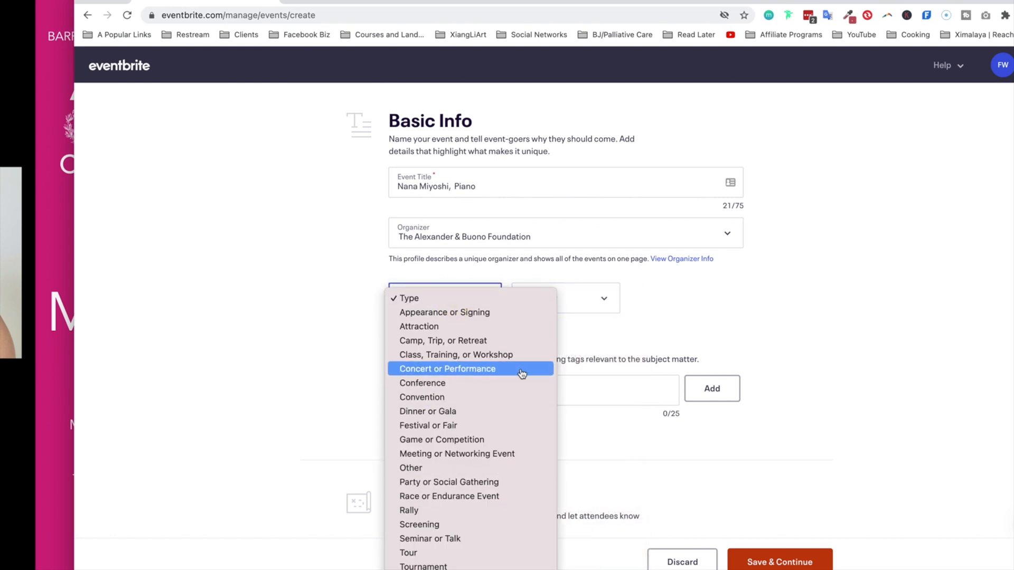
click(447, 369)
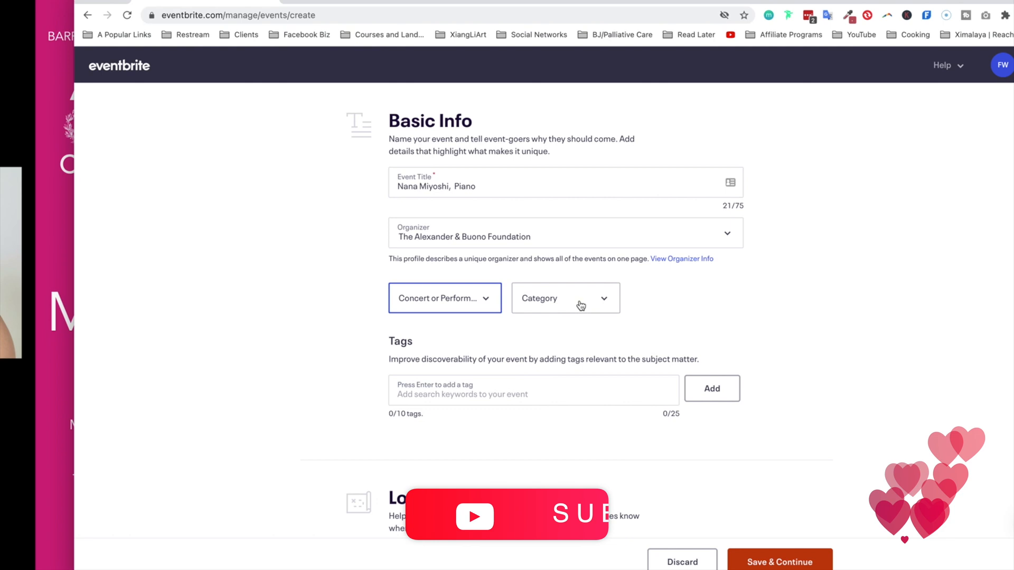
click(564, 298)
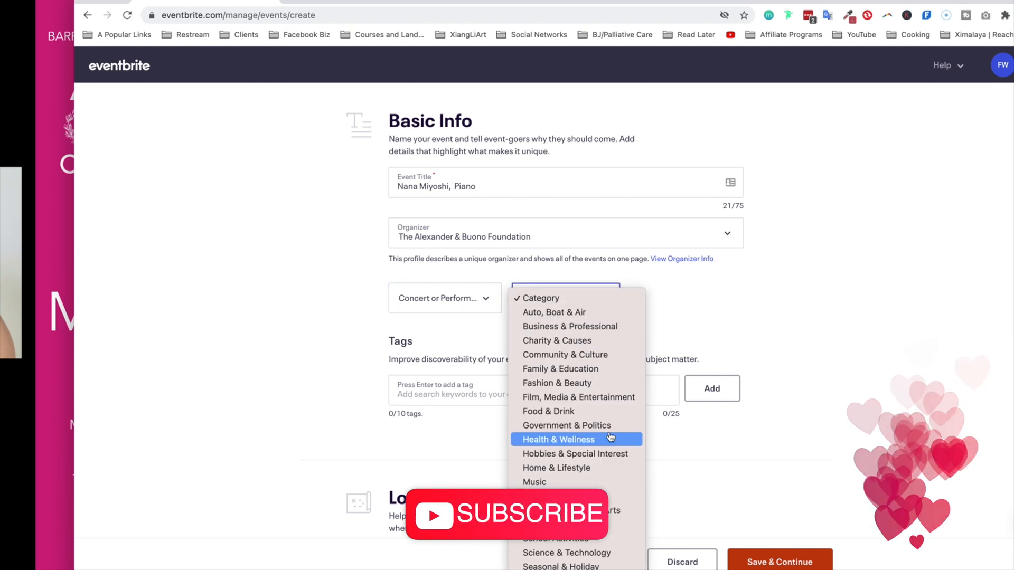
mouse_move(566, 426)
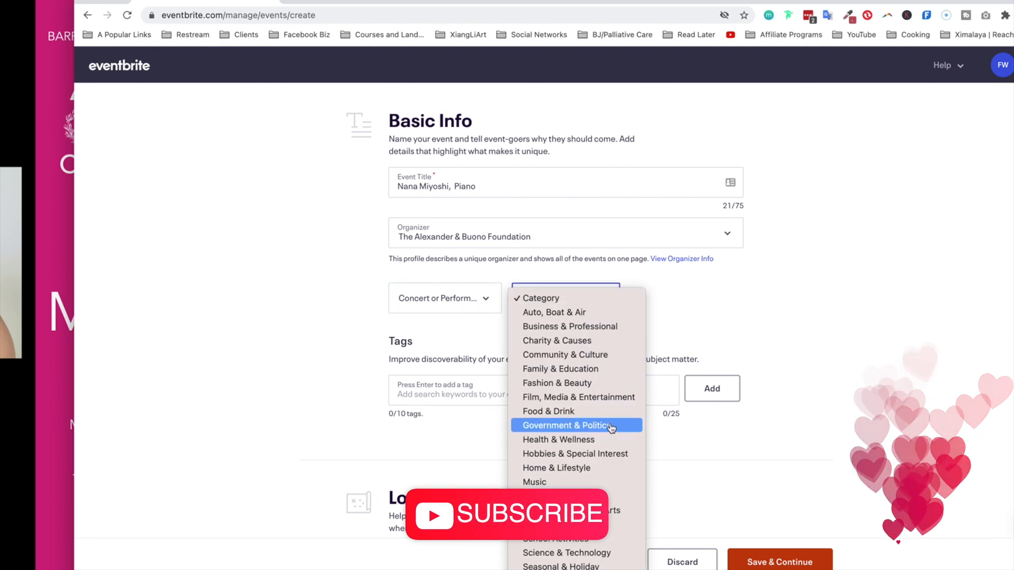
mouse_move(620, 516)
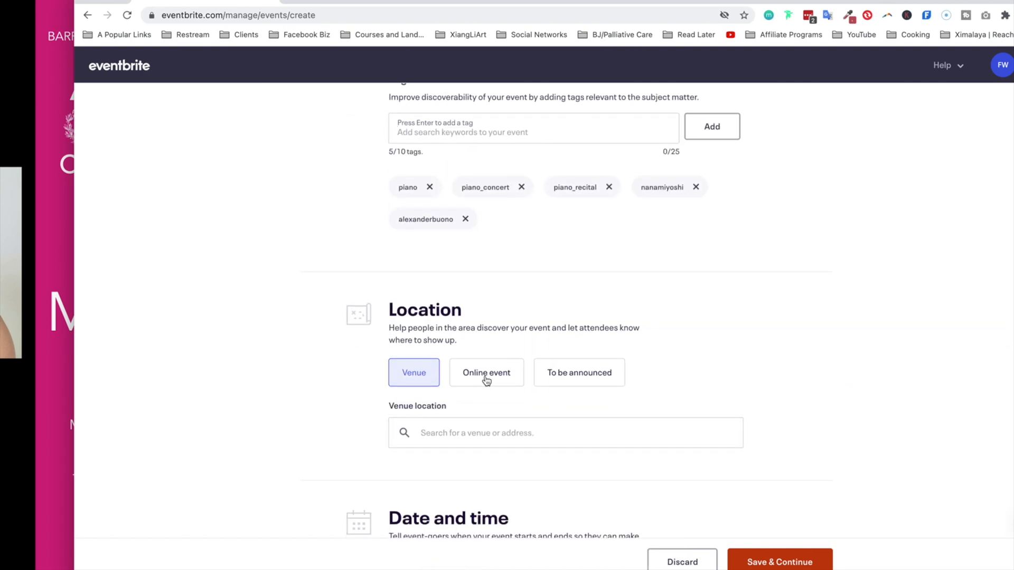
Make it an online event on Dec 16, 2020, 7–8 PM, and save basic info
click(486, 372)
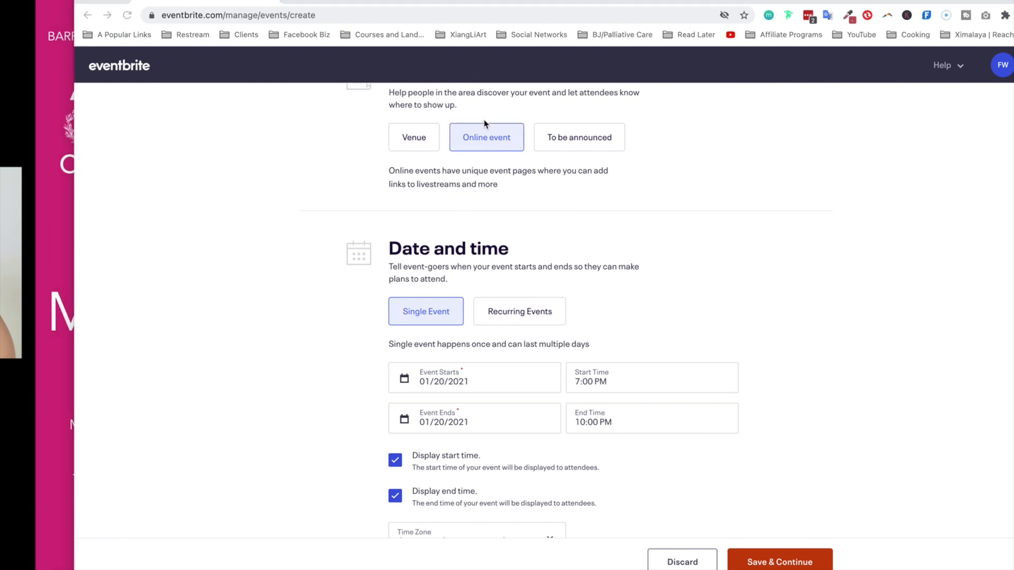
mouse_move(521, 158)
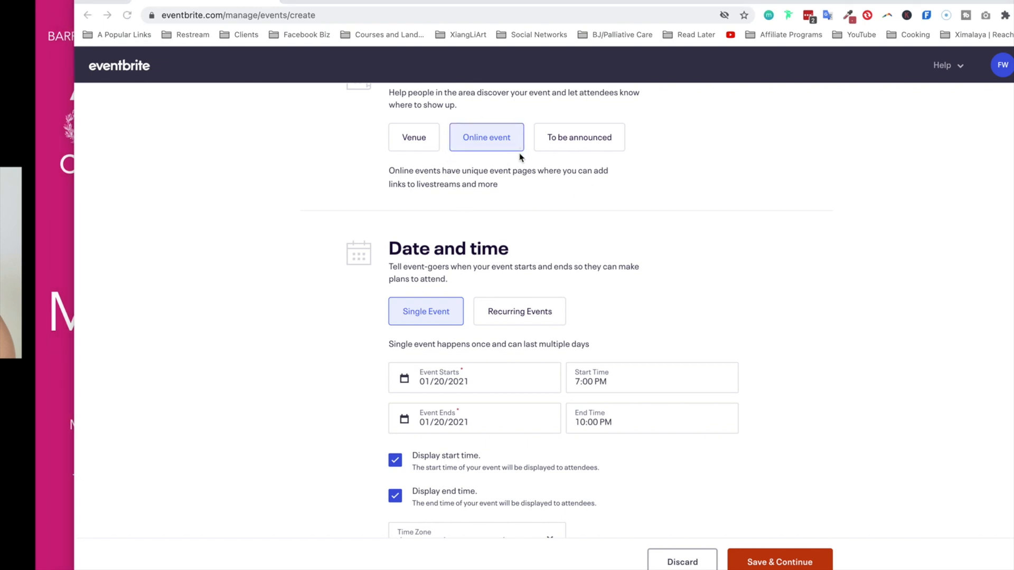
mouse_move(628, 271)
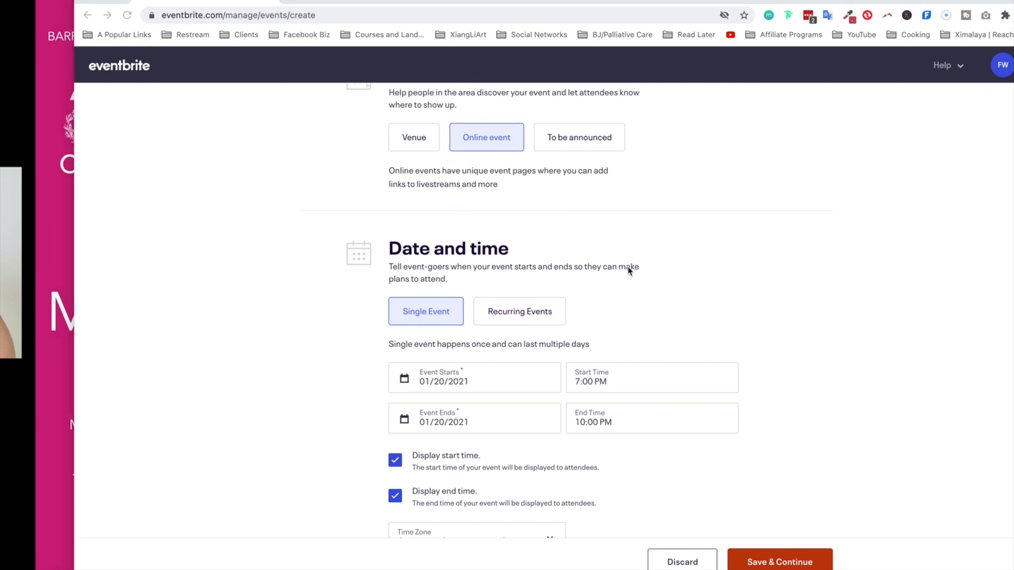
mouse_move(663, 407)
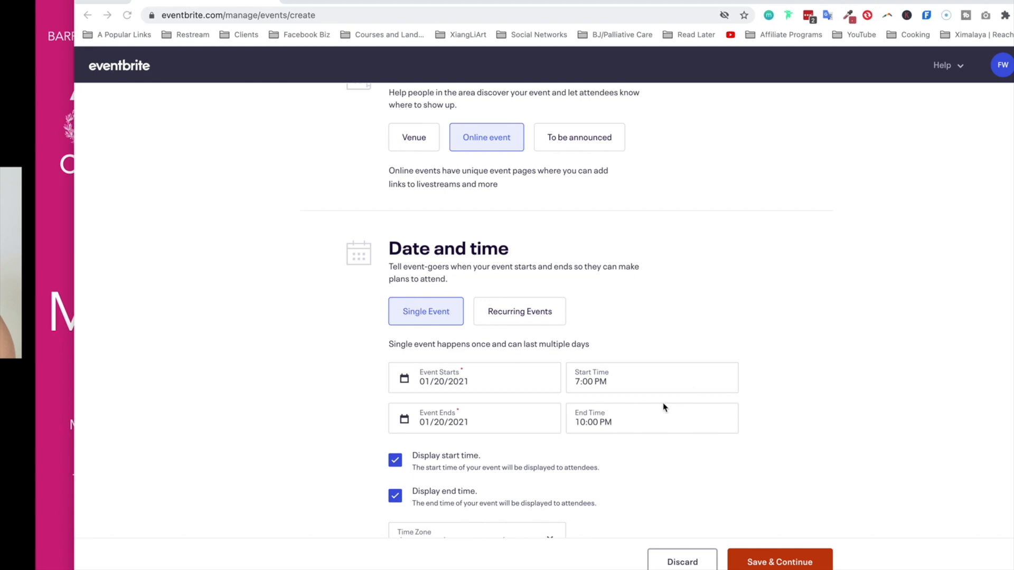
mouse_move(603, 355)
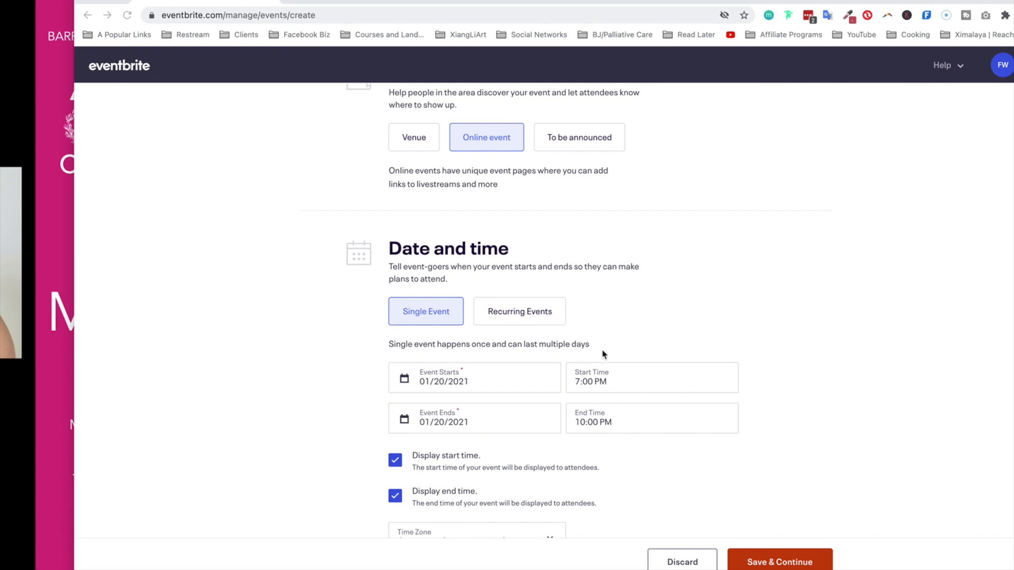
mouse_move(478, 378)
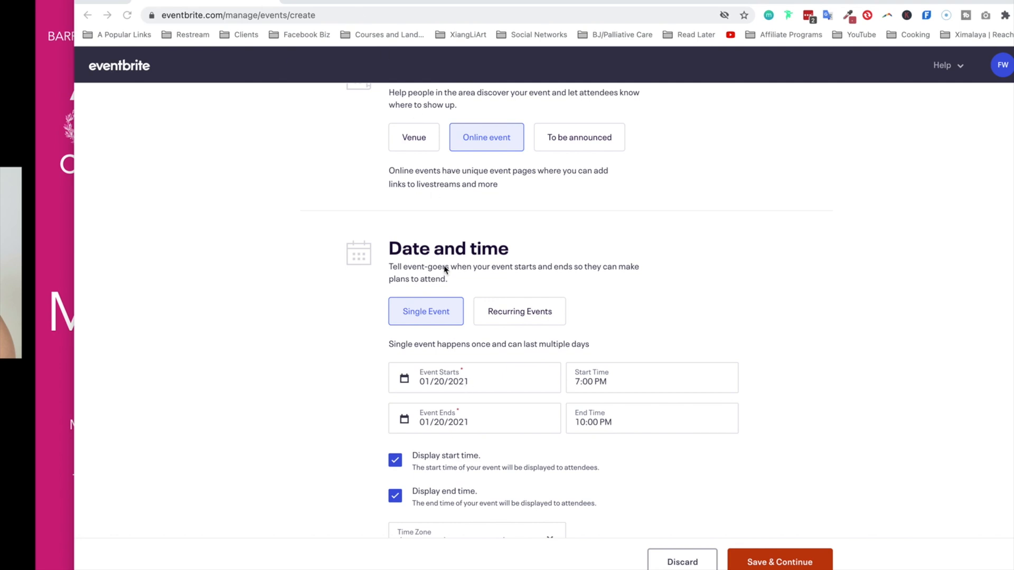
click(474, 378)
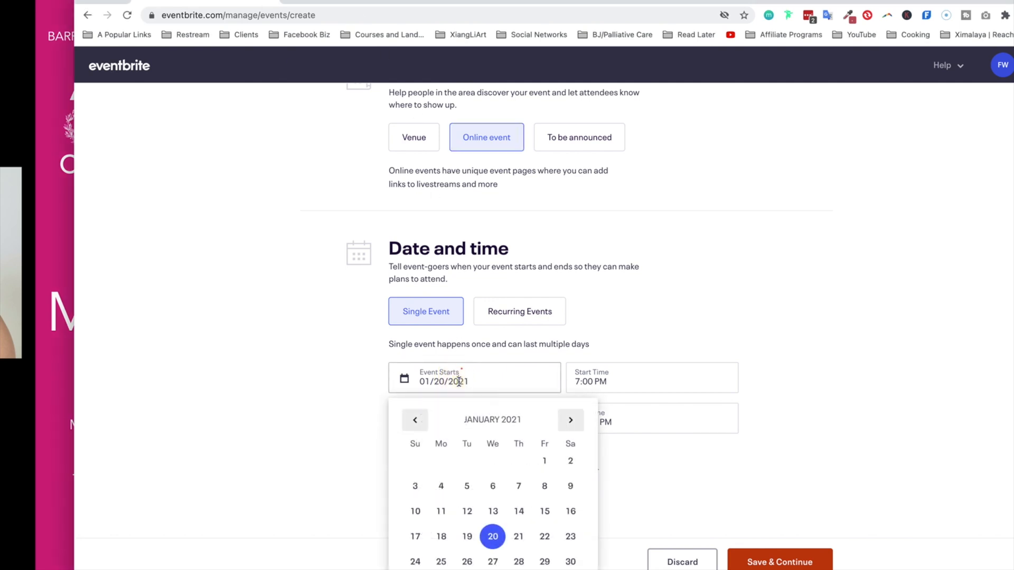
click(415, 420)
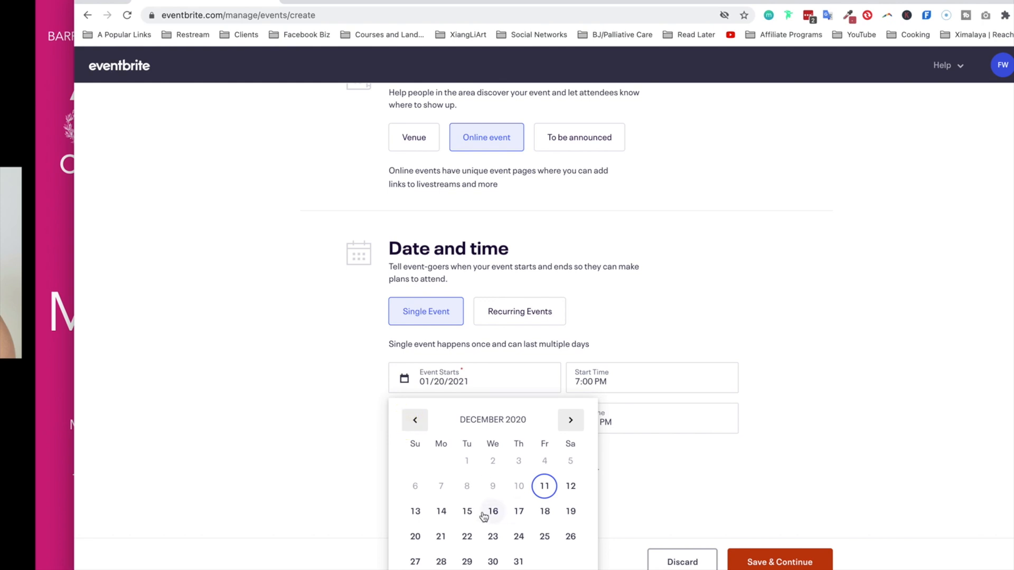
click(493, 512)
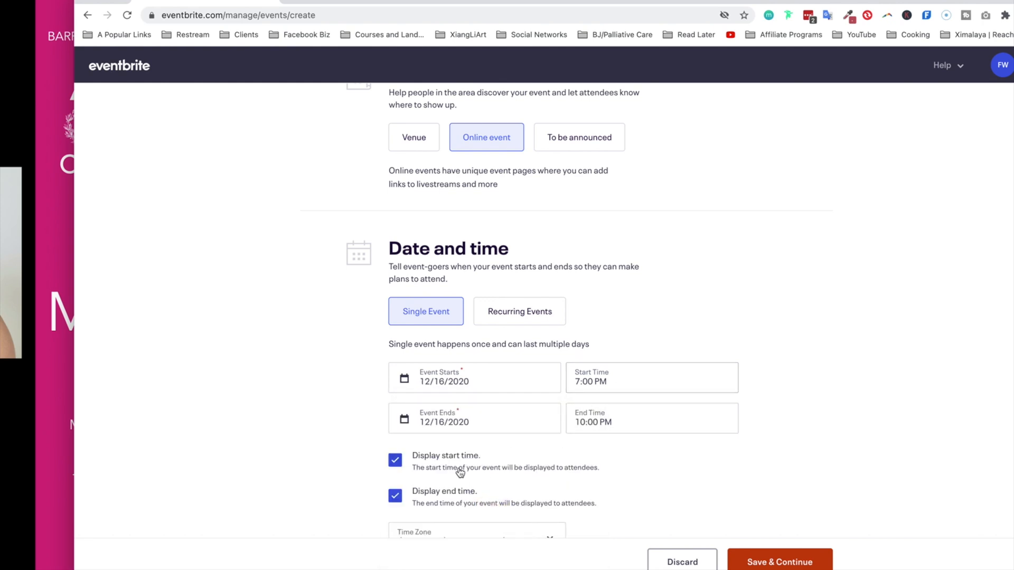
click(651, 418)
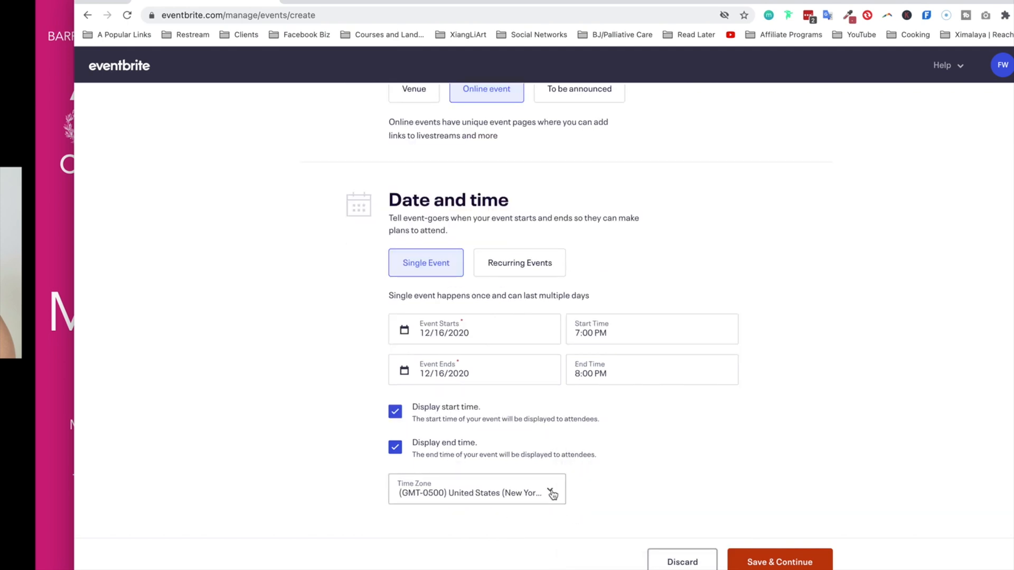
click(476, 489)
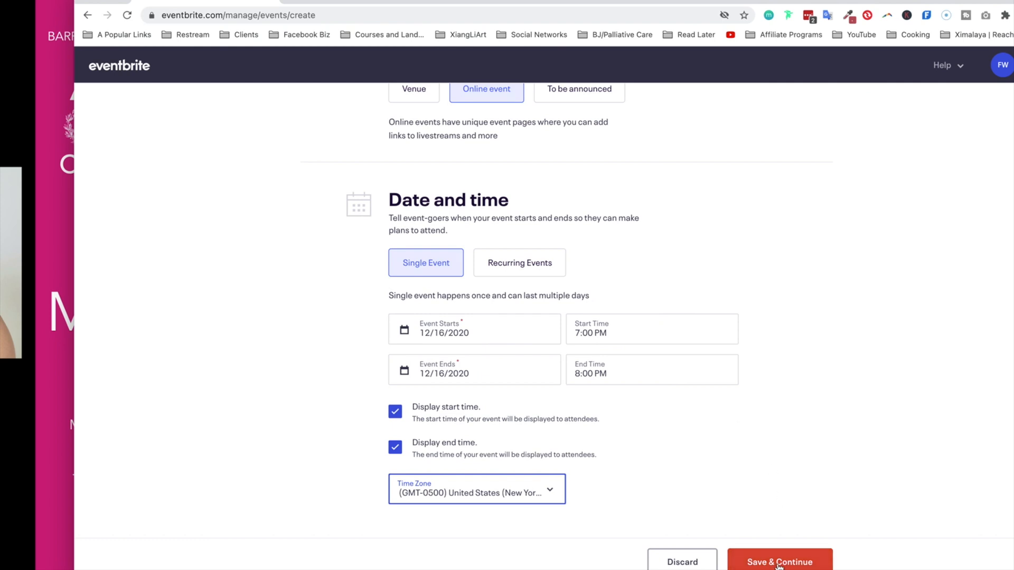
click(779, 562)
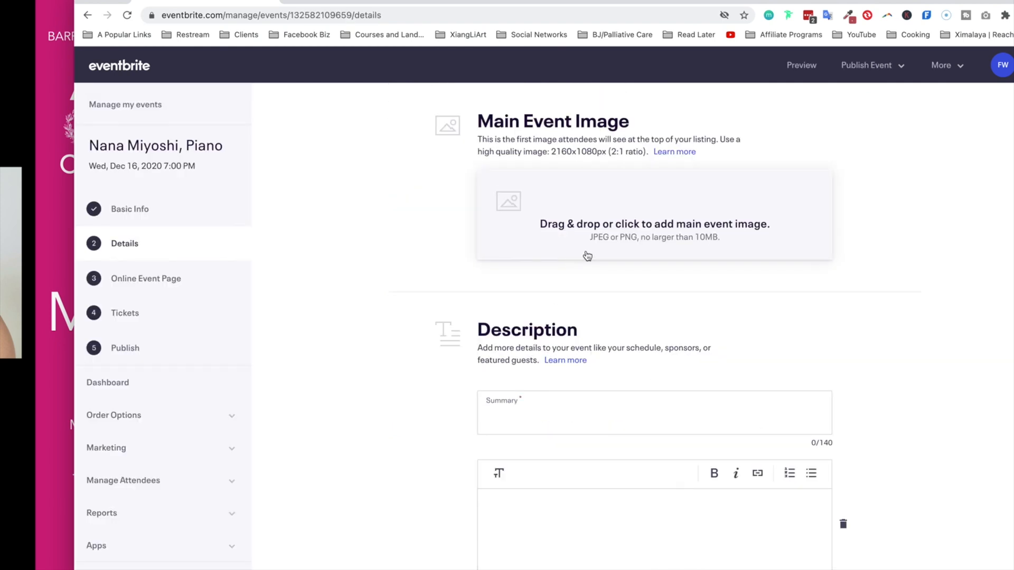
mouse_move(757, 233)
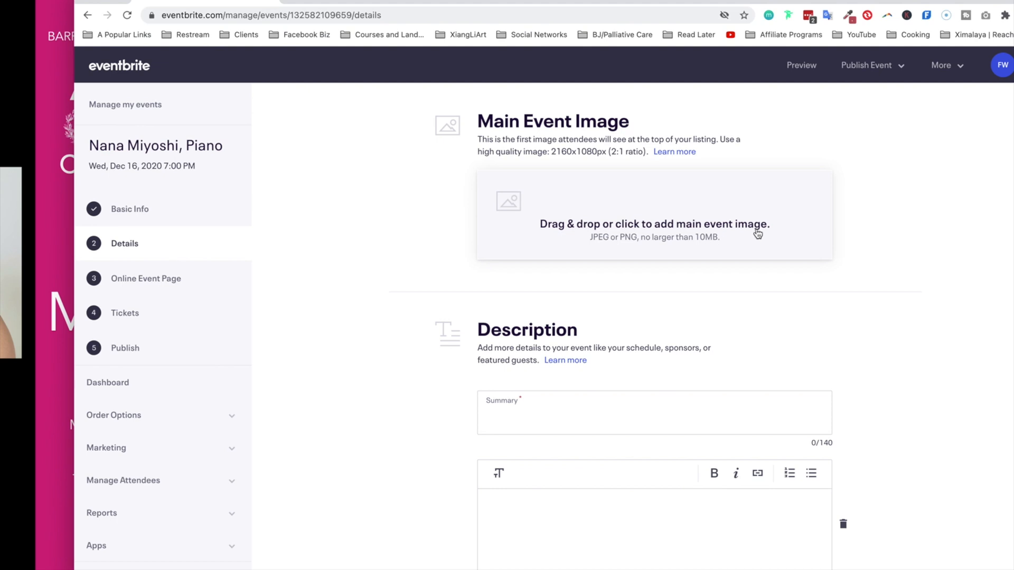
mouse_move(850, 328)
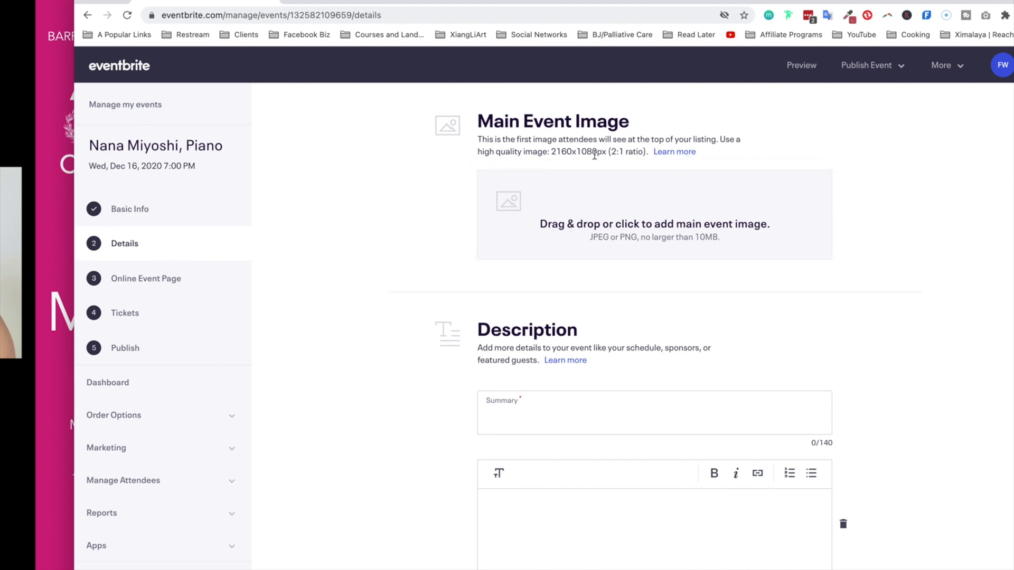
Select the recommended image dimensions and get the Canva concert poster for upload
double_click(578, 151)
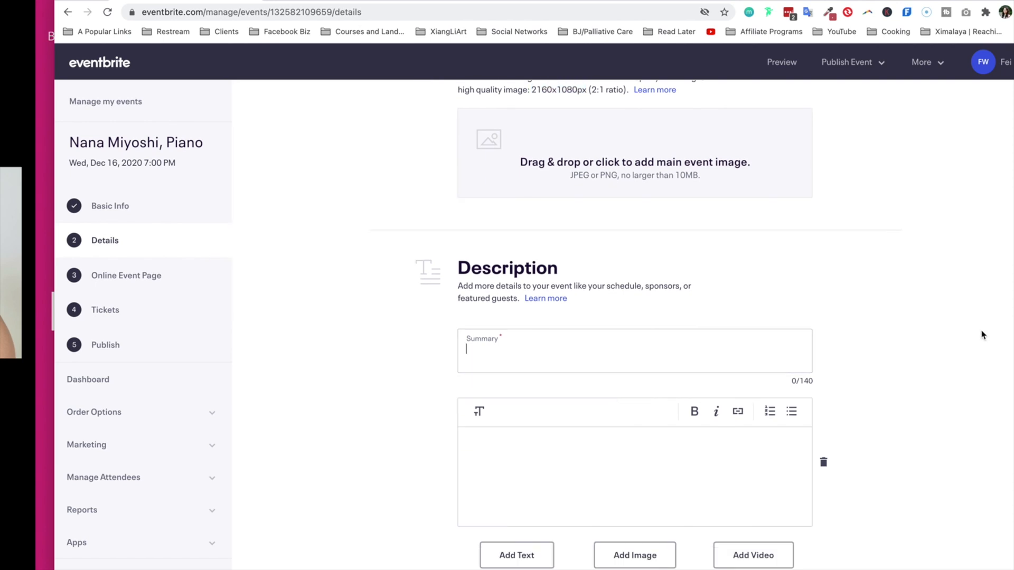
mouse_move(737, 395)
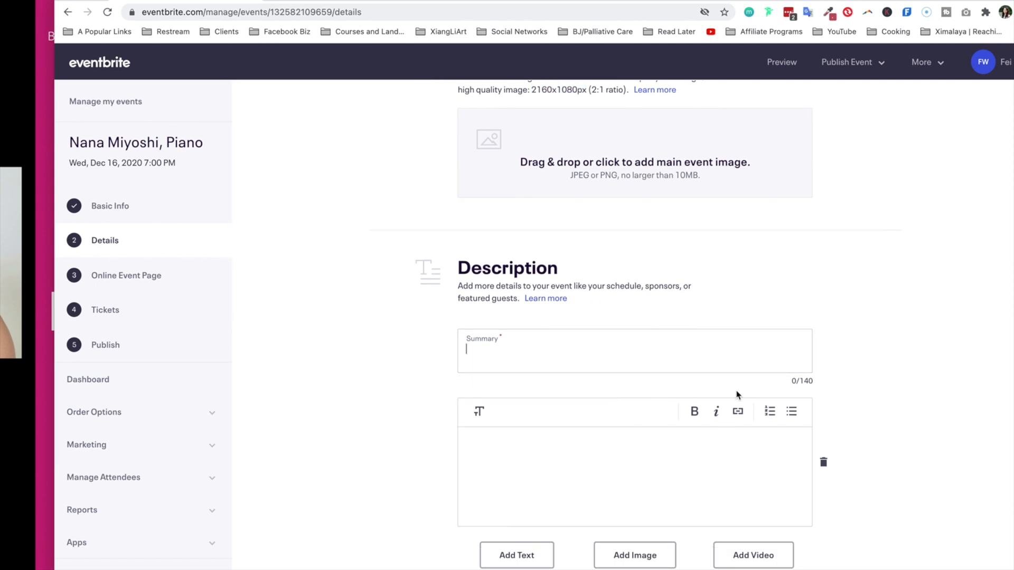
mouse_move(685, 463)
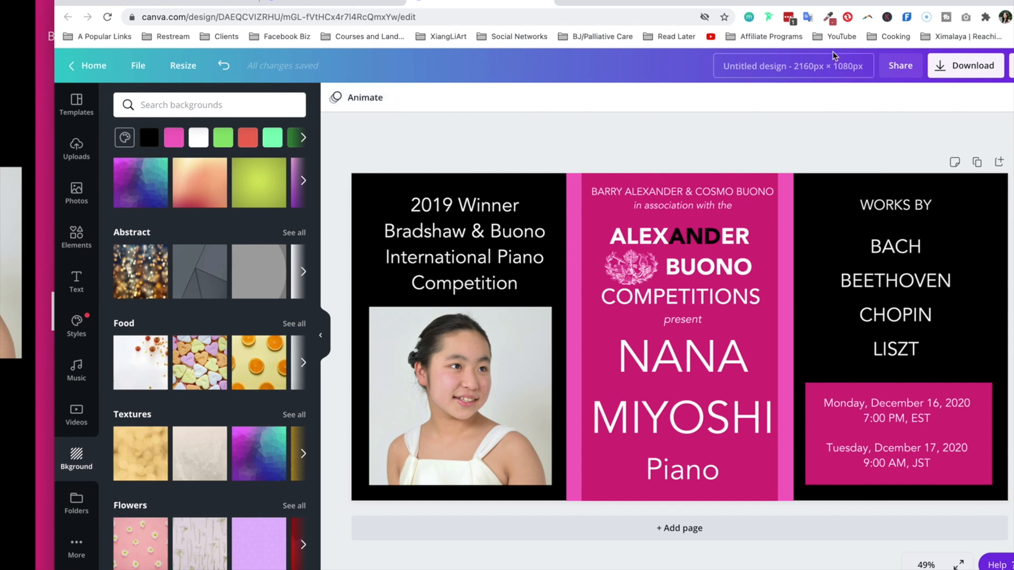
click(965, 66)
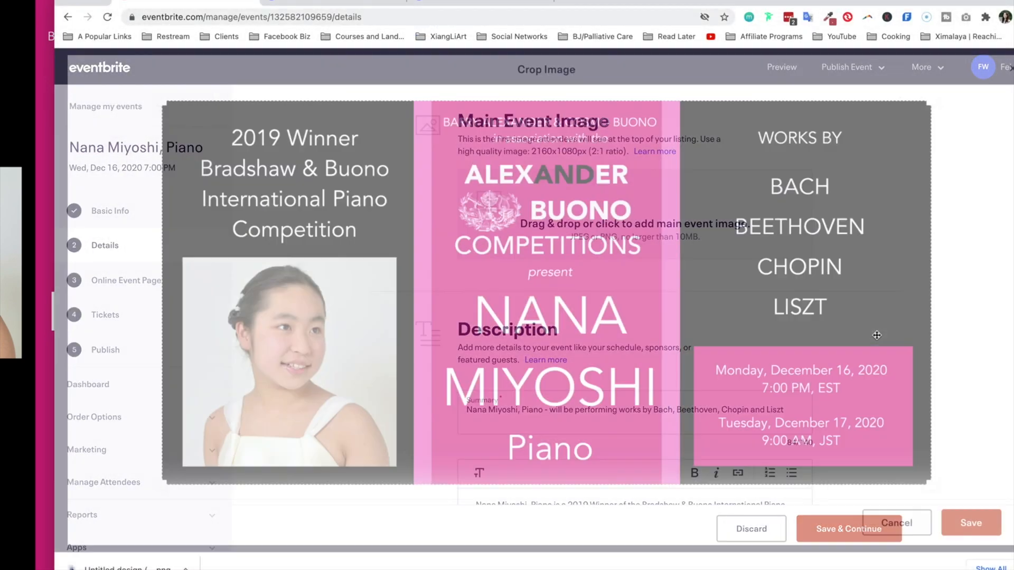
Apply the poster crop and save the Details step
click(970, 523)
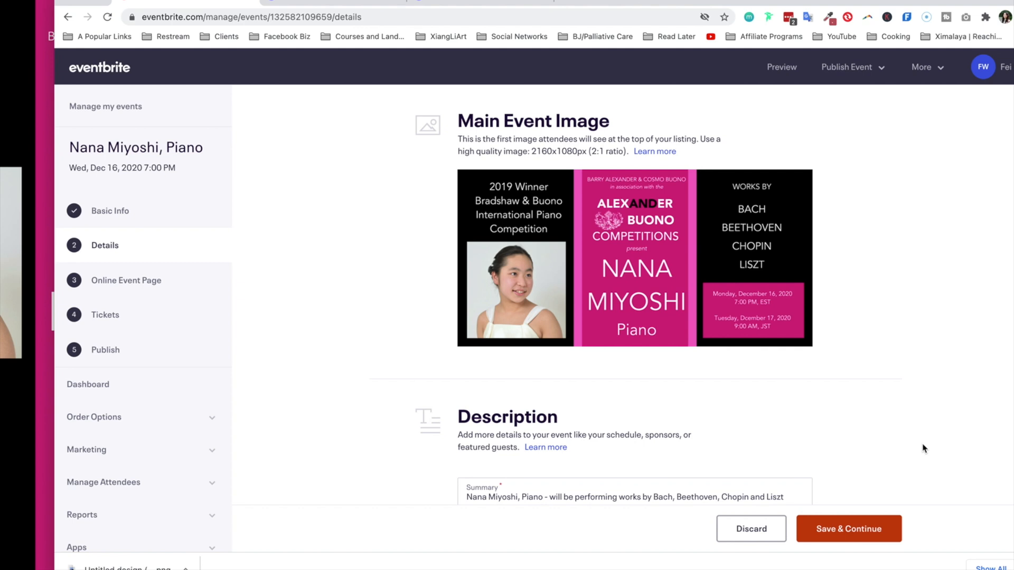
scroll(down, 3)
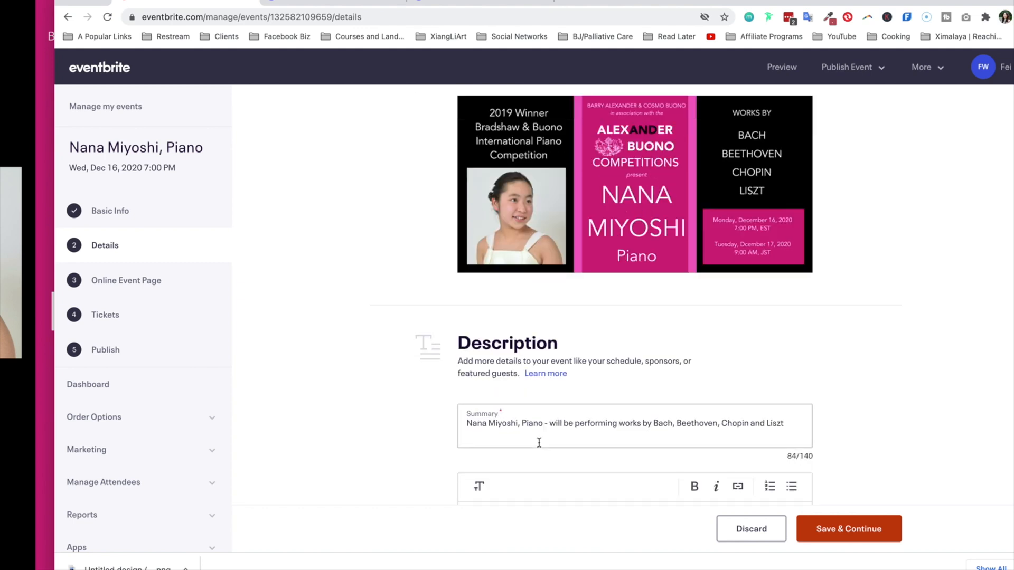
scroll(down, 3)
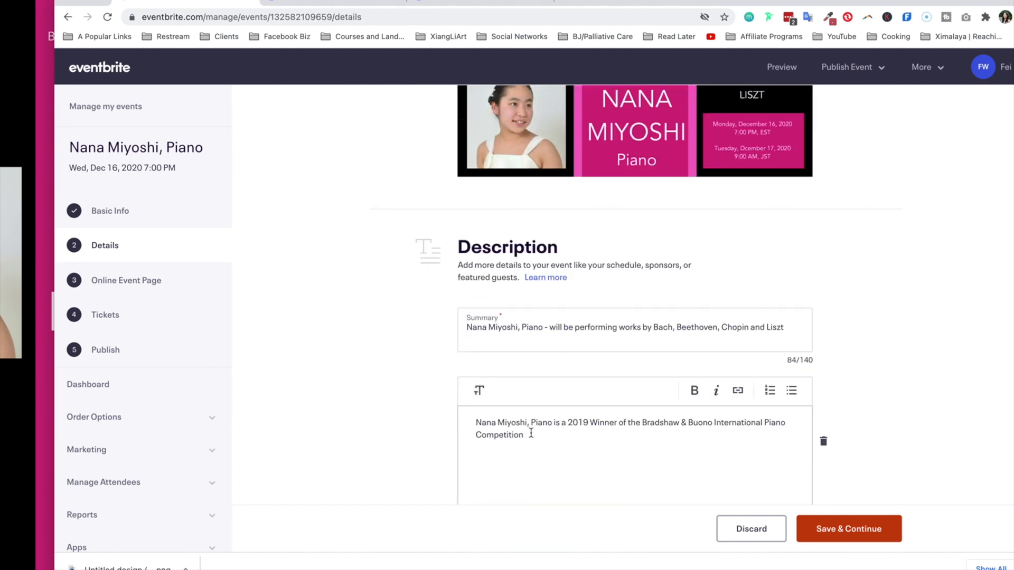
click(847, 528)
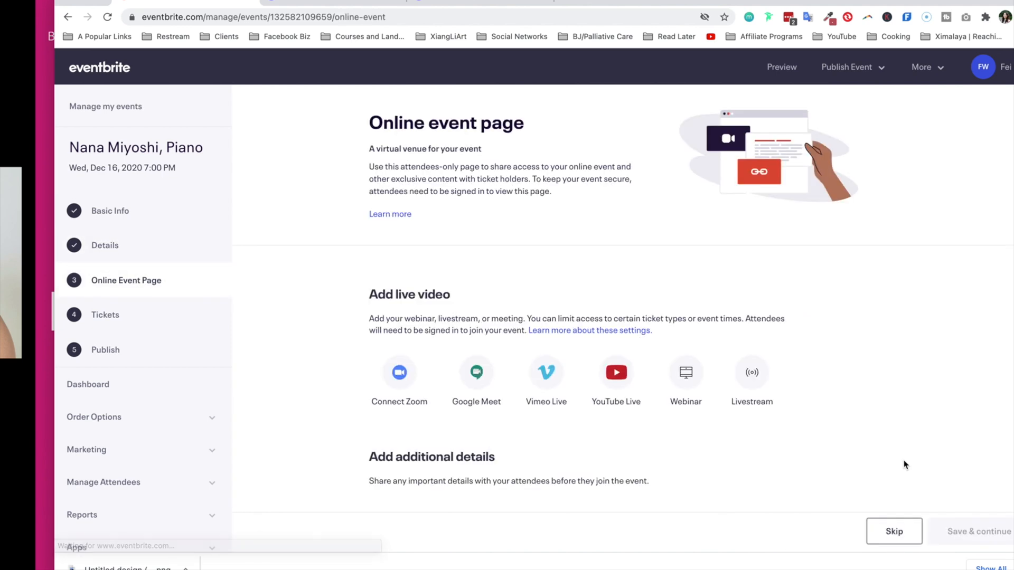
mouse_move(328, 281)
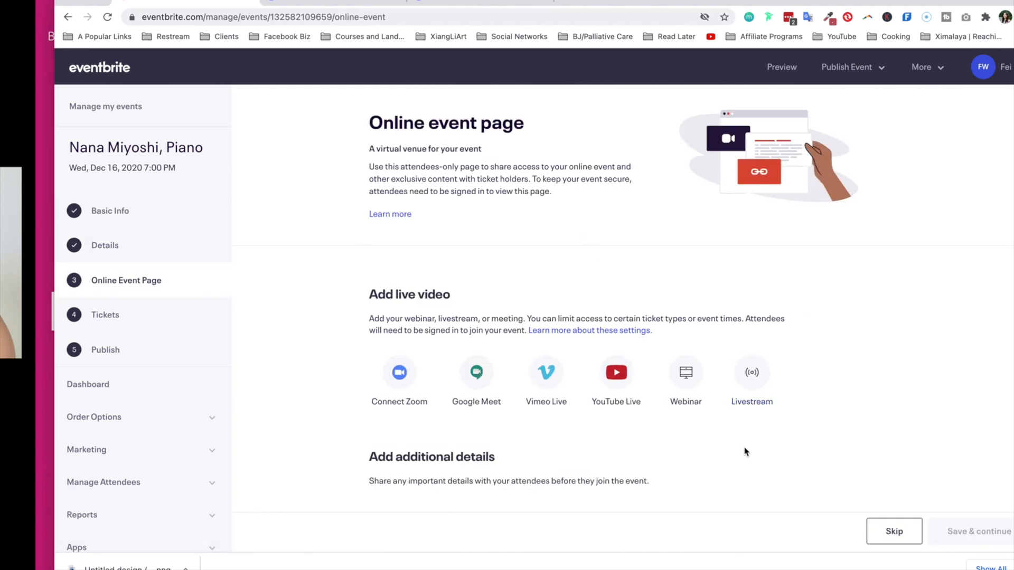
Insert a YouTube Live block under Add live video
scroll(down, 3)
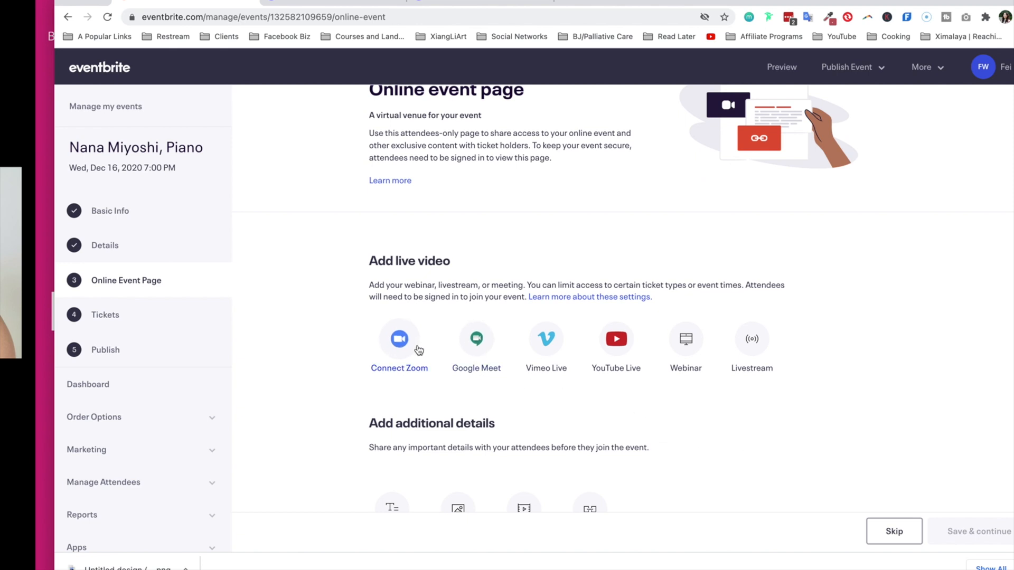
mouse_move(641, 429)
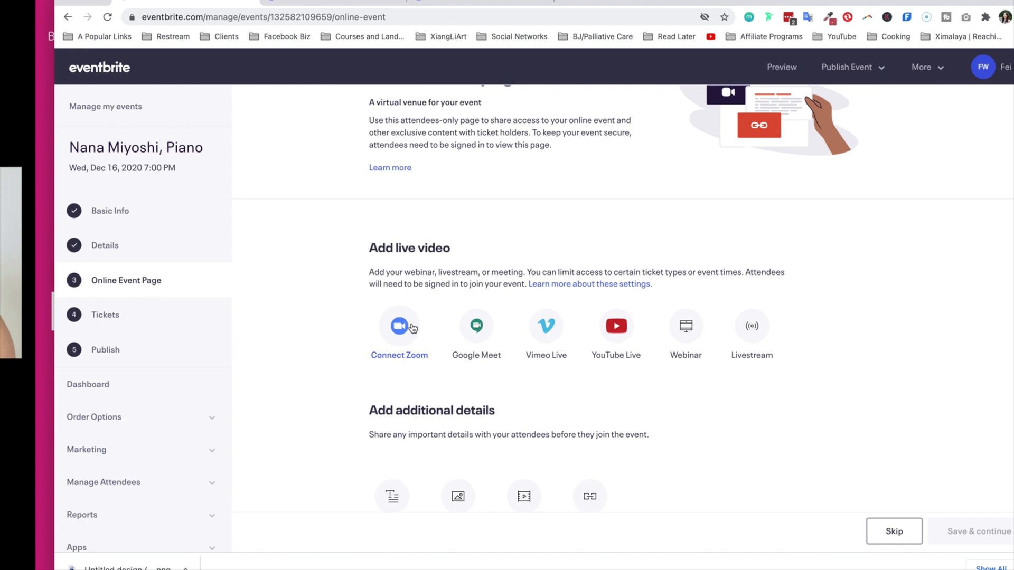
mouse_move(539, 340)
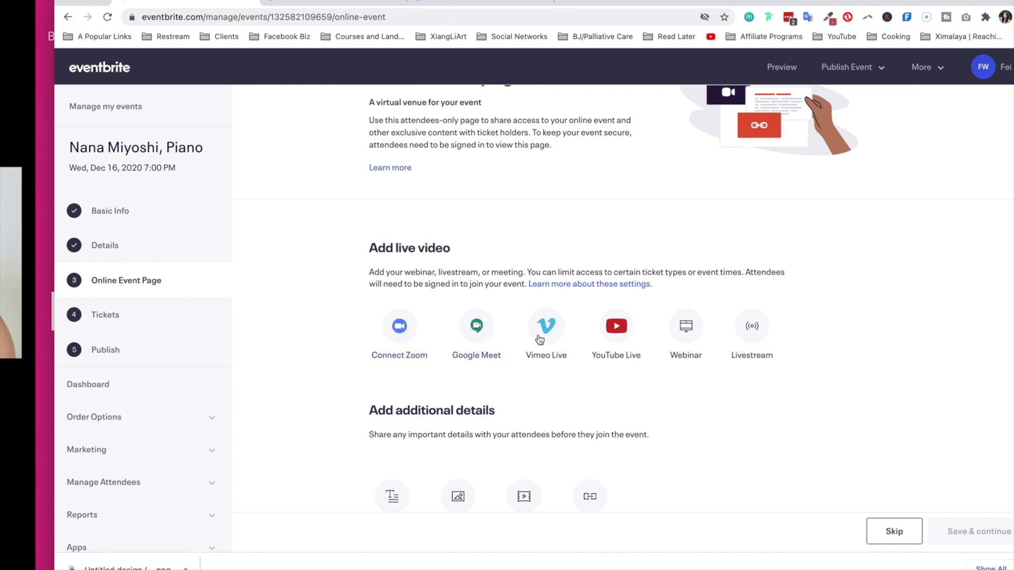
click(752, 325)
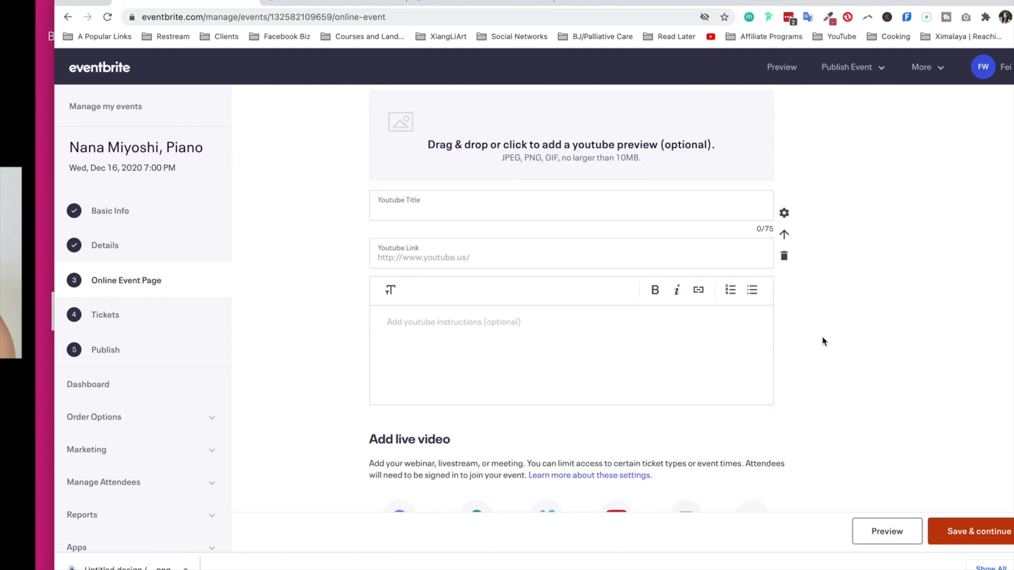
scroll(down, 3)
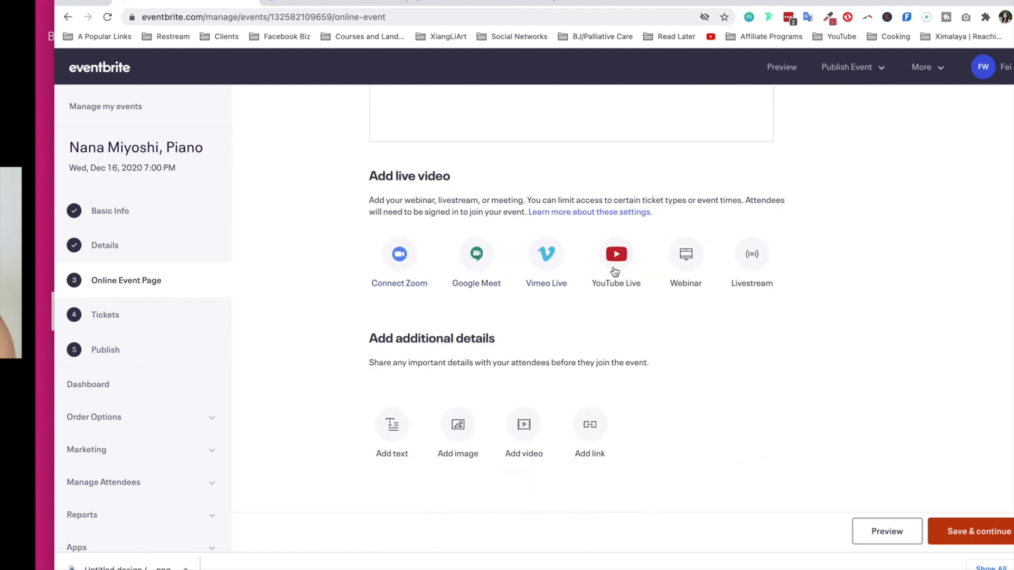
mouse_move(930, 417)
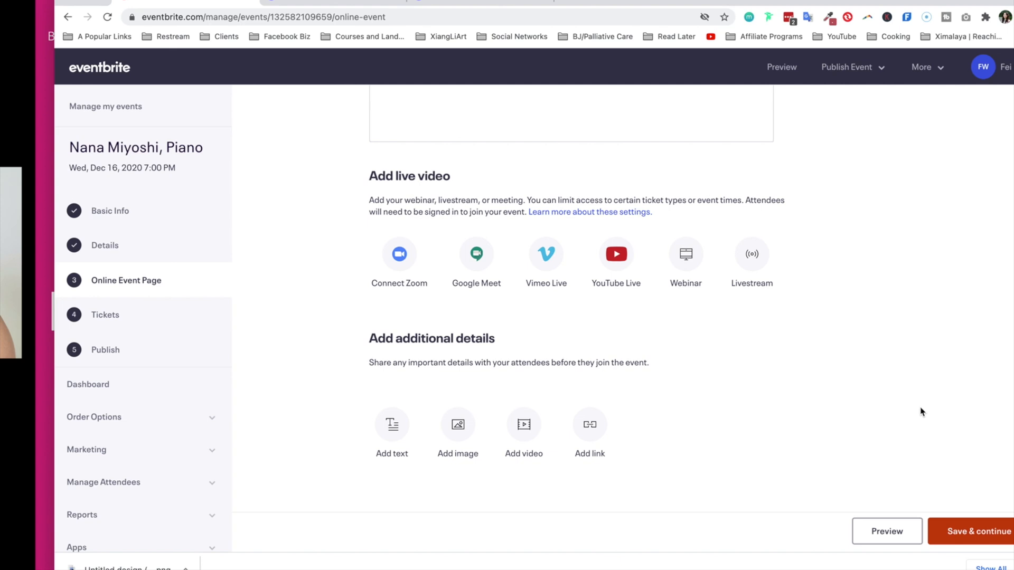
mouse_move(585, 286)
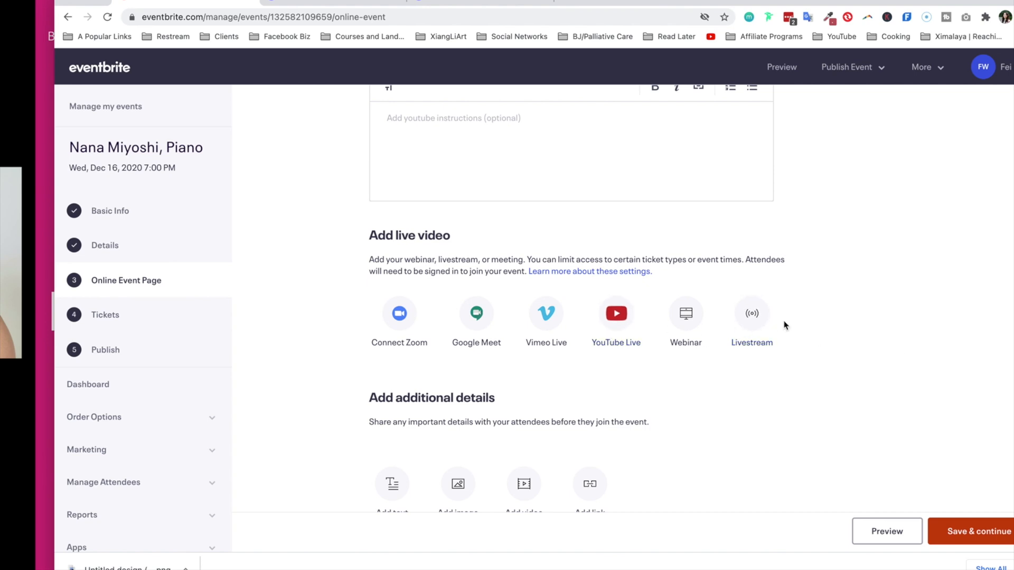
Insert a Livestream block and review the video sections on the page
click(615, 314)
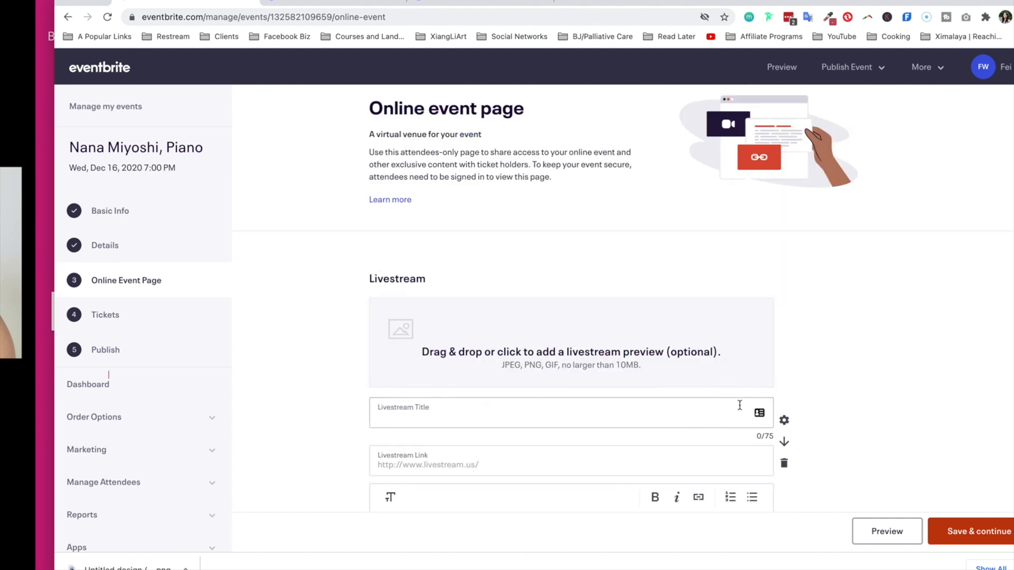
scroll(down, 3)
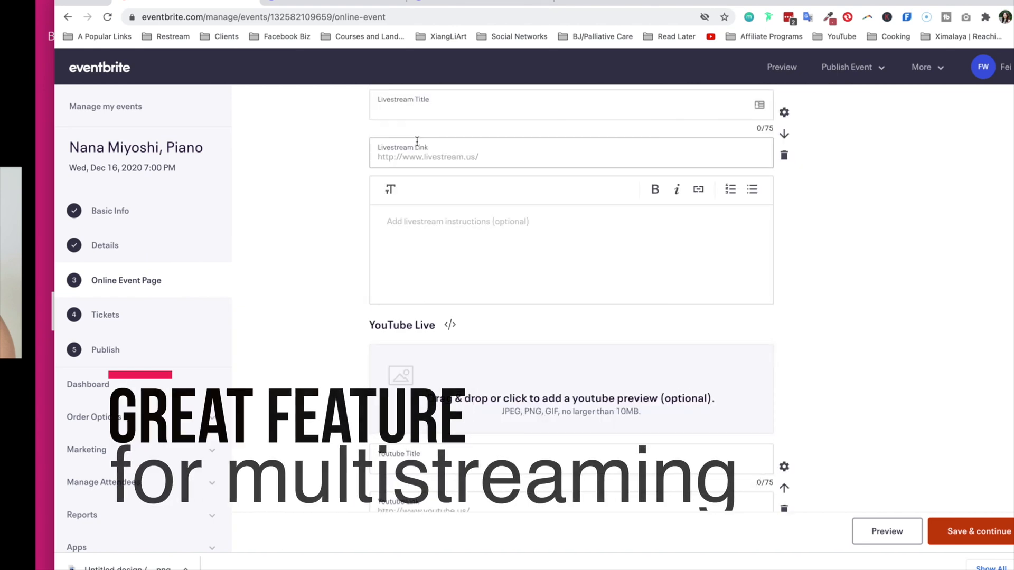
scroll(up, 3)
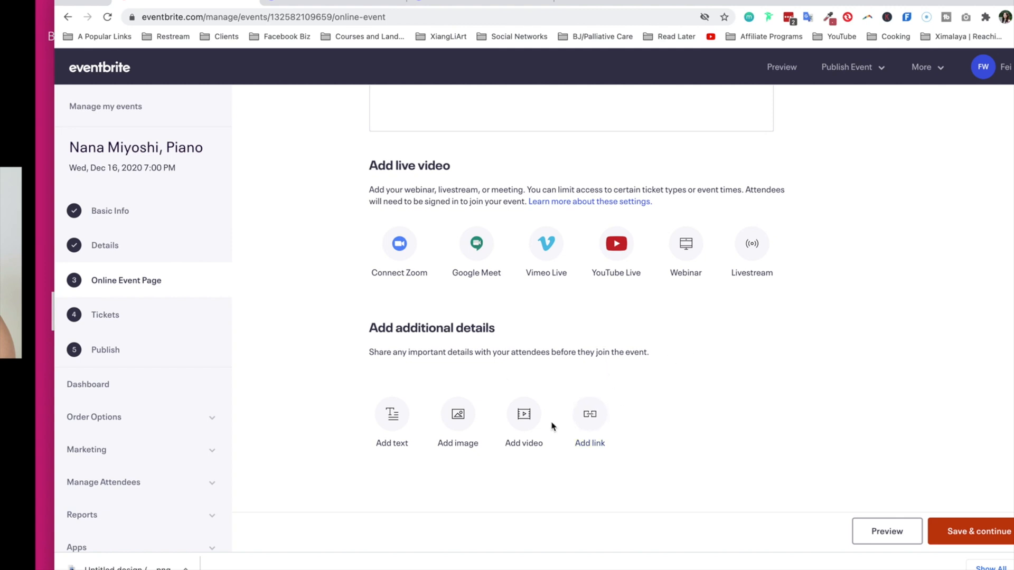
mouse_move(524, 414)
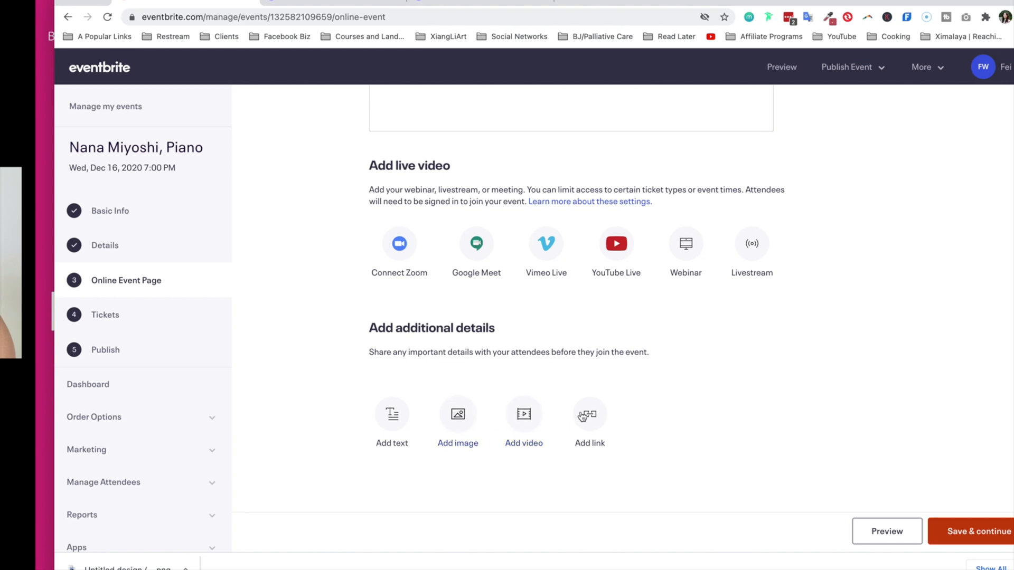
mouse_move(691, 412)
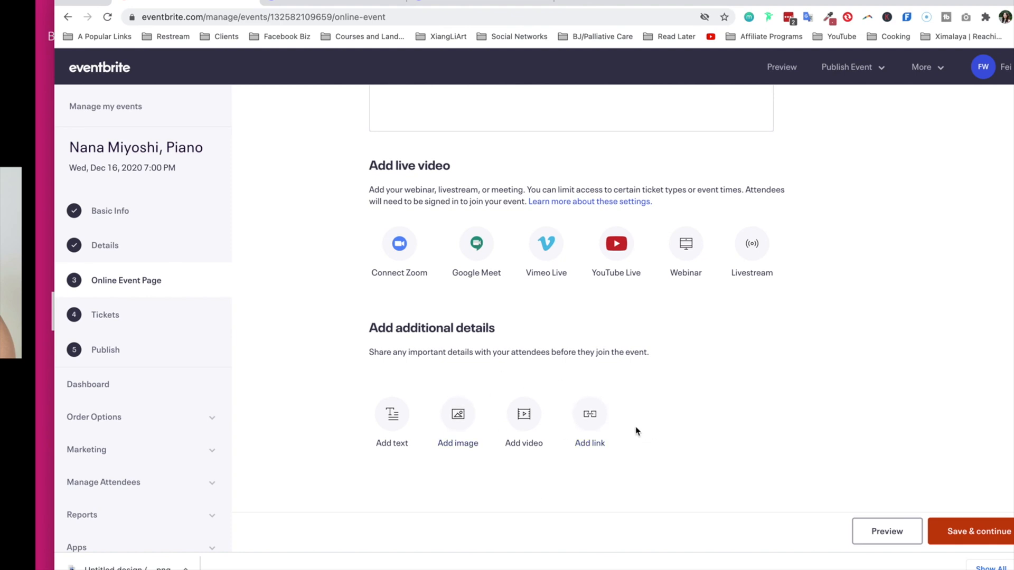
click(751, 244)
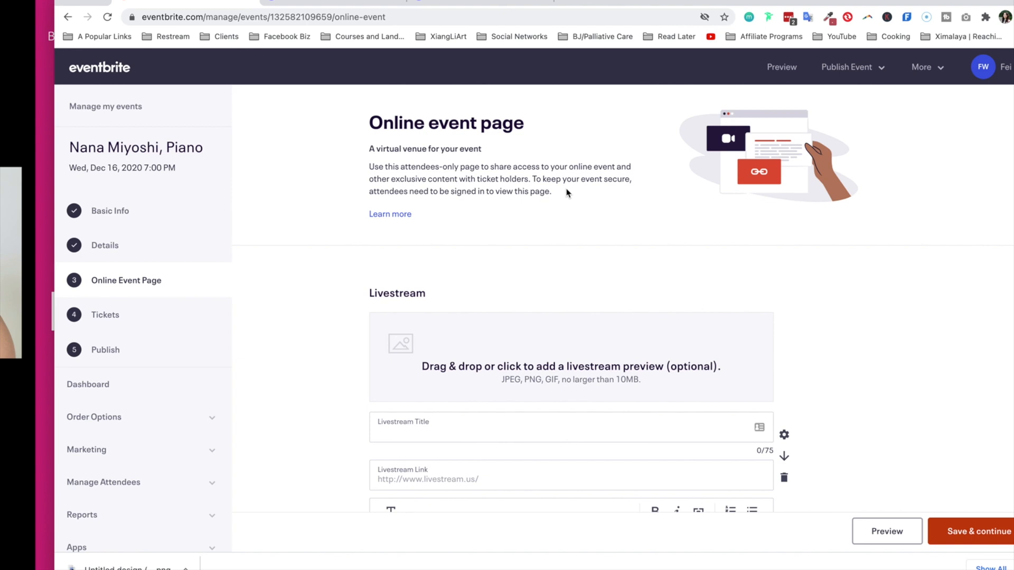
mouse_move(524, 150)
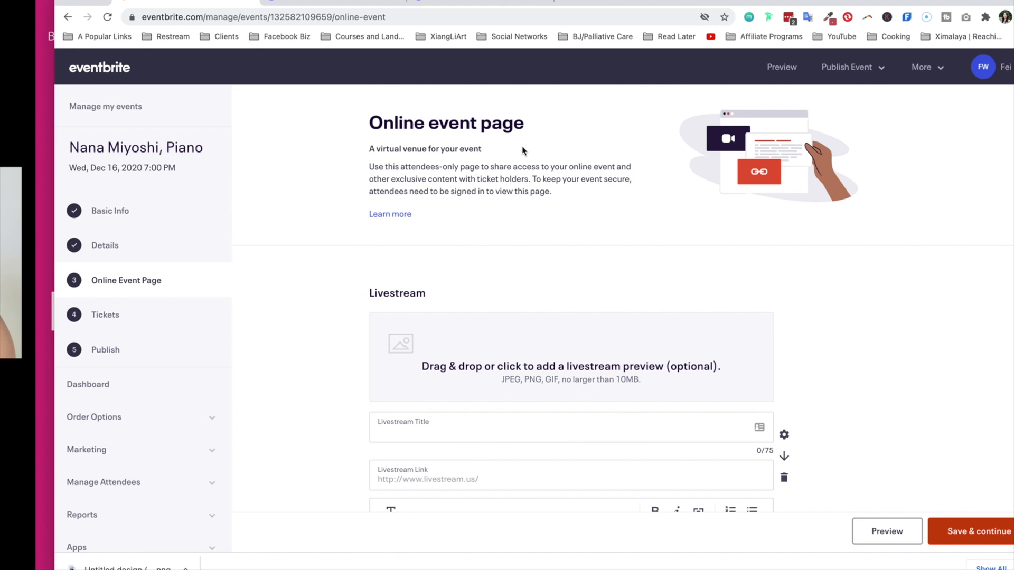
mouse_move(483, 232)
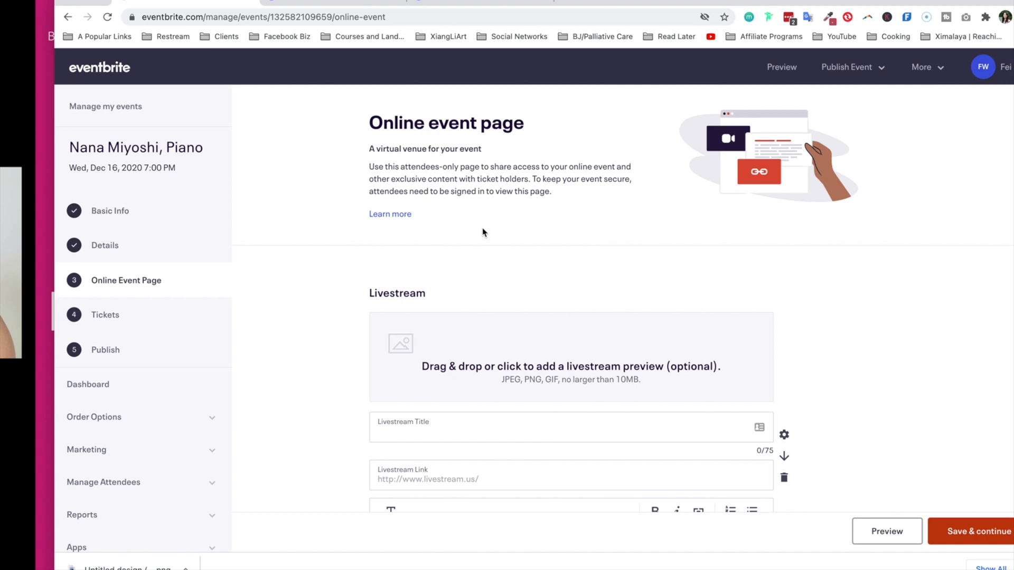
mouse_move(482, 231)
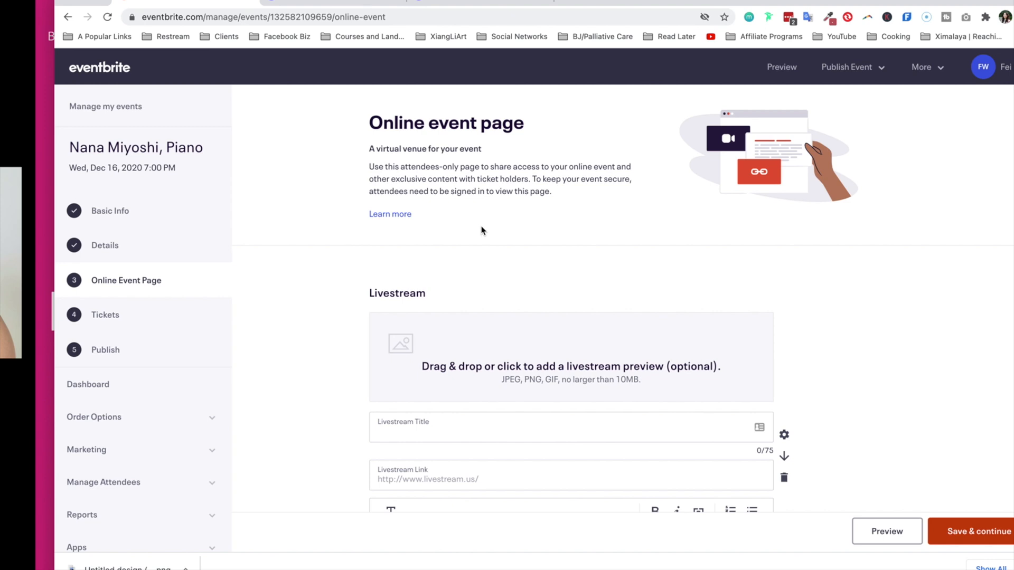
mouse_move(462, 186)
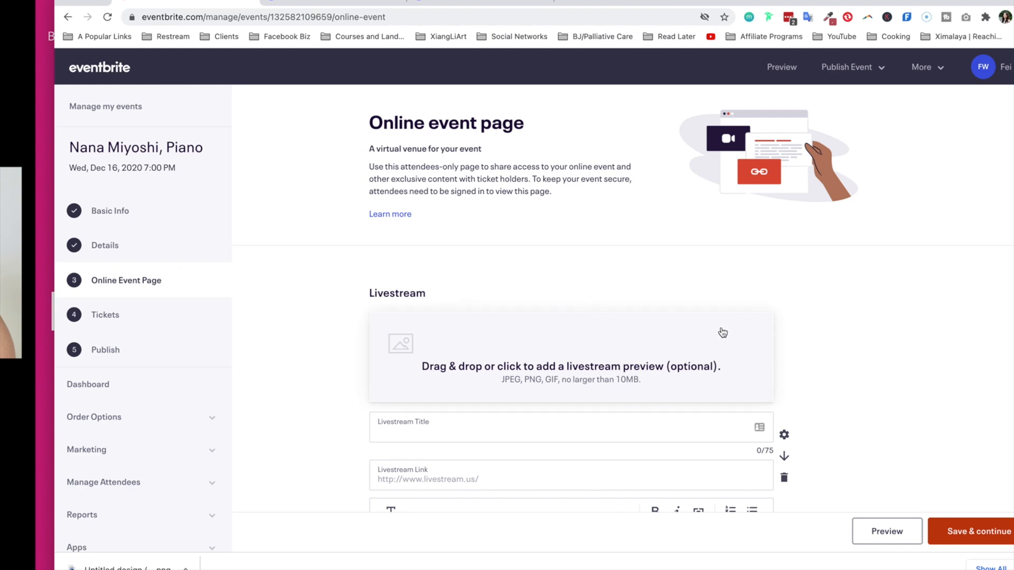
scroll(down, 3)
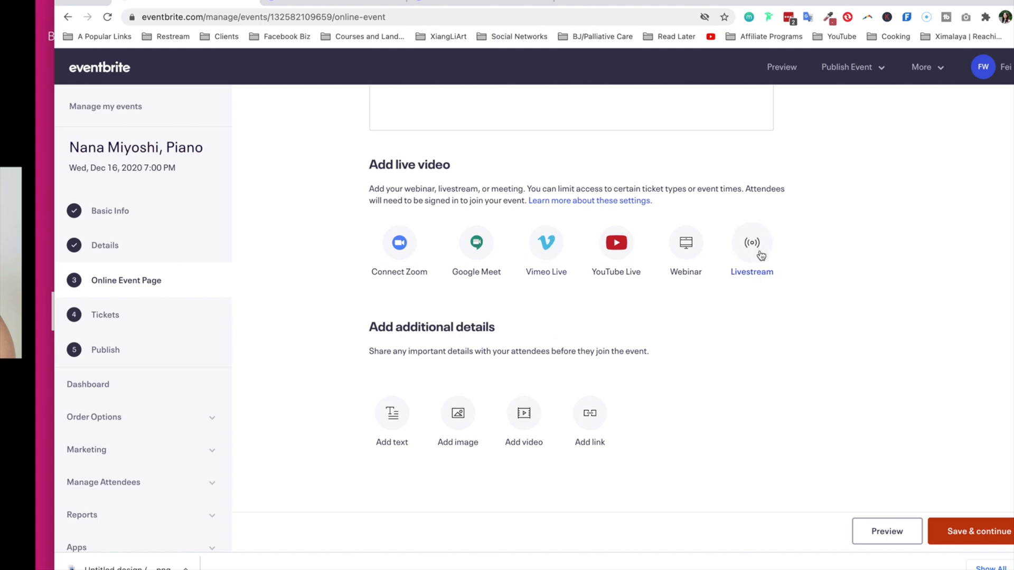
mouse_move(755, 262)
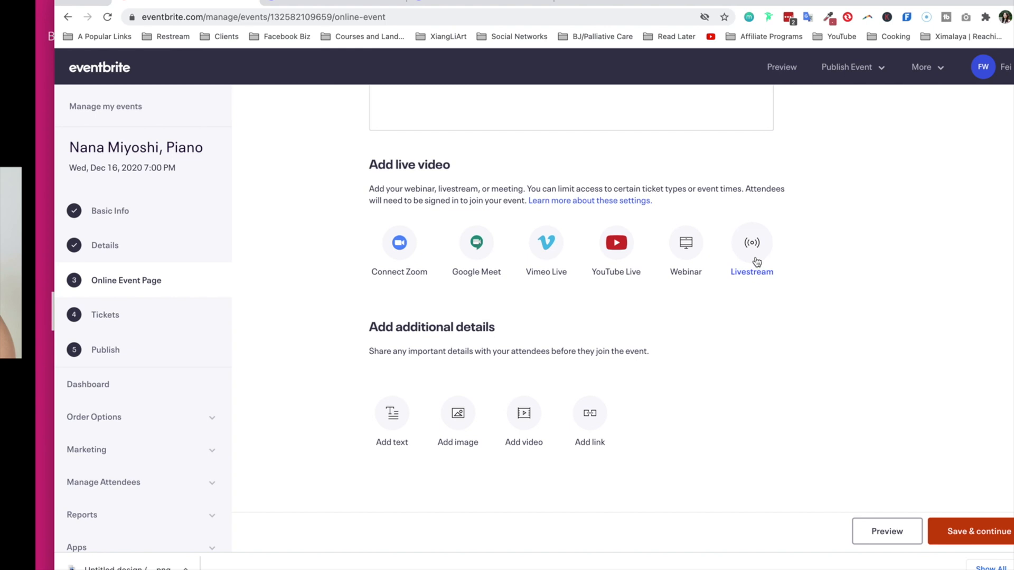
mouse_move(755, 266)
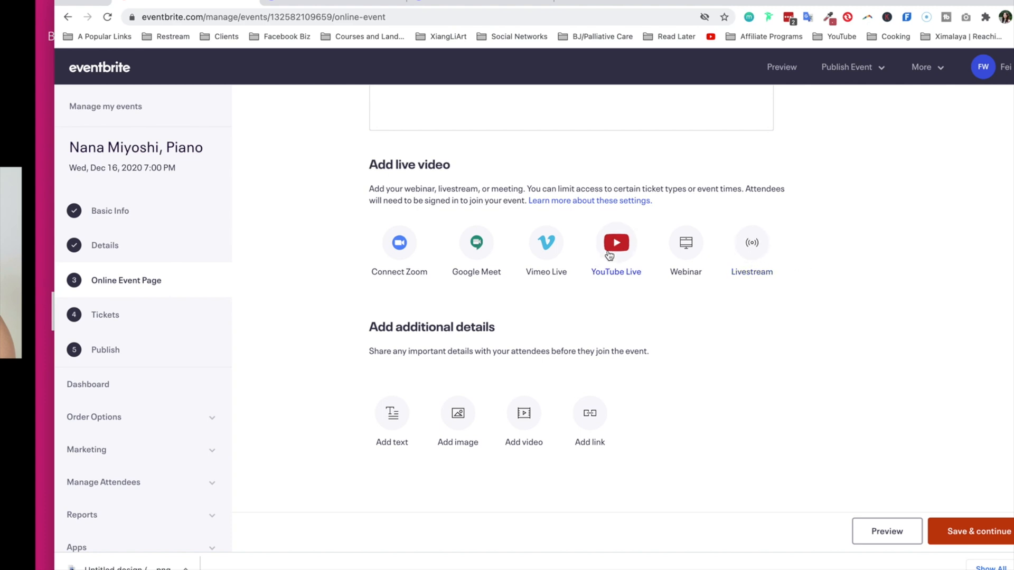
Delete the YouTube Live and Livestream blocks with their trash icons
click(616, 242)
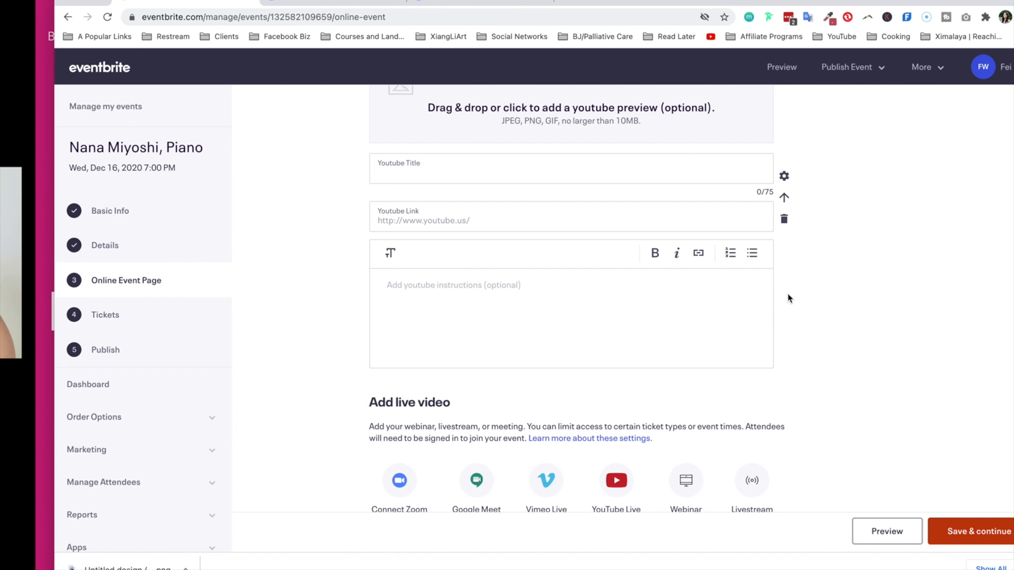
scroll(down, 3)
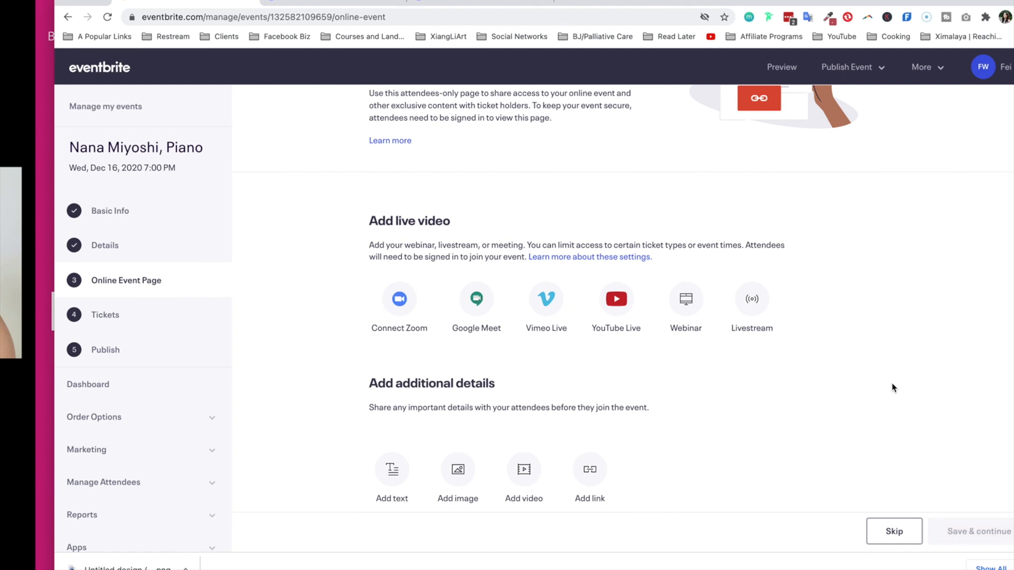
scroll(down, 3)
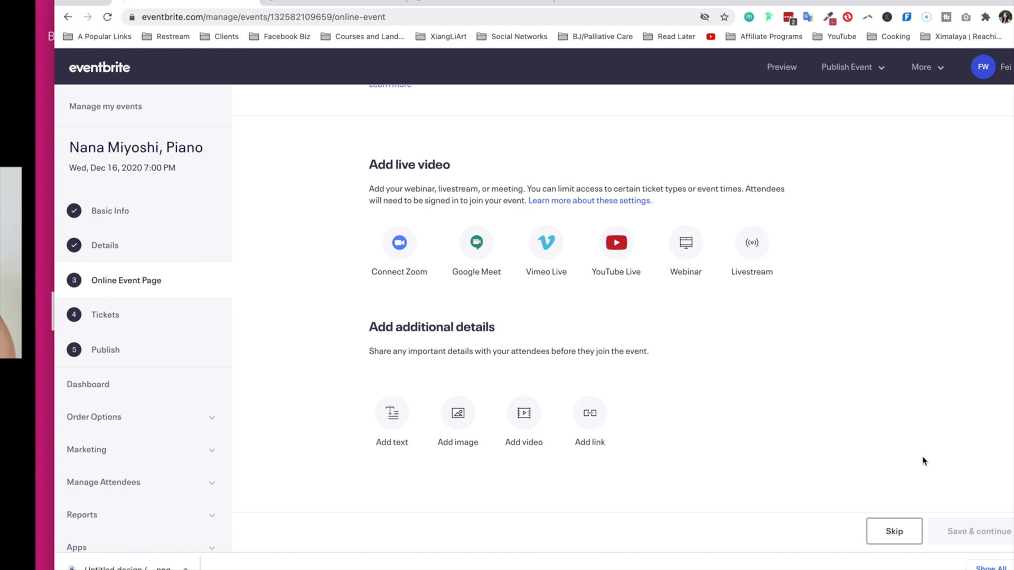
mouse_move(752, 246)
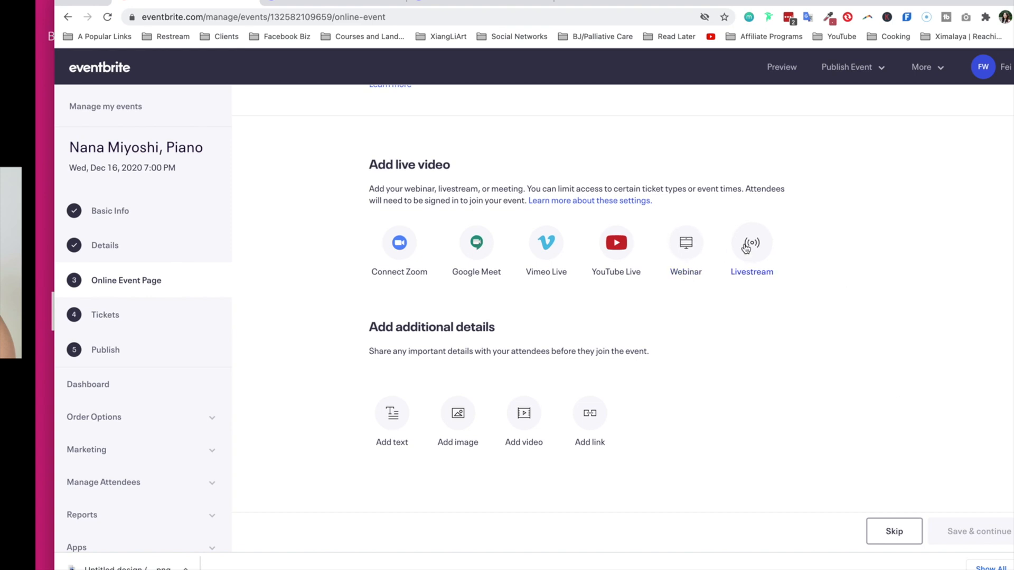
Title the livestream 'Nana Miyoshi, Piano - Live Concert' and save the online event page
click(751, 243)
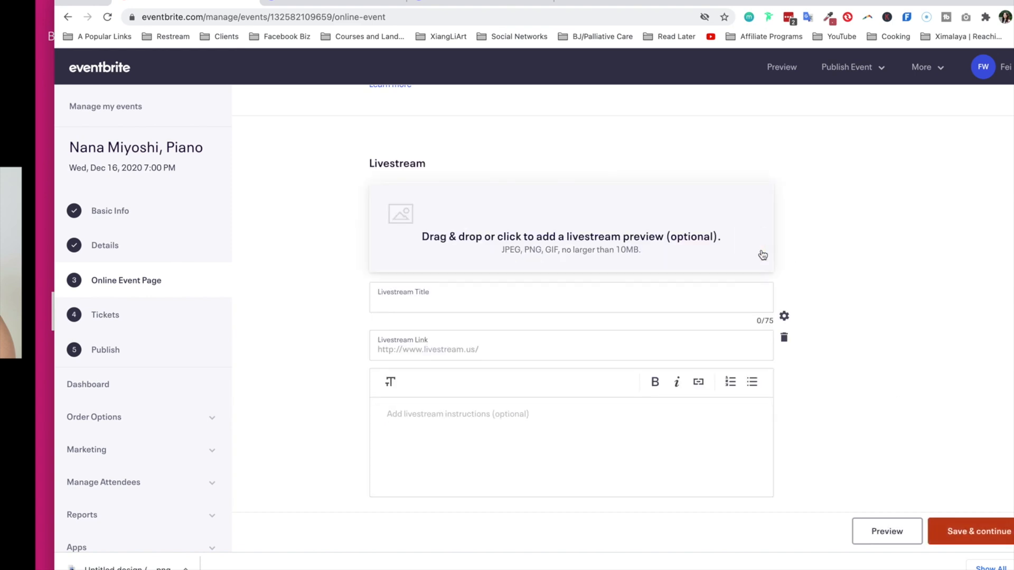
text(Nana Miyoshi, Piano - Live Concert)
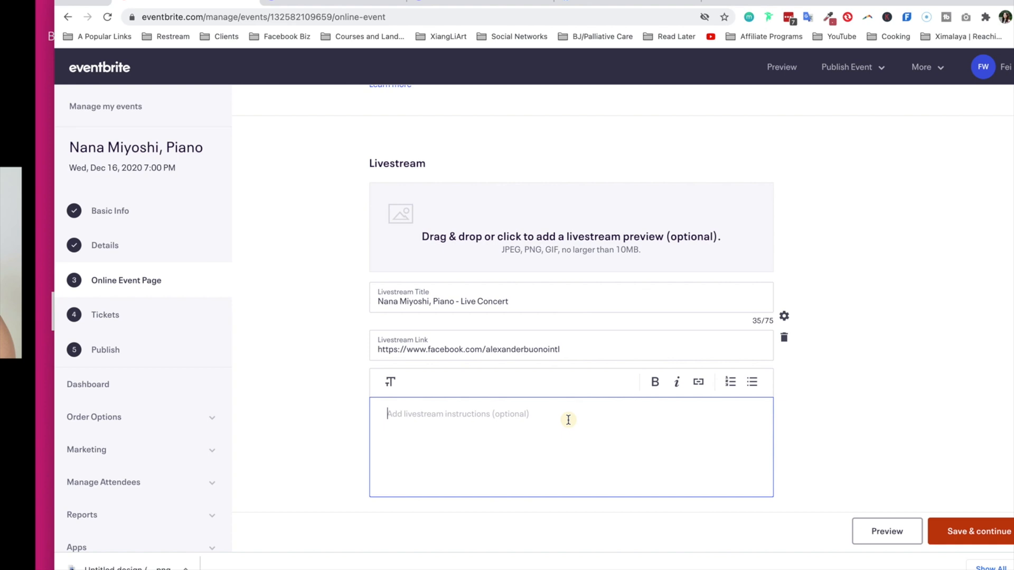
mouse_move(814, 411)
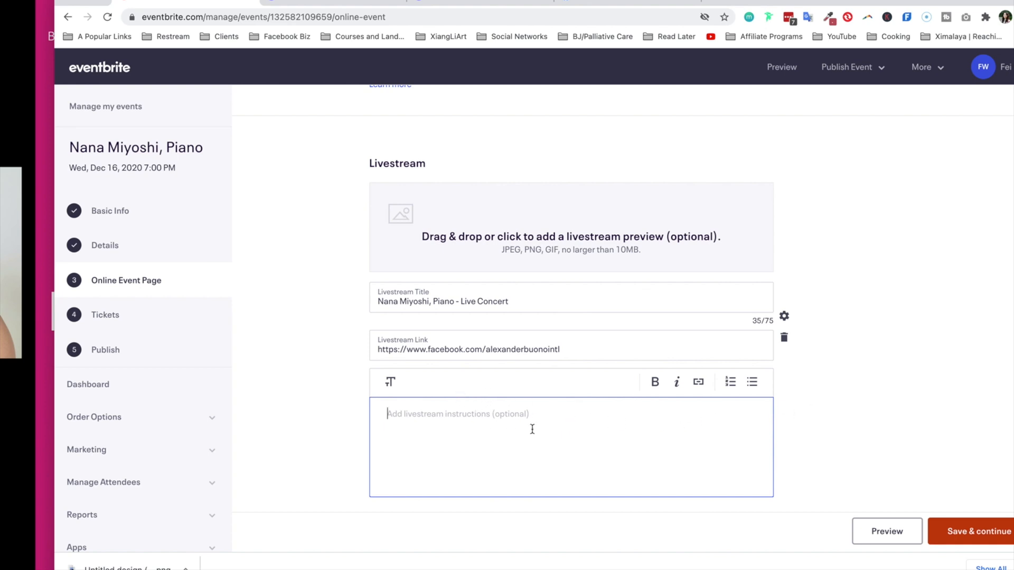
mouse_move(977, 537)
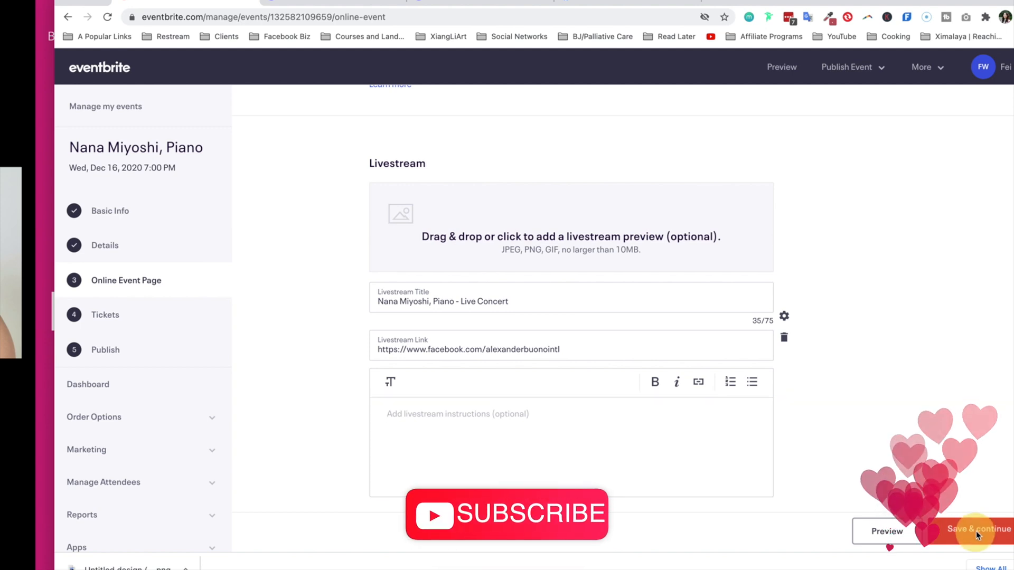
click(979, 531)
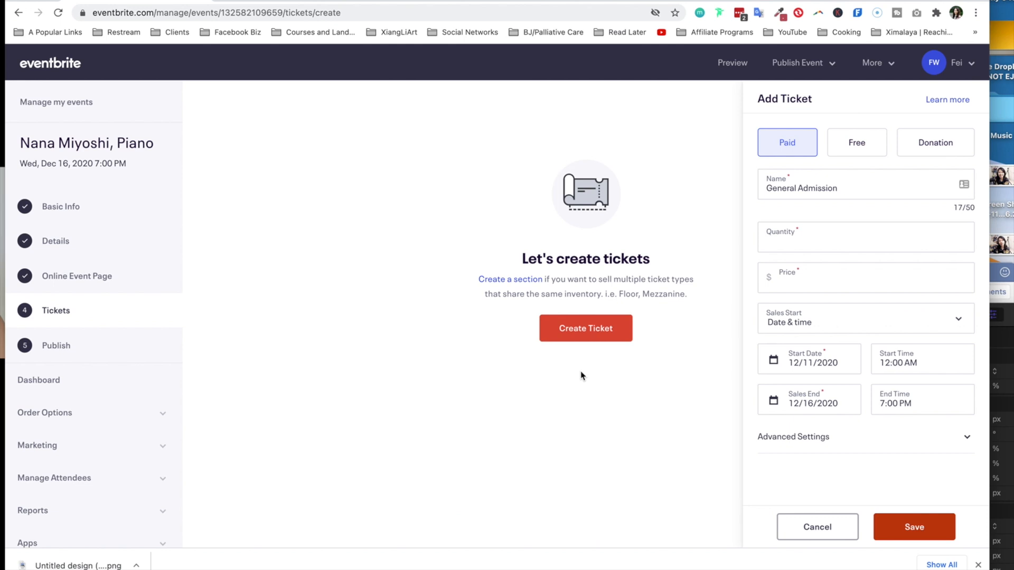
Create a free ticket: 1000 available, one per order, on sale Dec 16, 7–8 PM
click(856, 142)
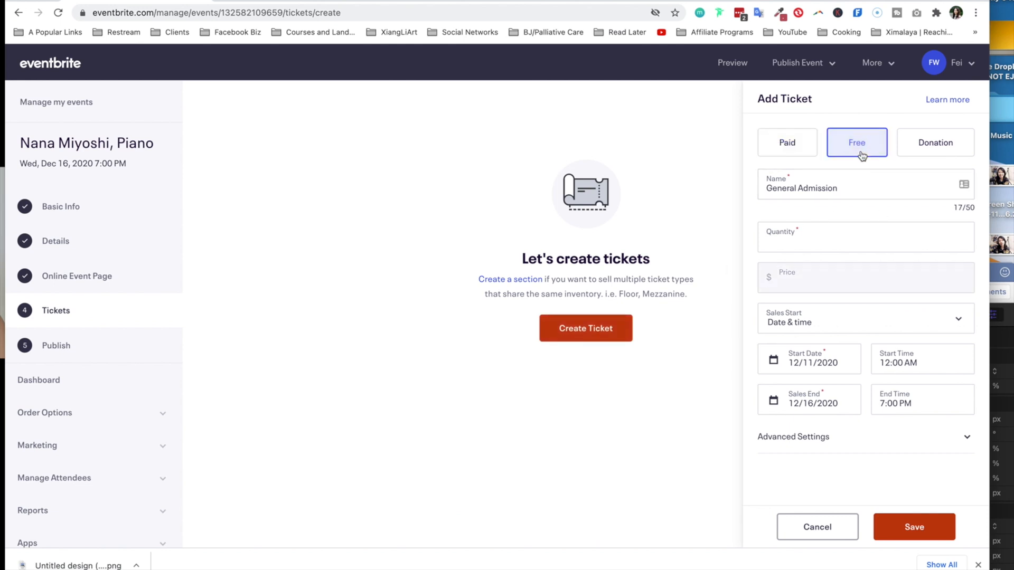
mouse_move(127, 320)
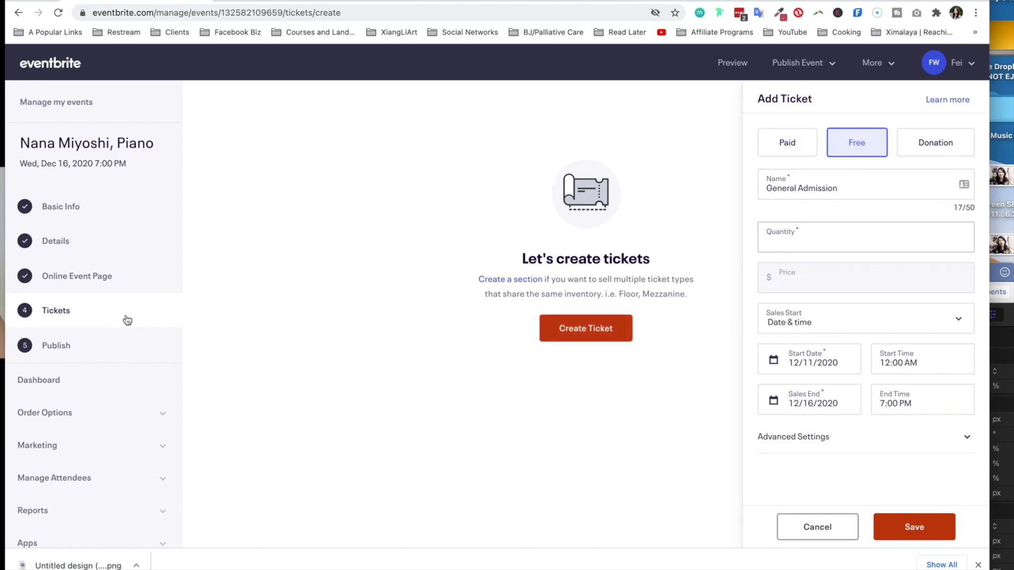
mouse_move(70, 316)
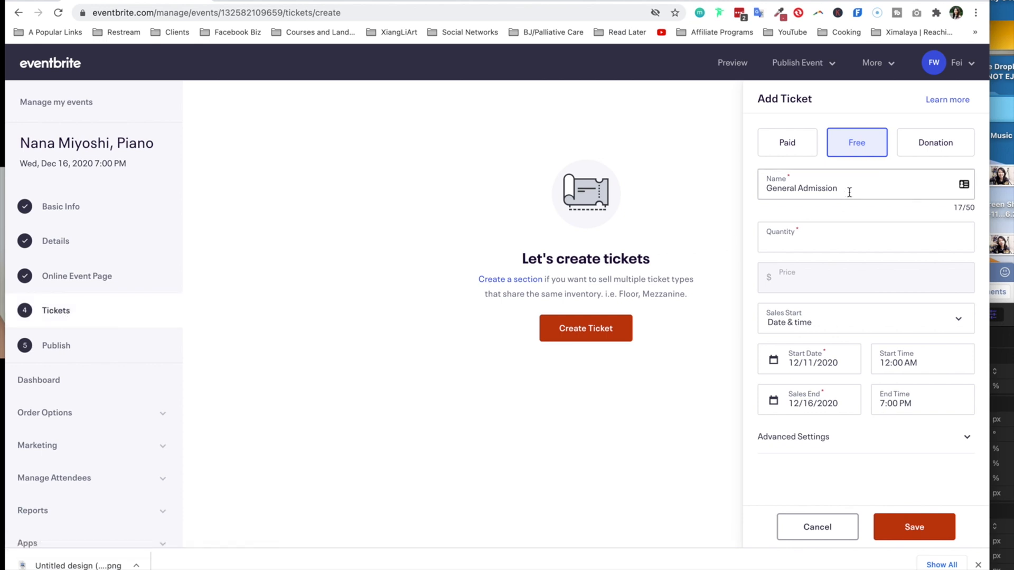
click(865, 236)
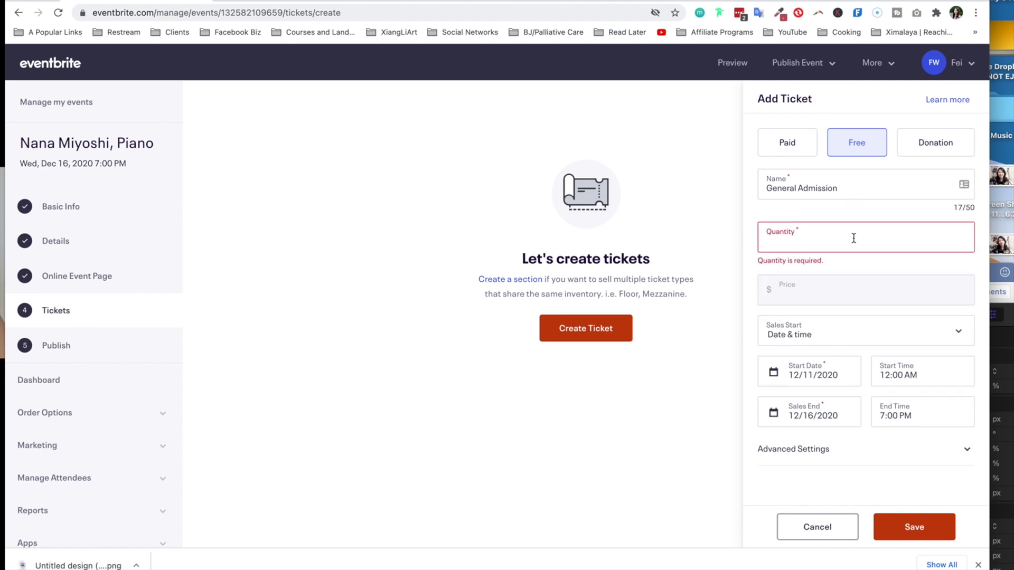
text(1000)
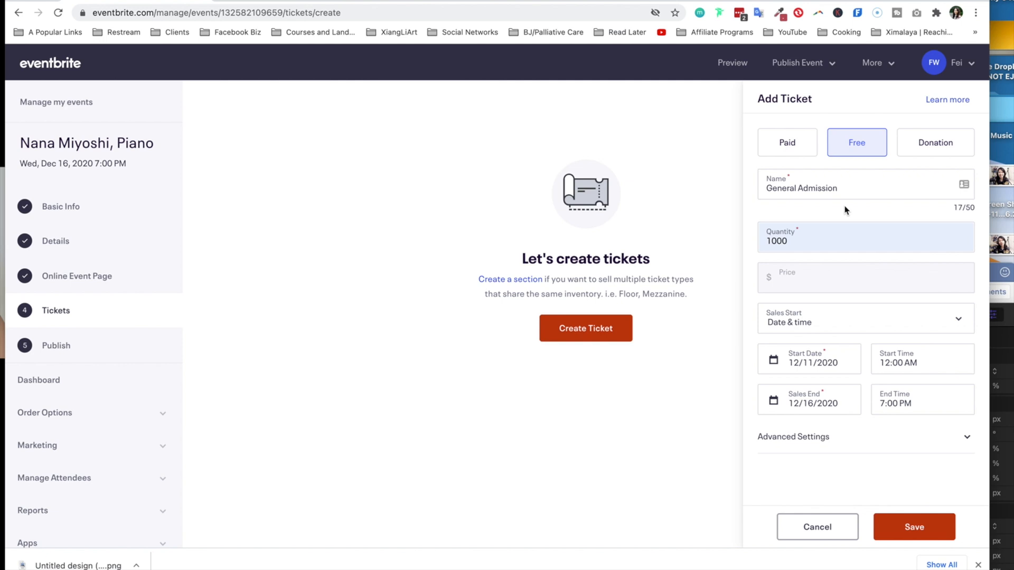
mouse_move(977, 256)
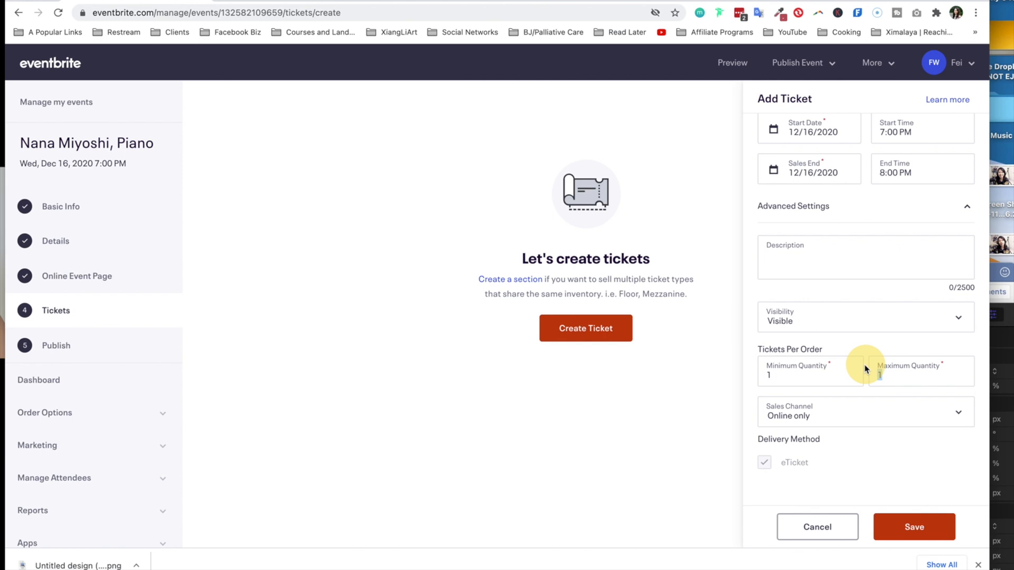
text(10)
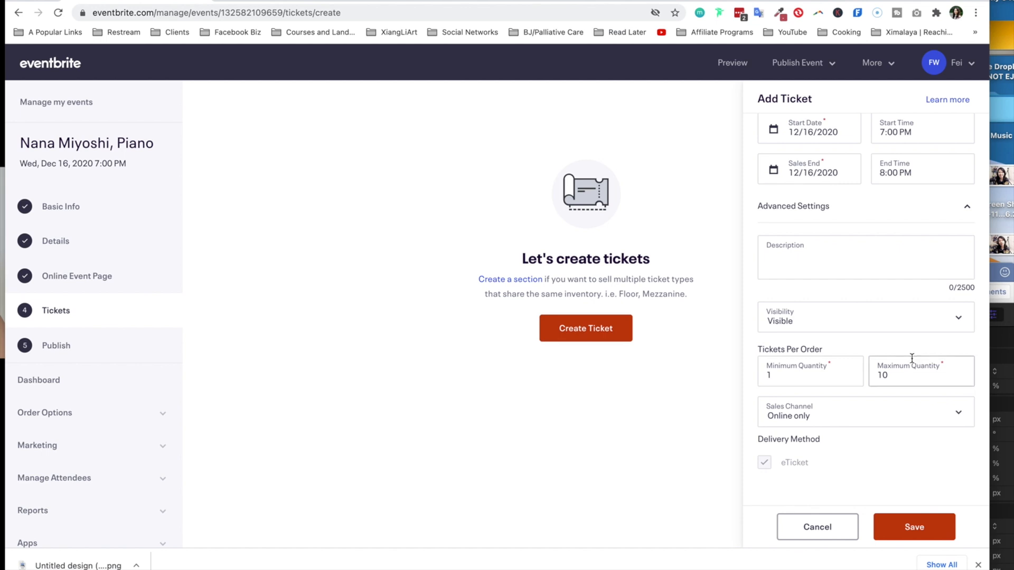
mouse_move(954, 408)
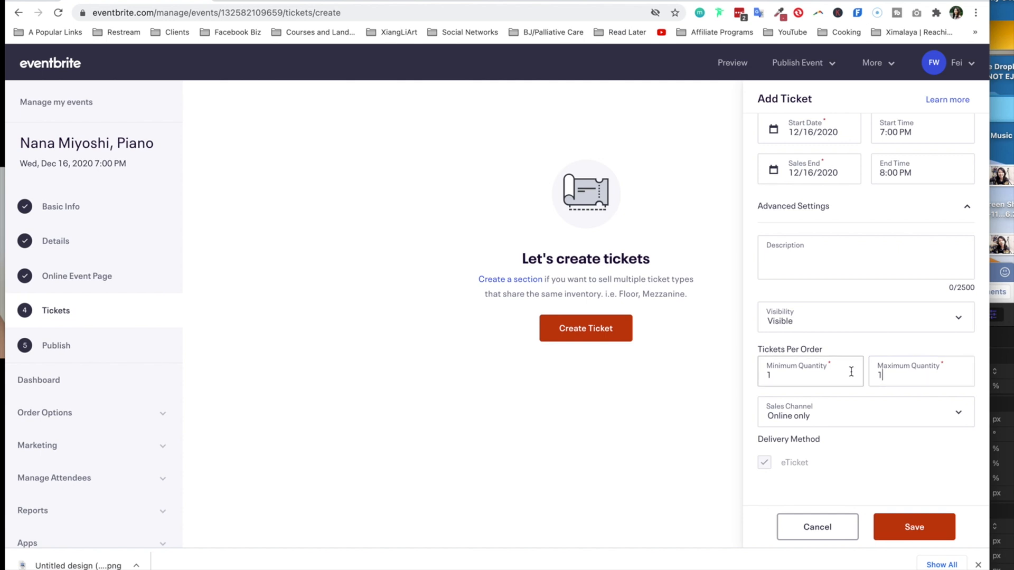
click(913, 527)
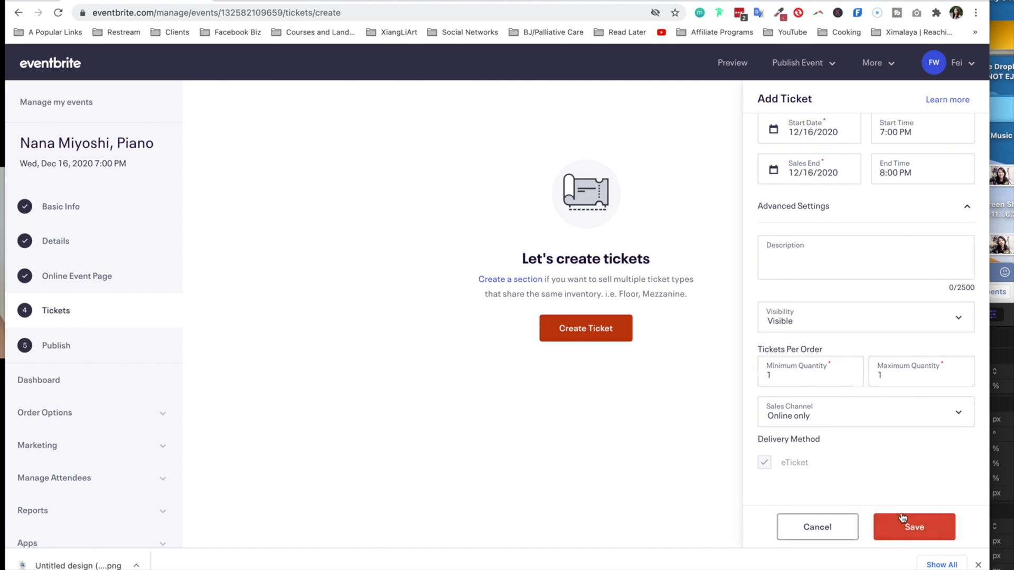
click(914, 527)
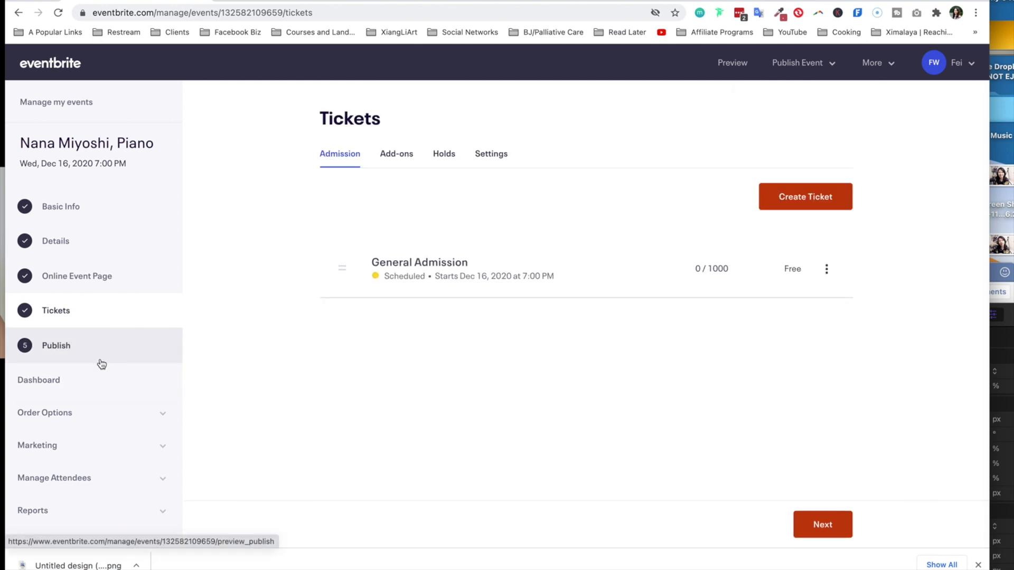
Publish the Nana Miyoshi, Piano concert as a public event, effective now
click(56, 346)
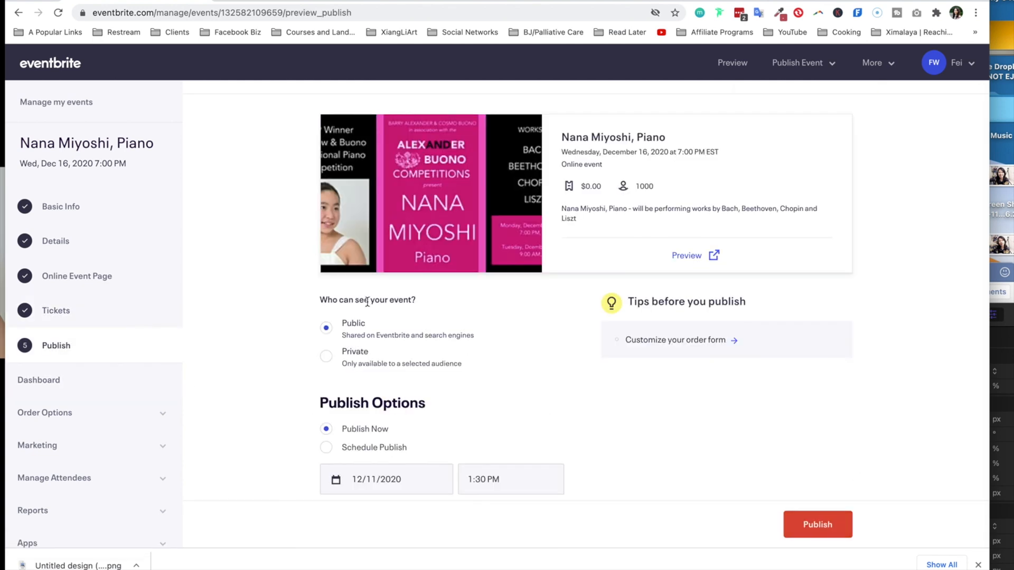
mouse_move(437, 344)
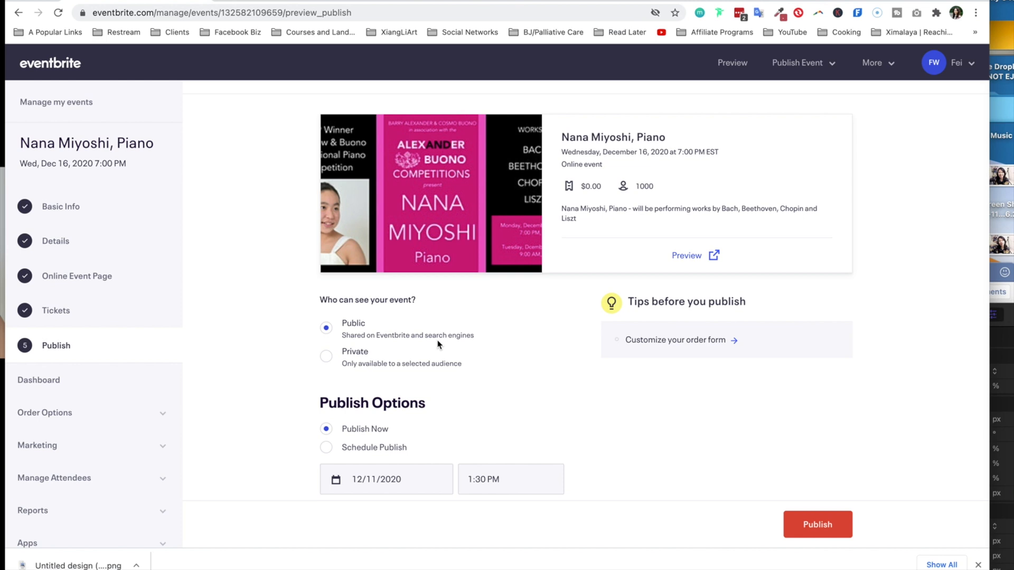
mouse_move(456, 346)
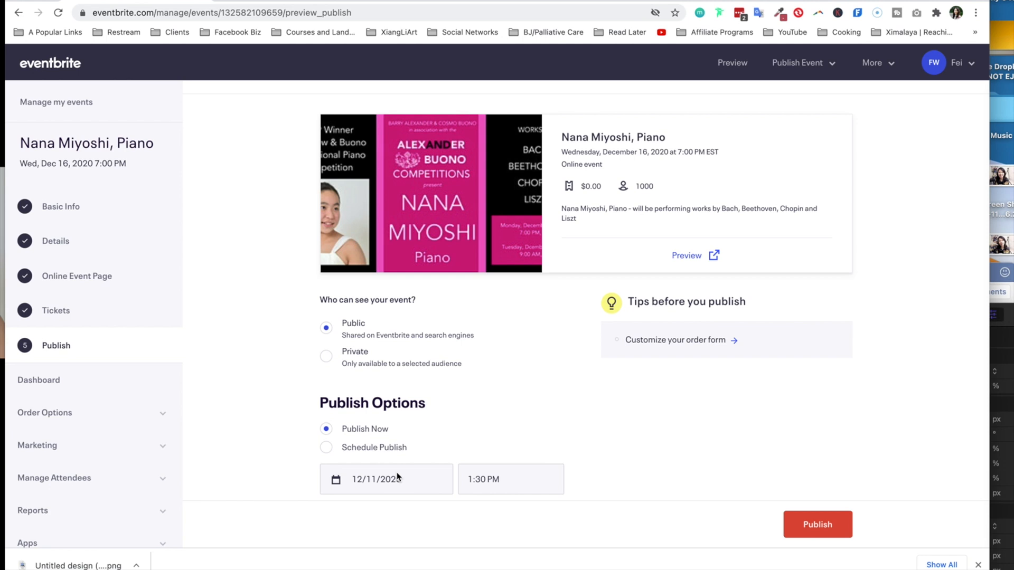
mouse_move(414, 514)
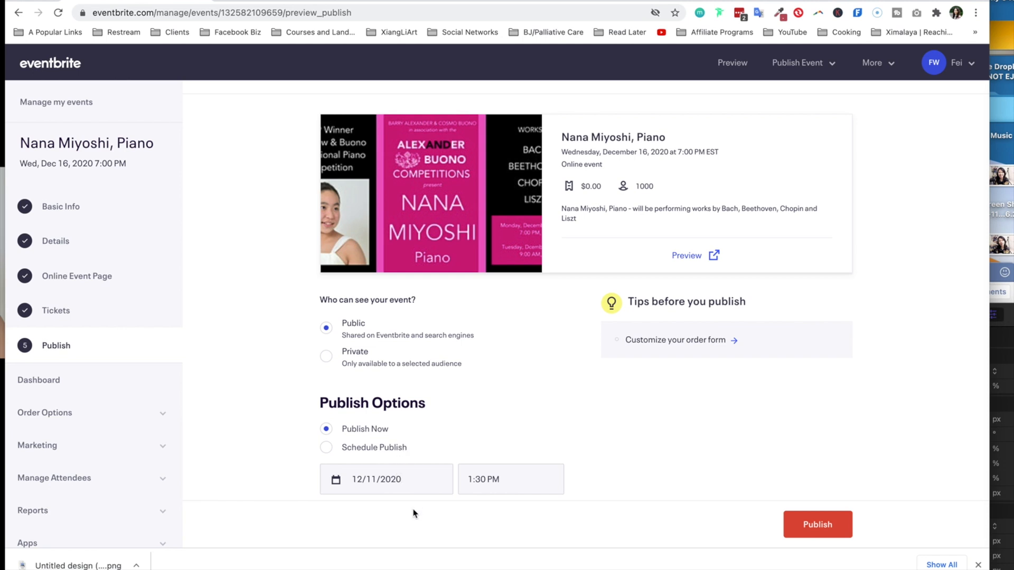
mouse_move(381, 460)
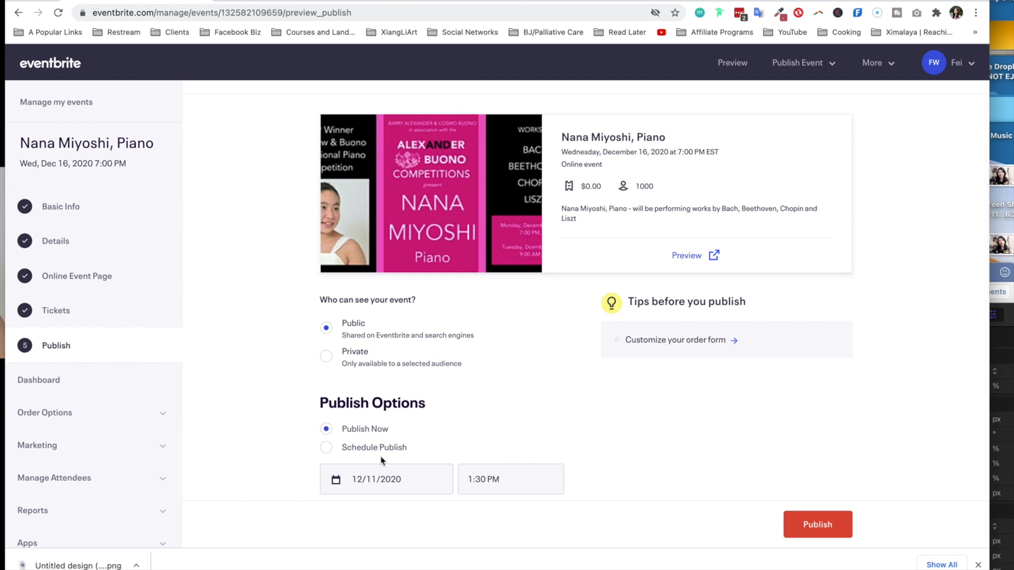
click(818, 525)
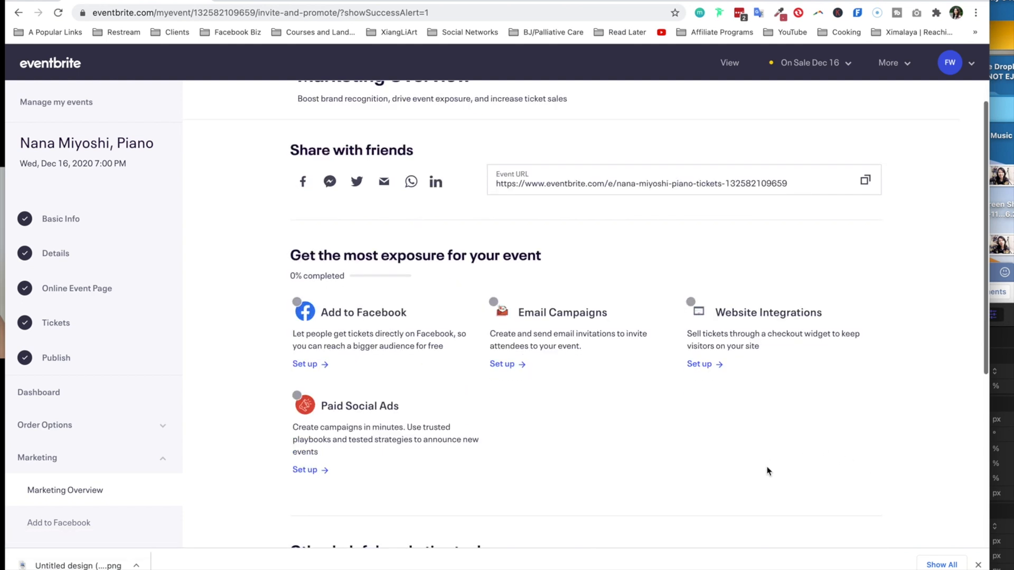
scroll(up, 3)
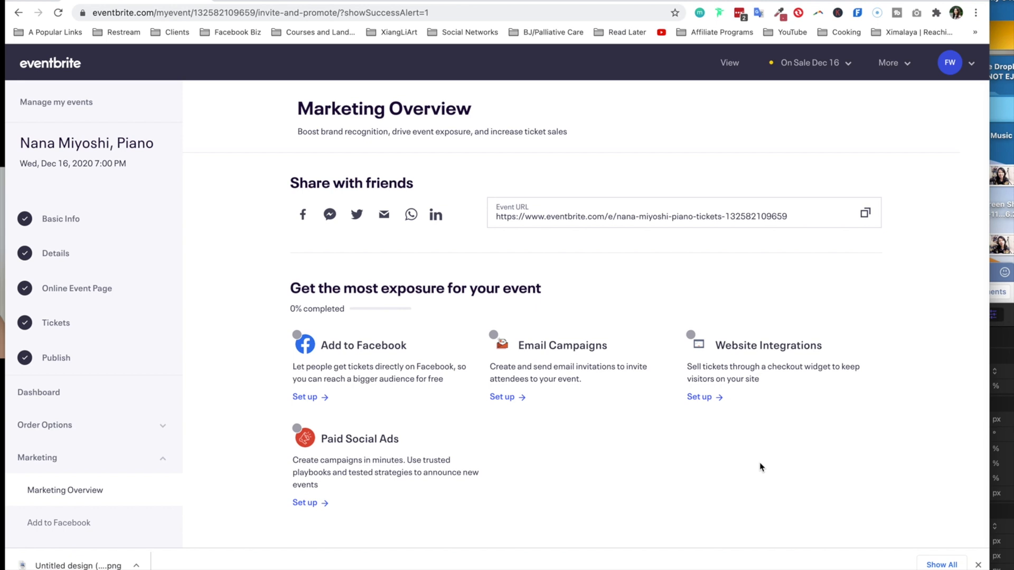
mouse_move(749, 467)
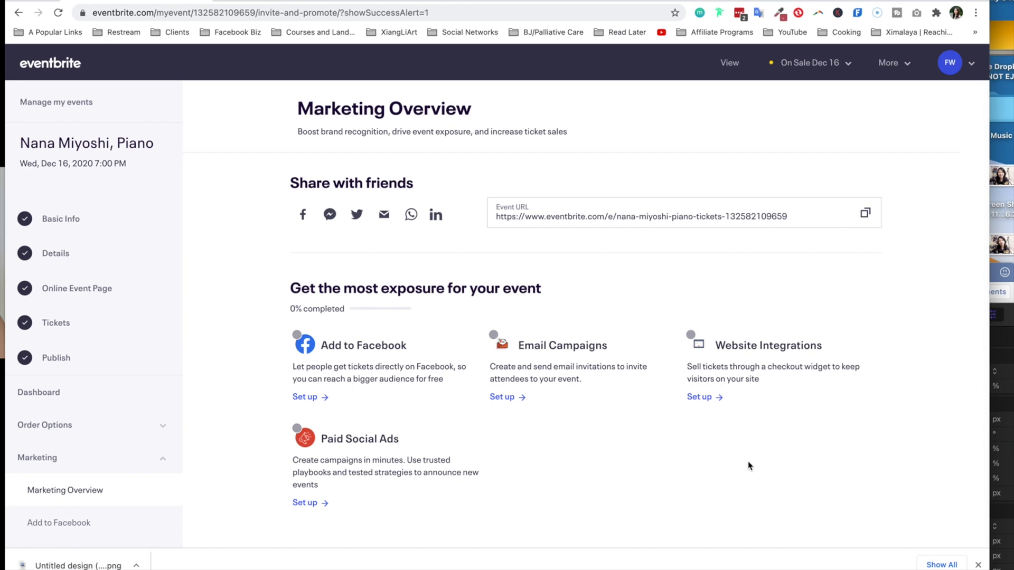
mouse_move(433, 267)
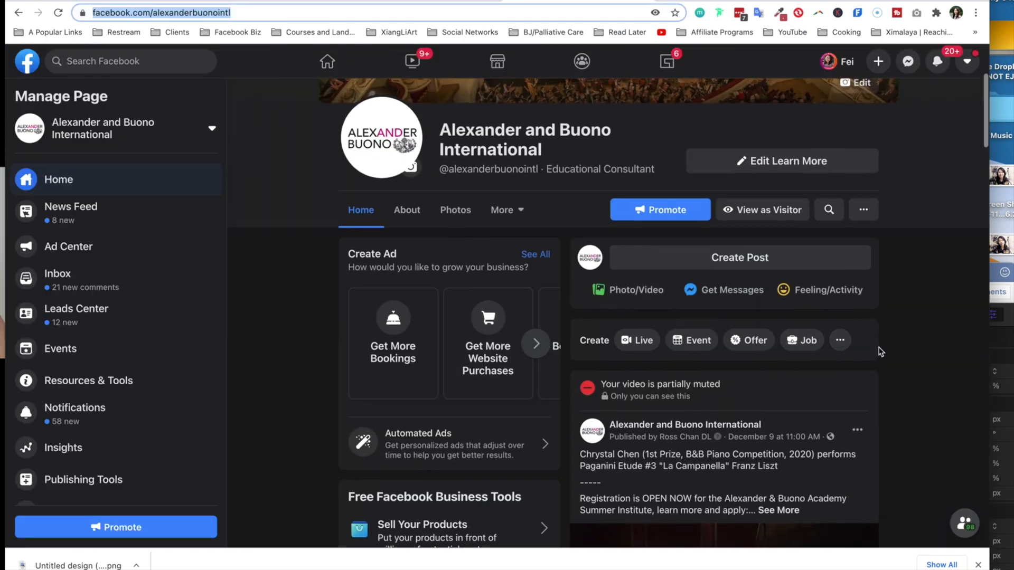
scroll(down, 3)
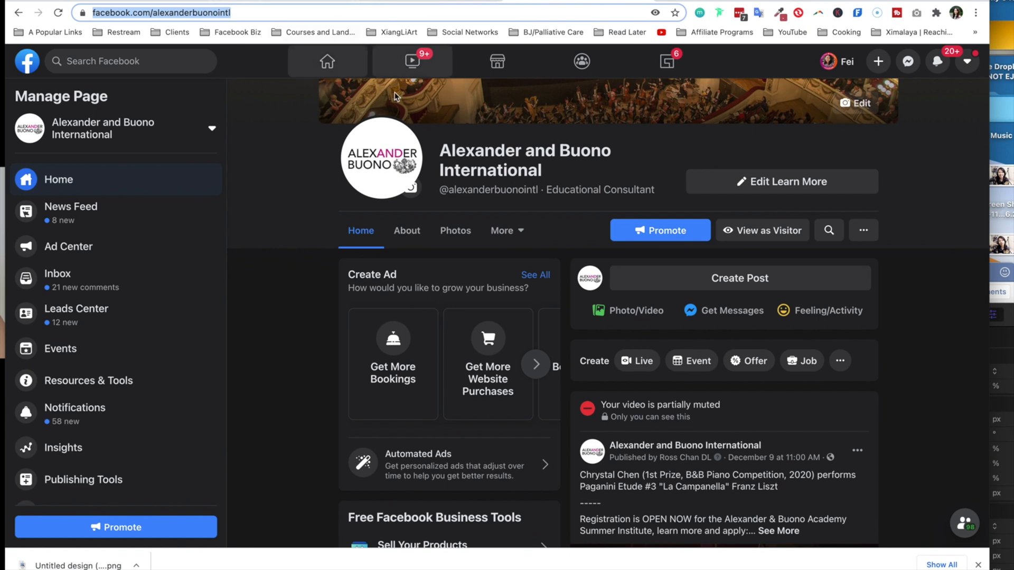
mouse_move(398, 117)
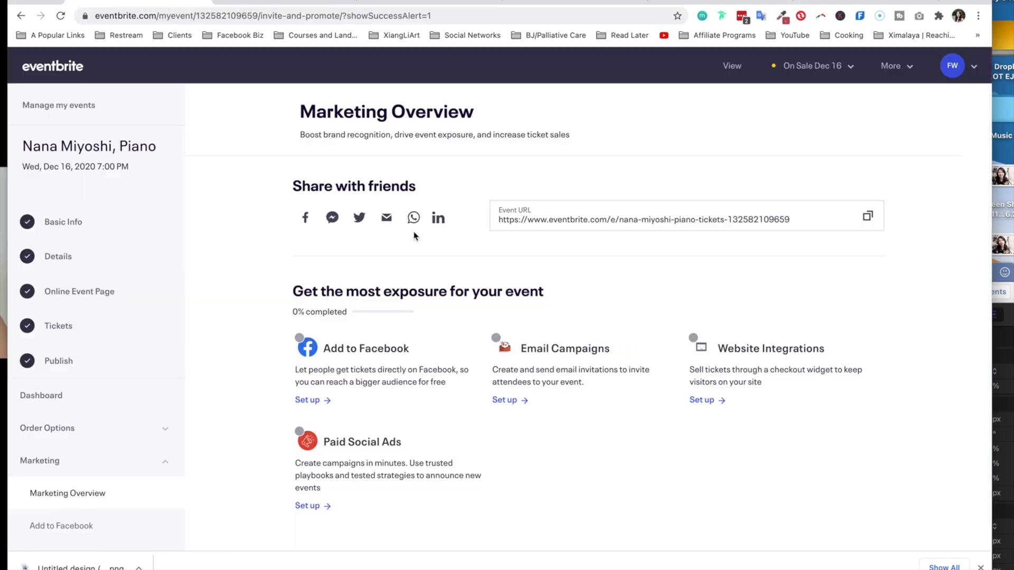
mouse_move(562, 253)
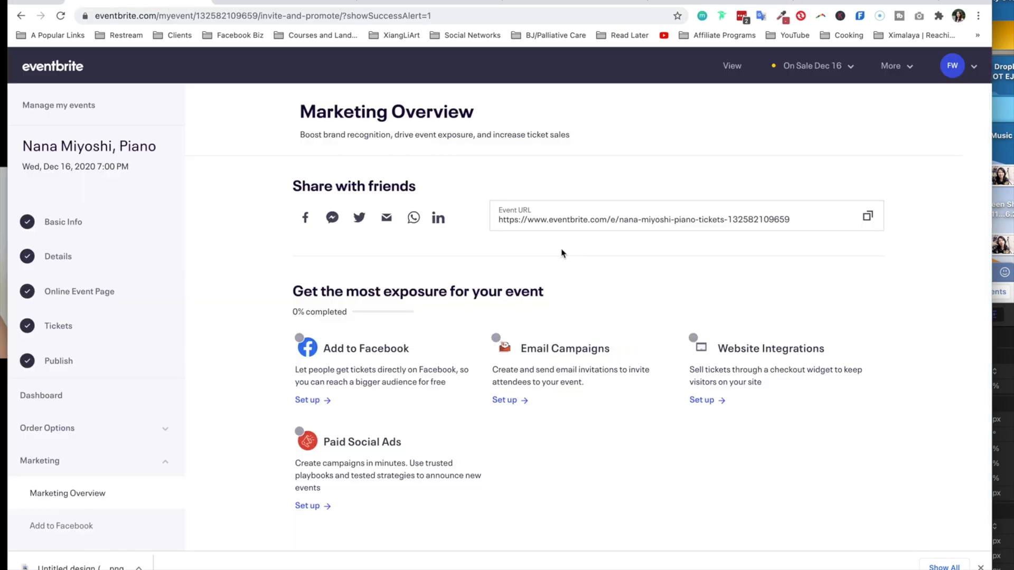
mouse_move(386, 218)
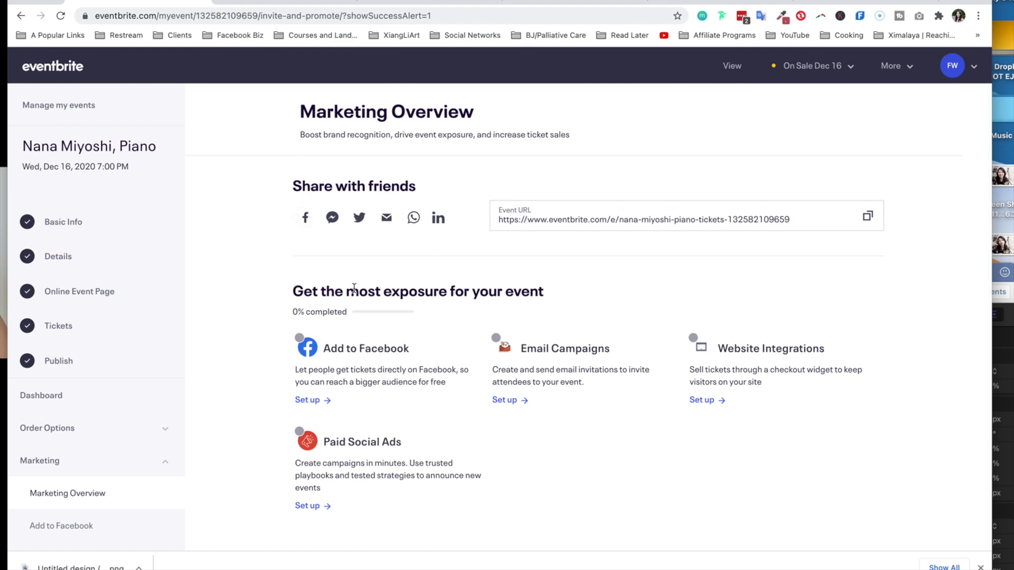
mouse_move(503, 280)
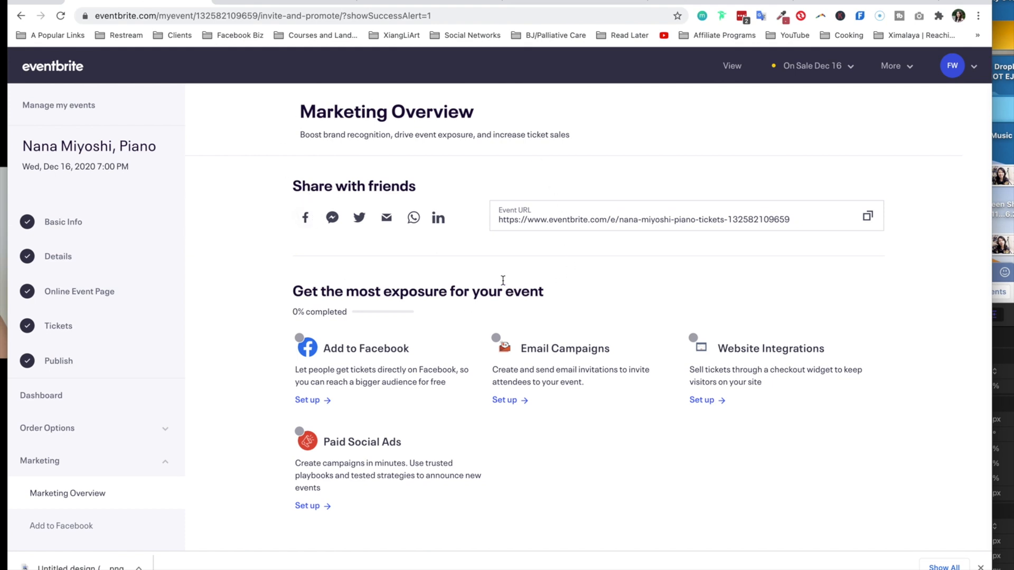
mouse_move(305, 217)
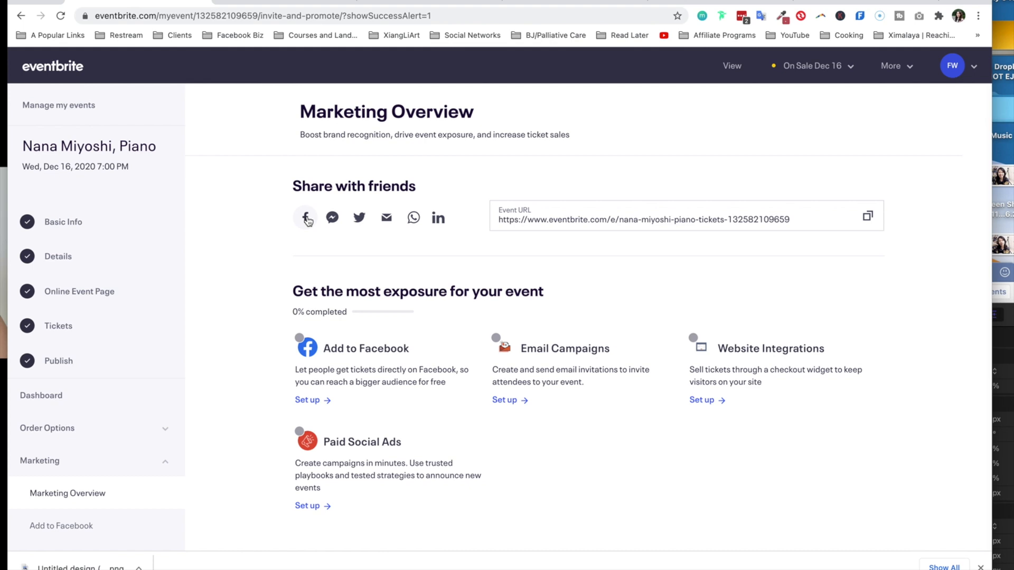
mouse_move(332, 217)
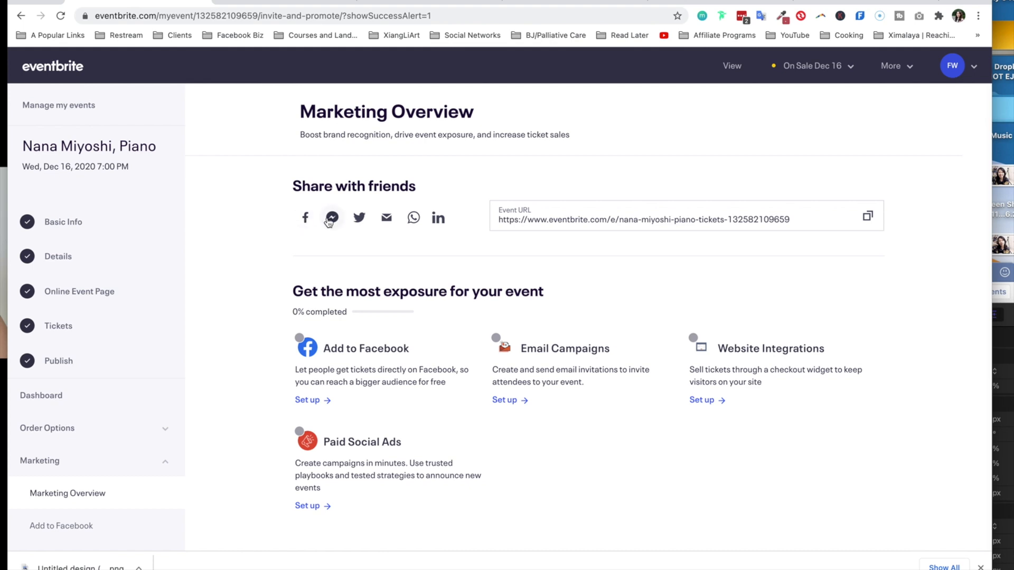
mouse_move(412, 222)
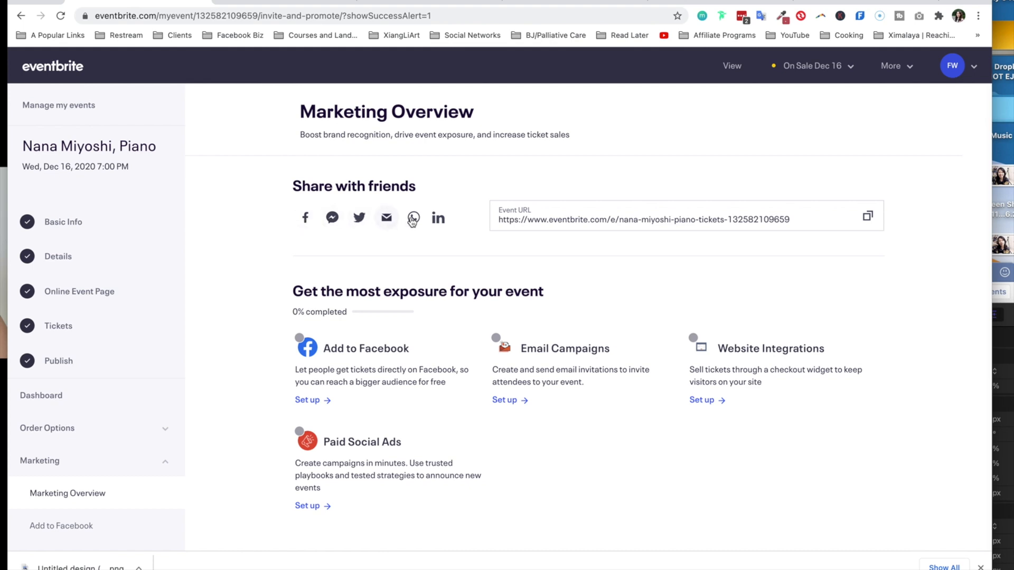
mouse_move(438, 217)
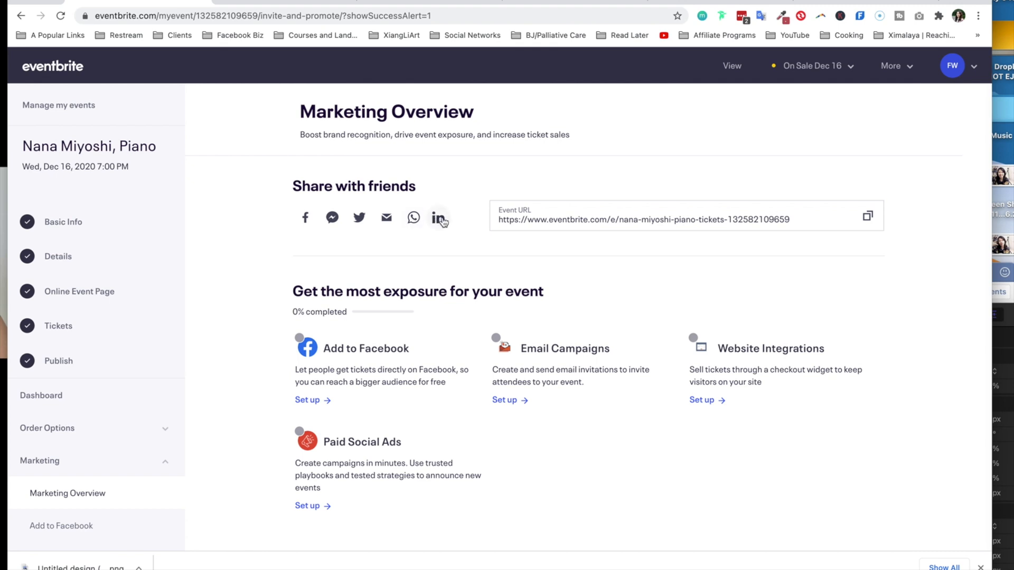
Reopen the concert's Marketing Overview and scroll through its share and promotion options
click(868, 216)
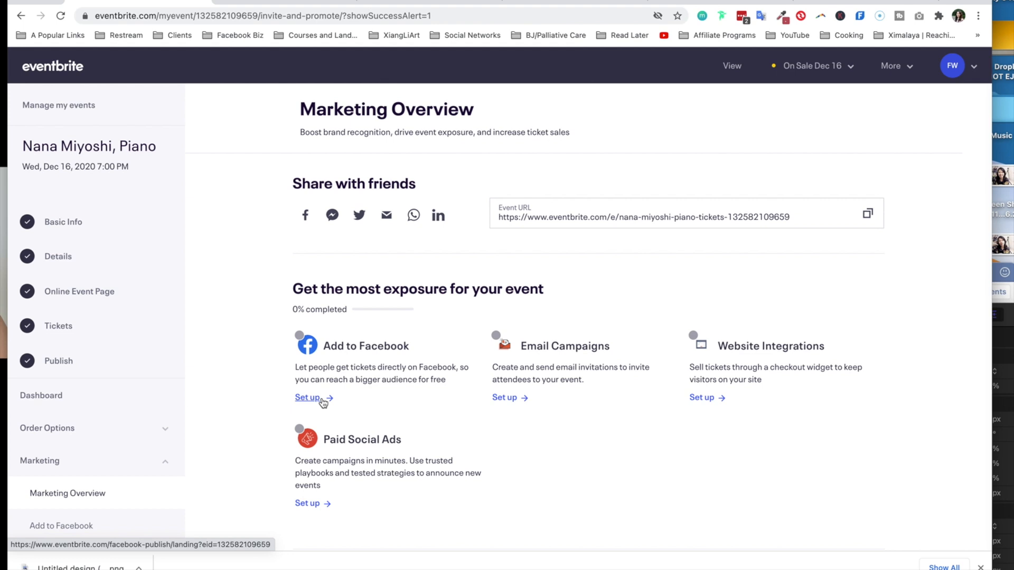
scroll(down, 3)
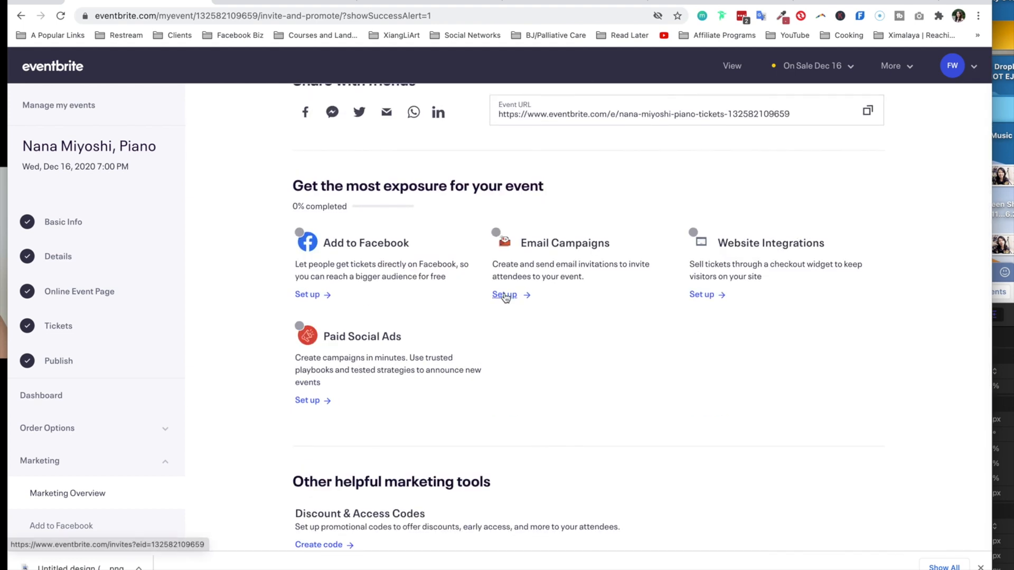
mouse_move(496, 219)
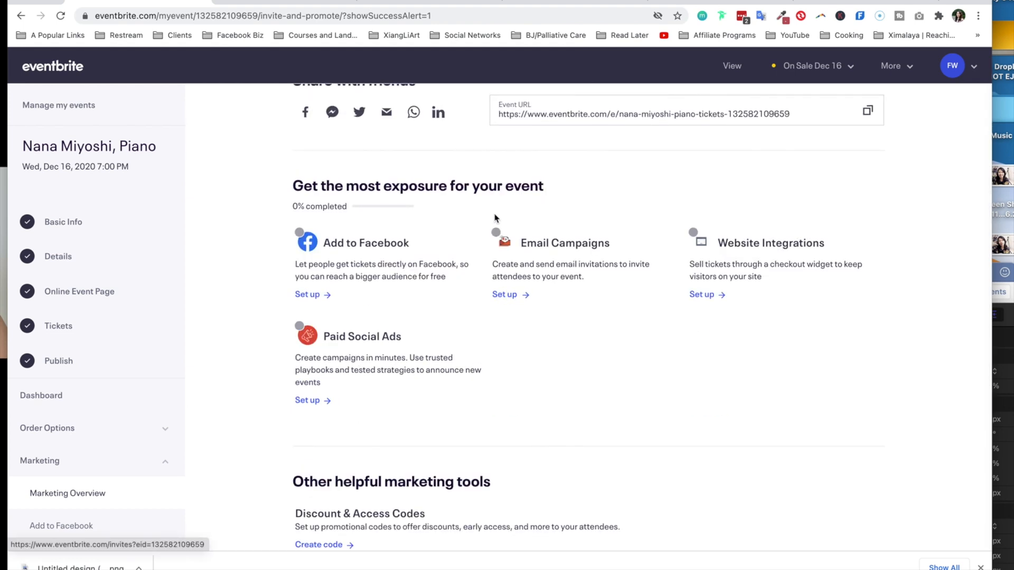
mouse_move(551, 279)
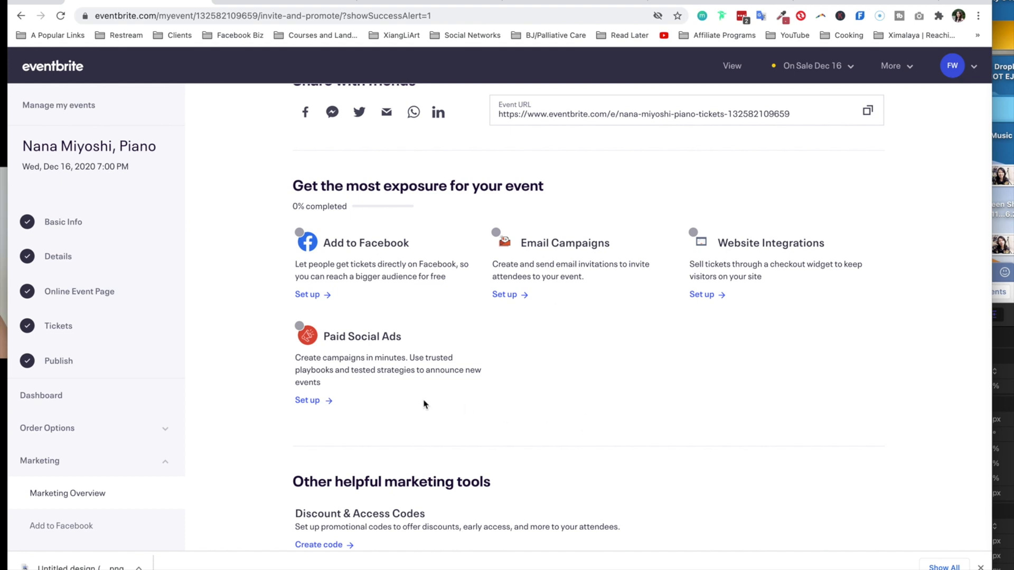
mouse_move(328, 392)
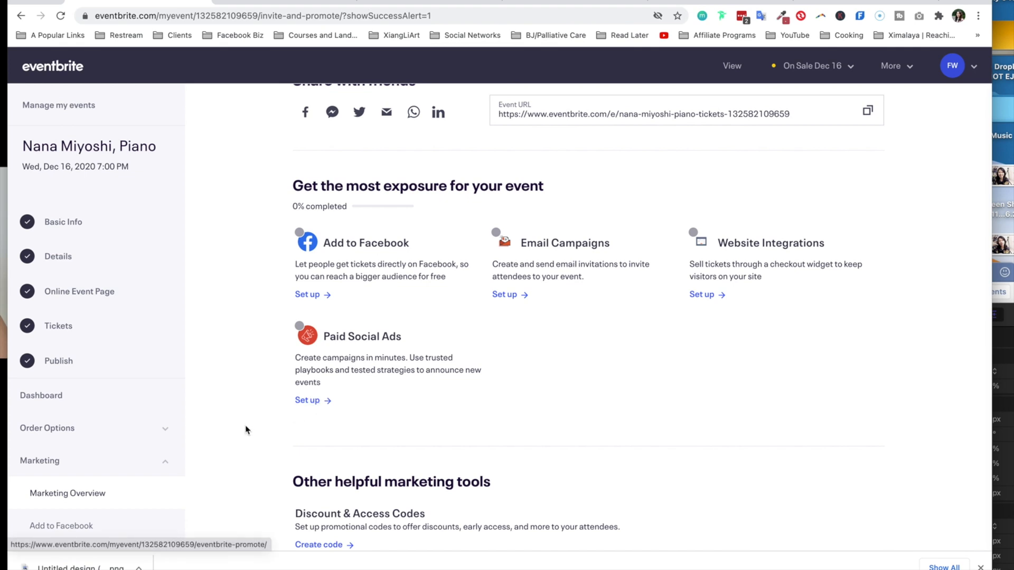
scroll(down, 3)
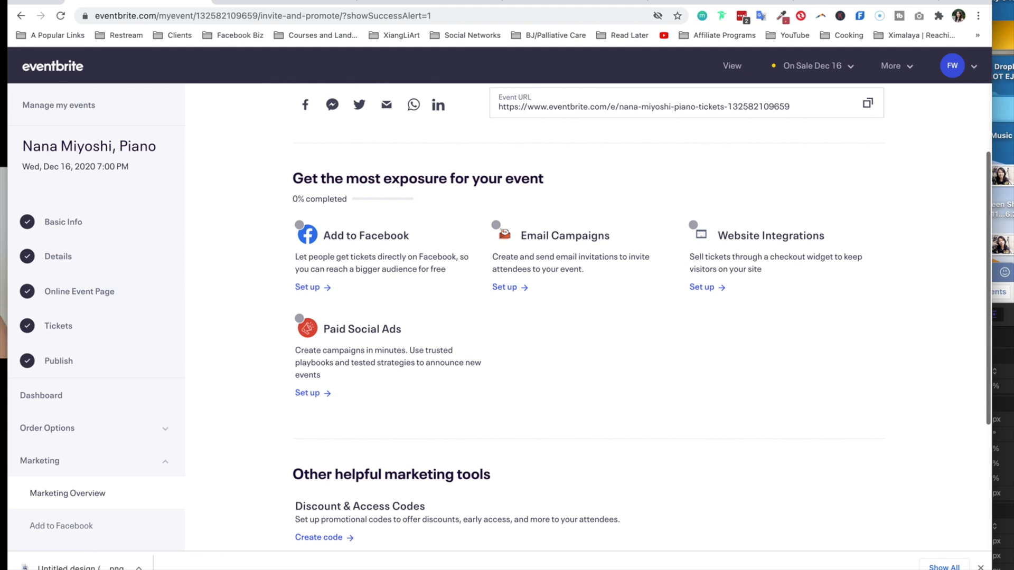
mouse_move(308, 288)
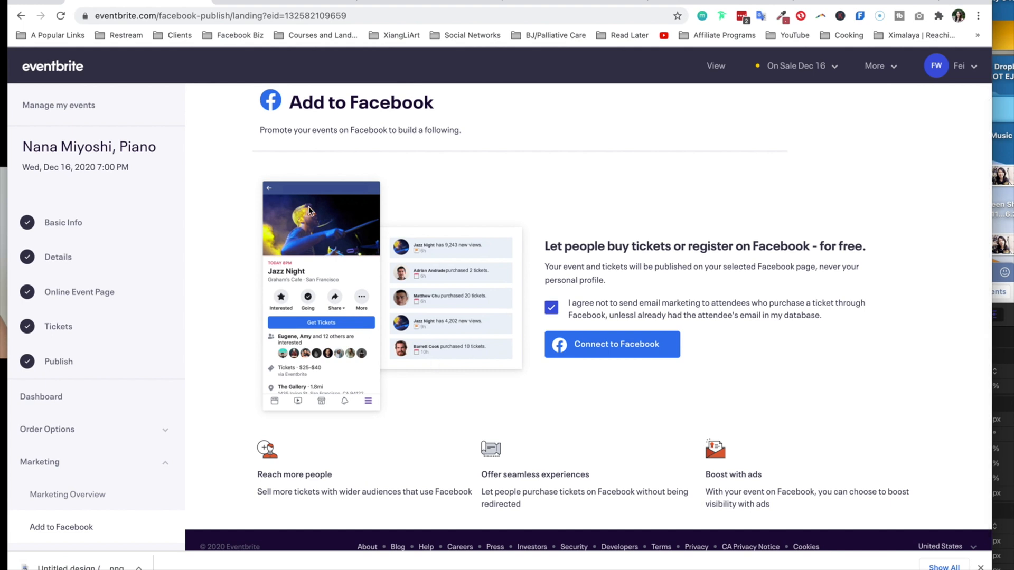
mouse_move(329, 404)
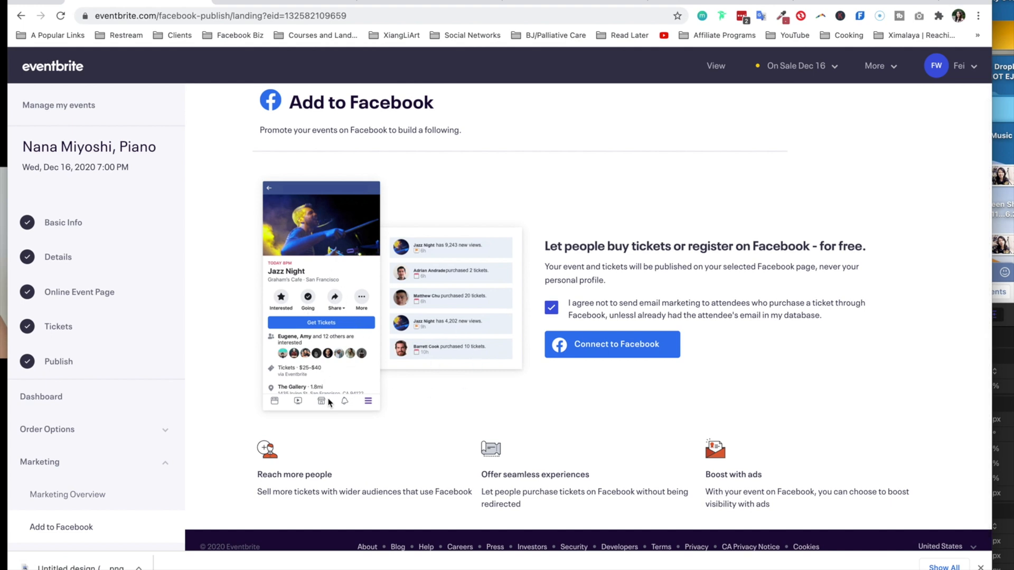
mouse_move(640, 361)
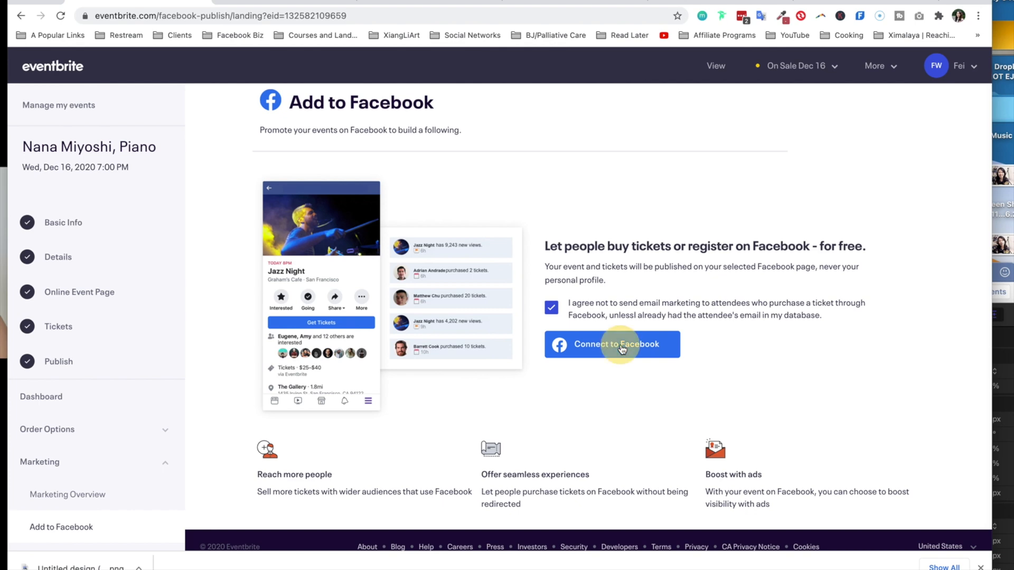
Connect to Facebook, choose the Alexander and Buono International page, and set city 'new york'
click(611, 344)
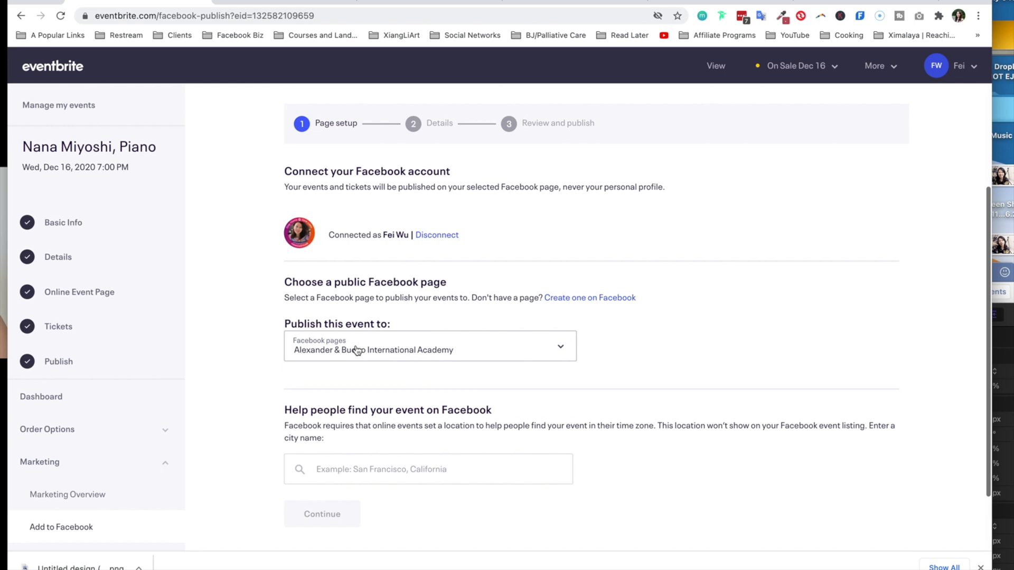
click(429, 346)
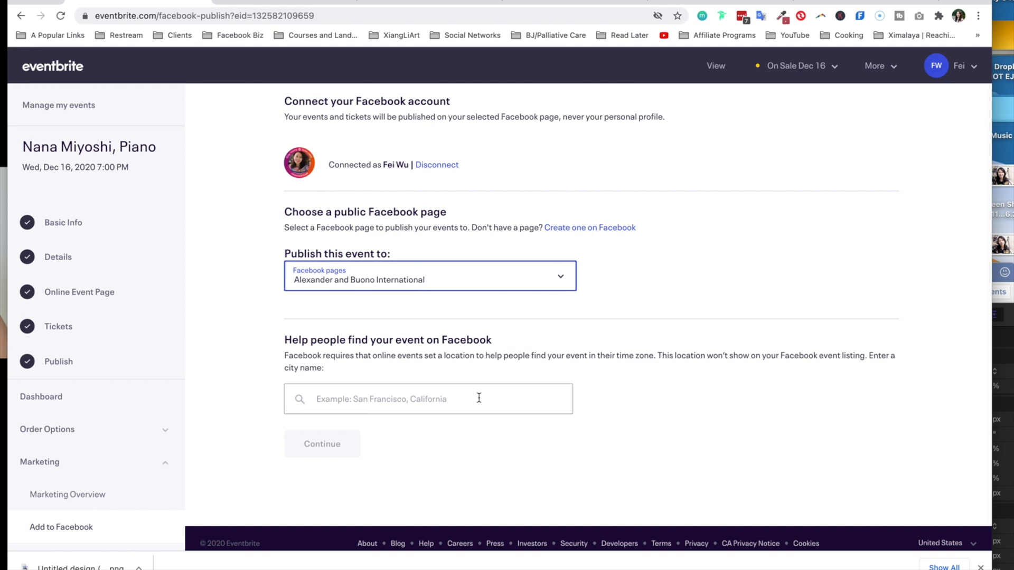
text(new york)
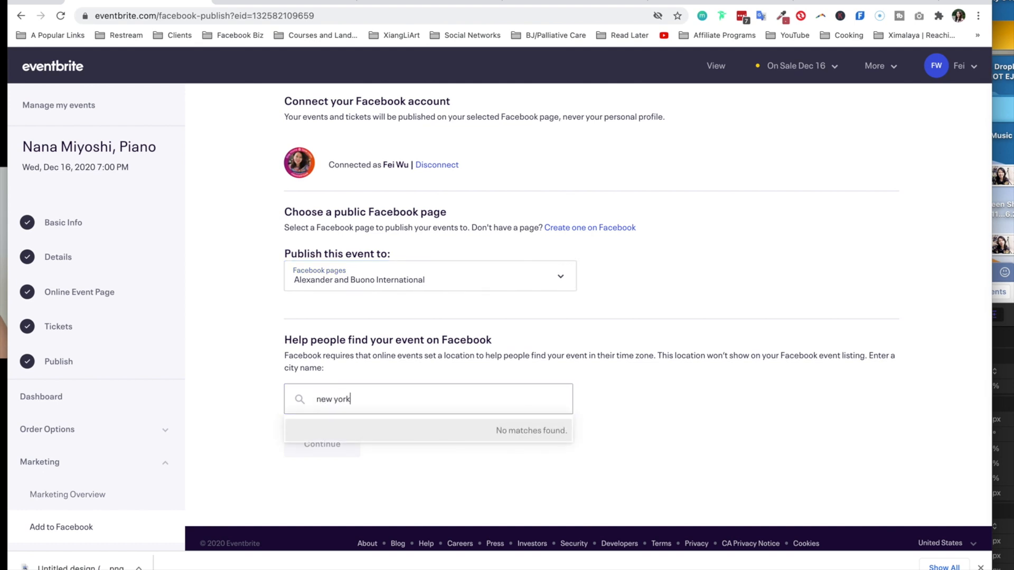
click(322, 445)
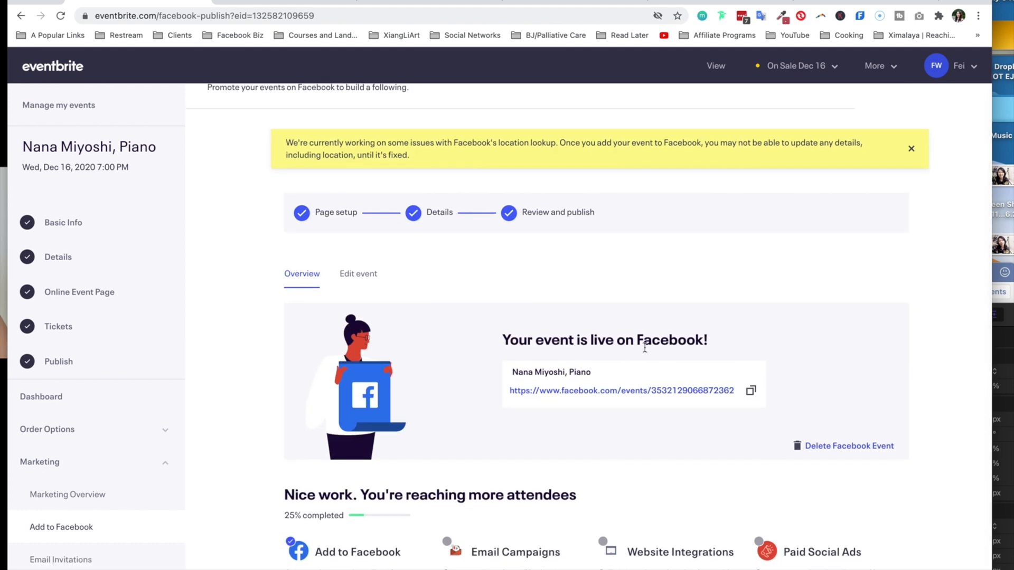
Open the concert's live facebook.com/events listing
scroll(down, 3)
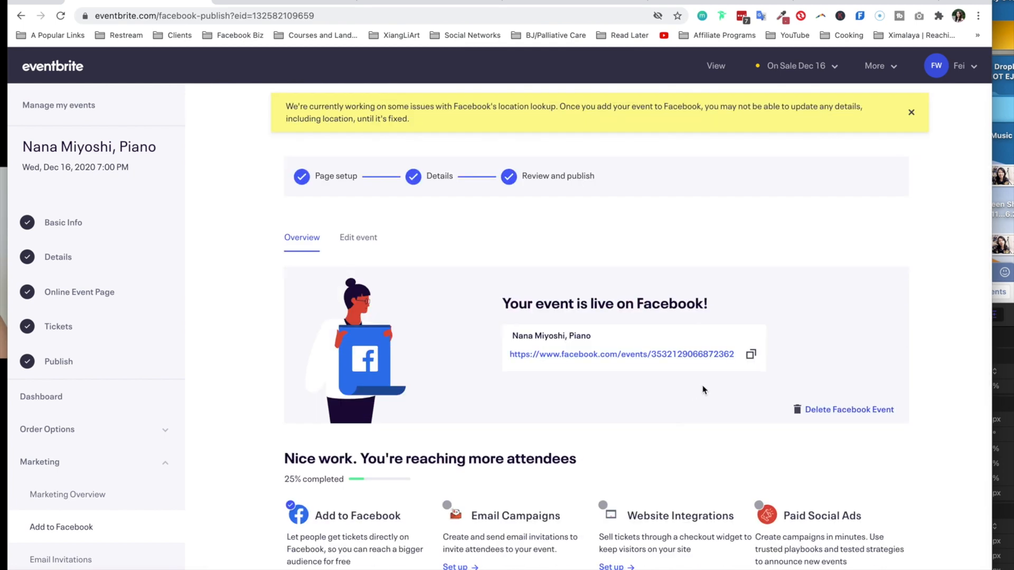
mouse_move(812, 432)
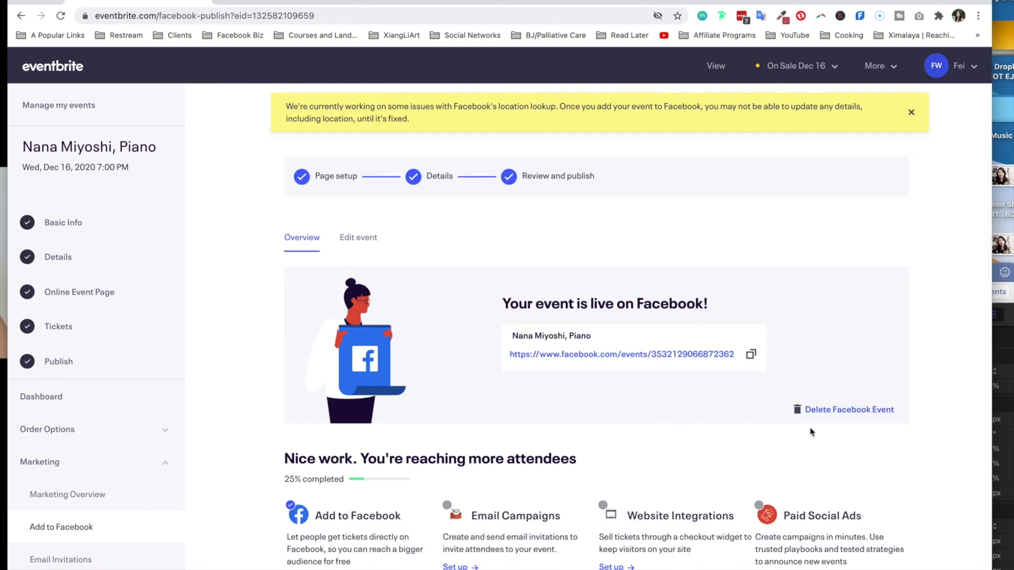
mouse_move(850, 410)
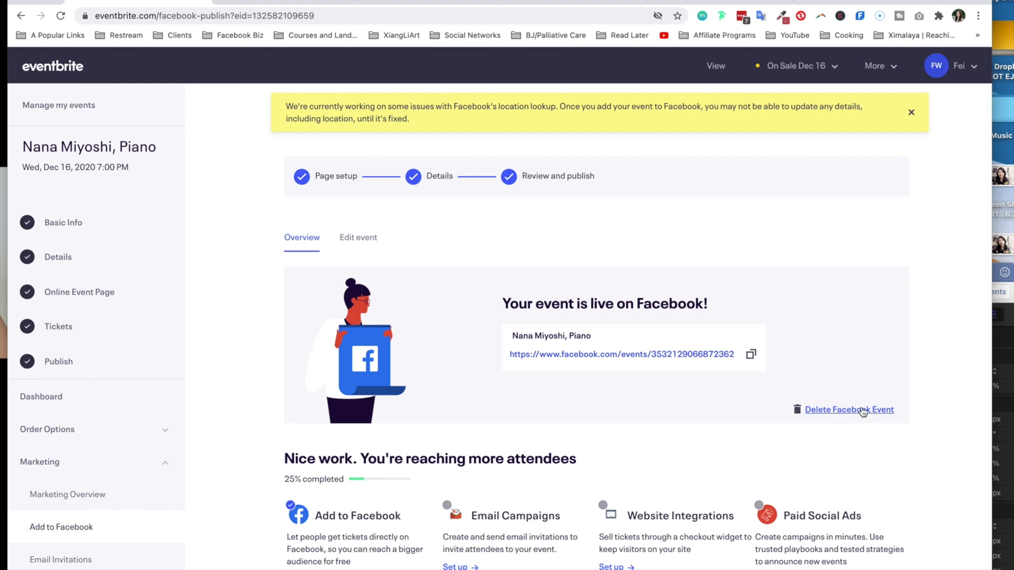
mouse_move(424, 248)
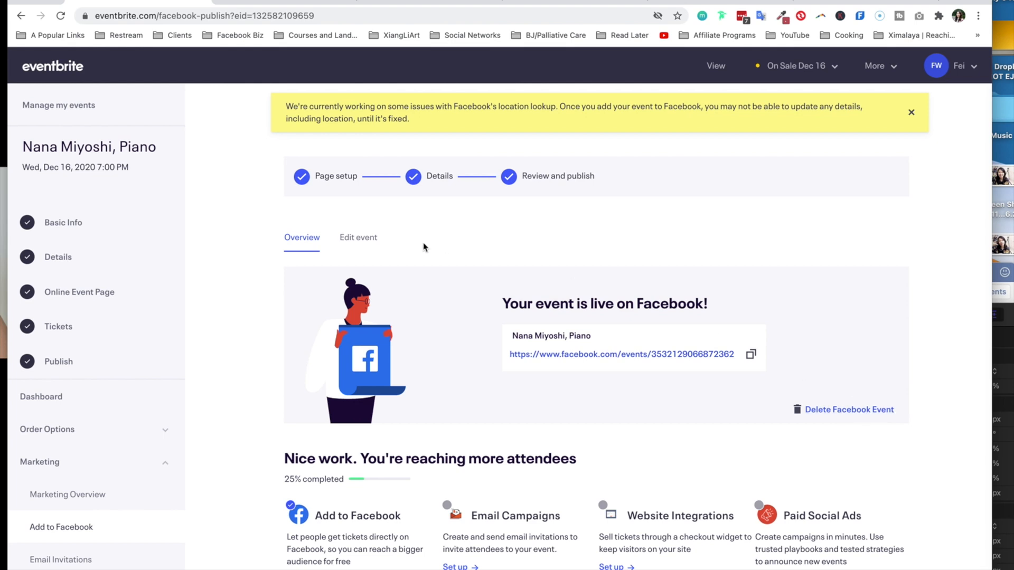
click(357, 237)
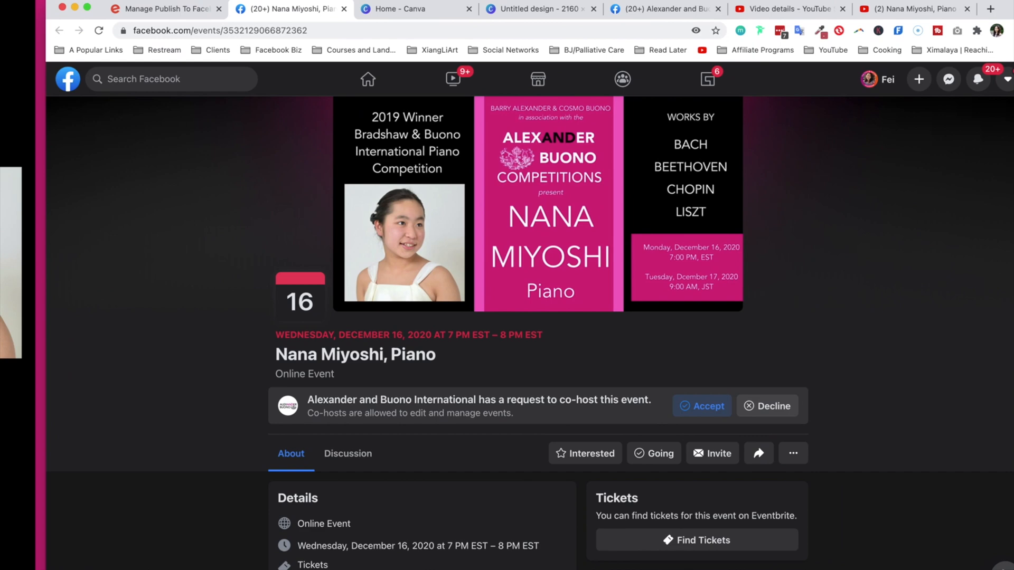
Accept Alexander and Buono International's co-host request and follow the ticket link to Eventbrite
scroll(down, 3)
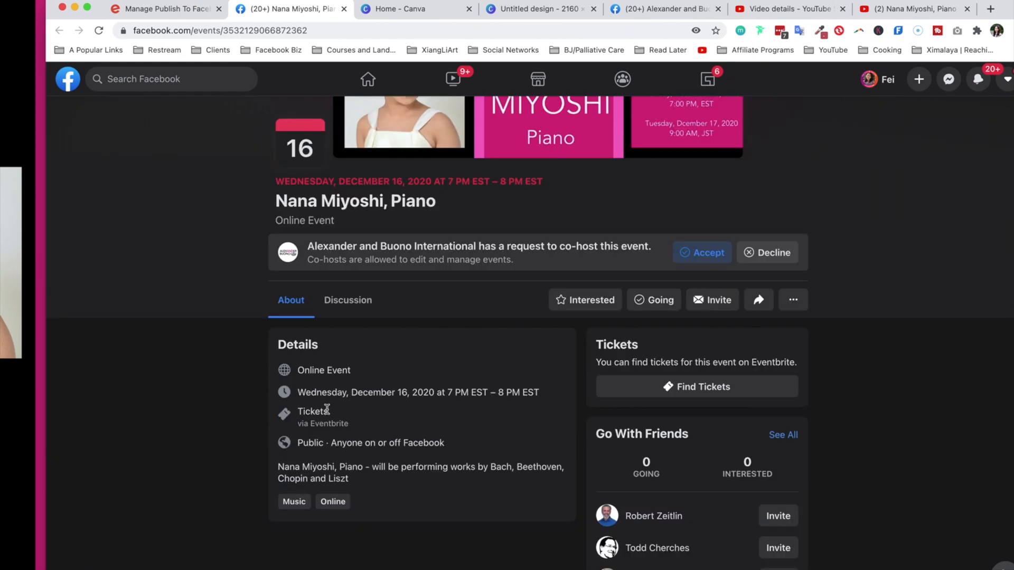
mouse_move(325, 438)
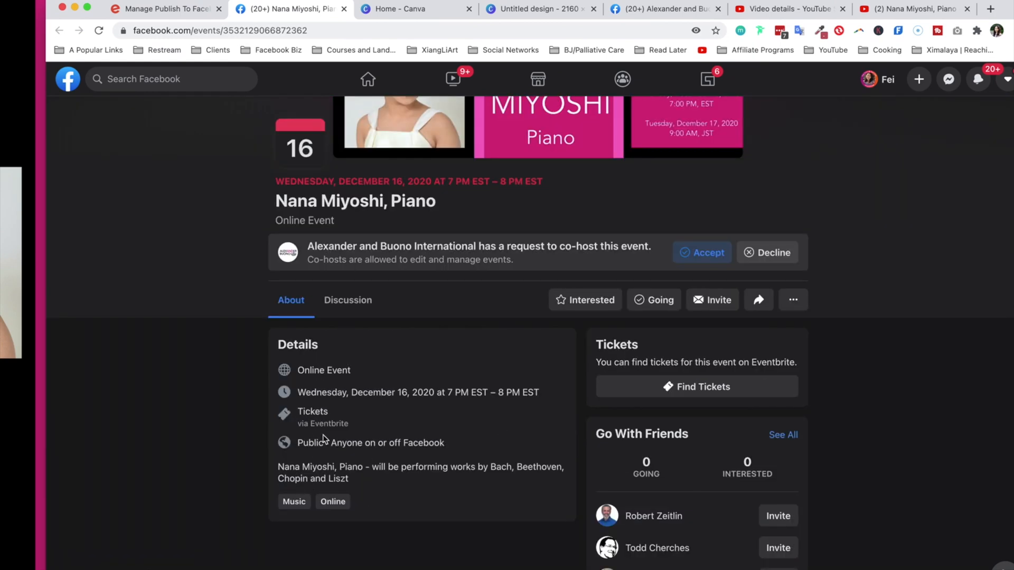
scroll(down, 3)
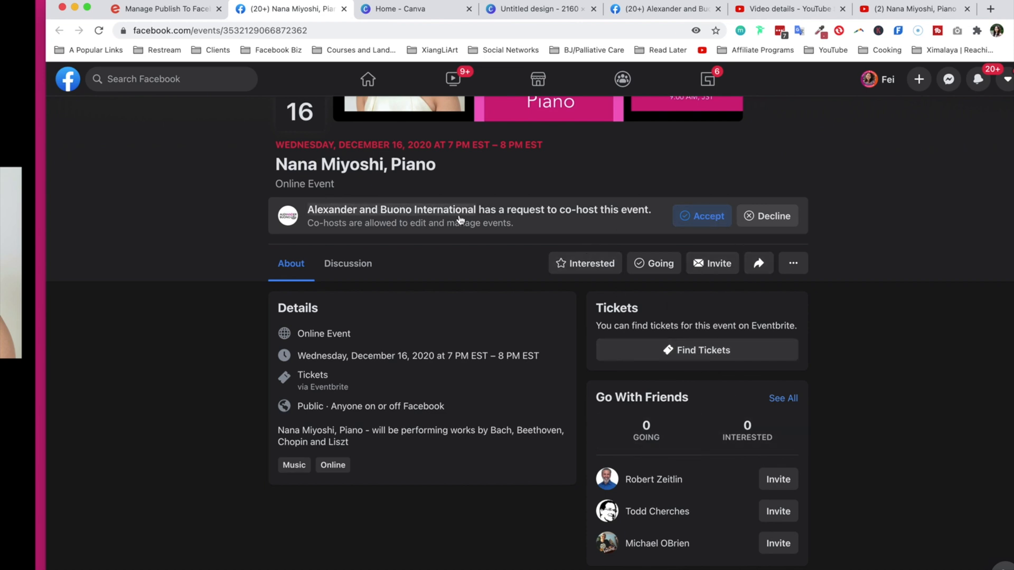
click(701, 215)
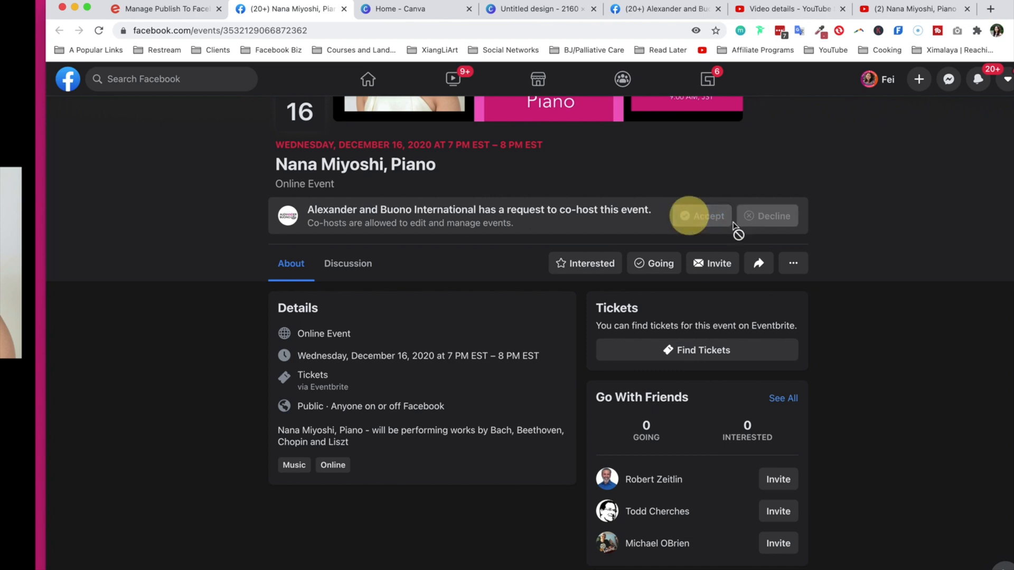
click(702, 216)
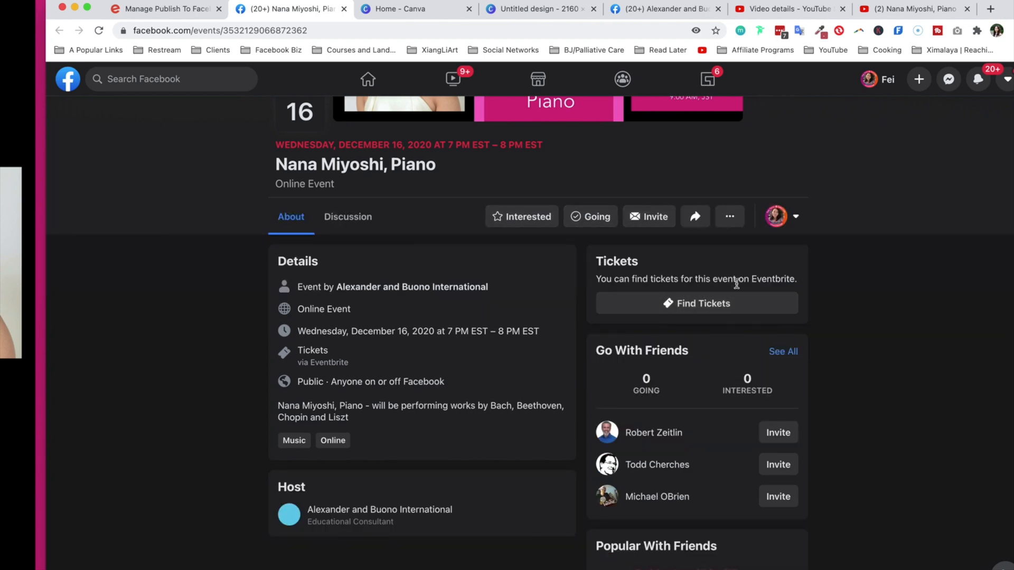
click(795, 216)
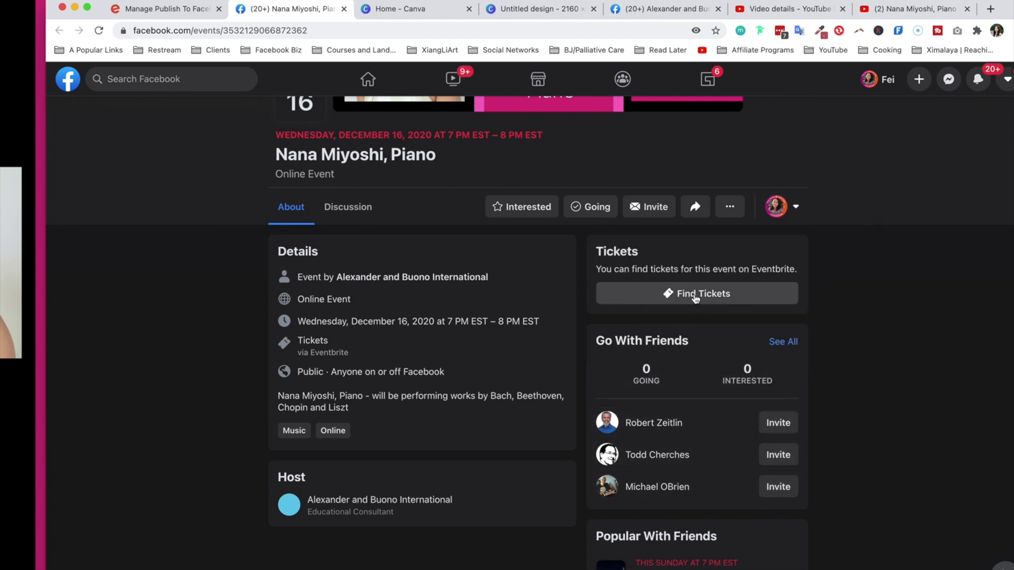
click(702, 293)
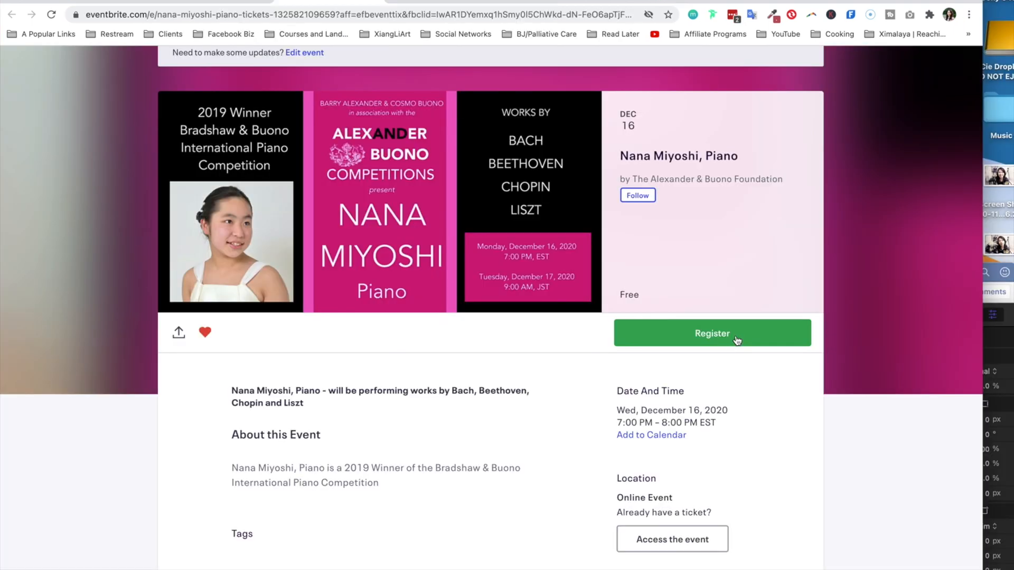
Register for one free General Admission ticket to reach checkout
click(711, 333)
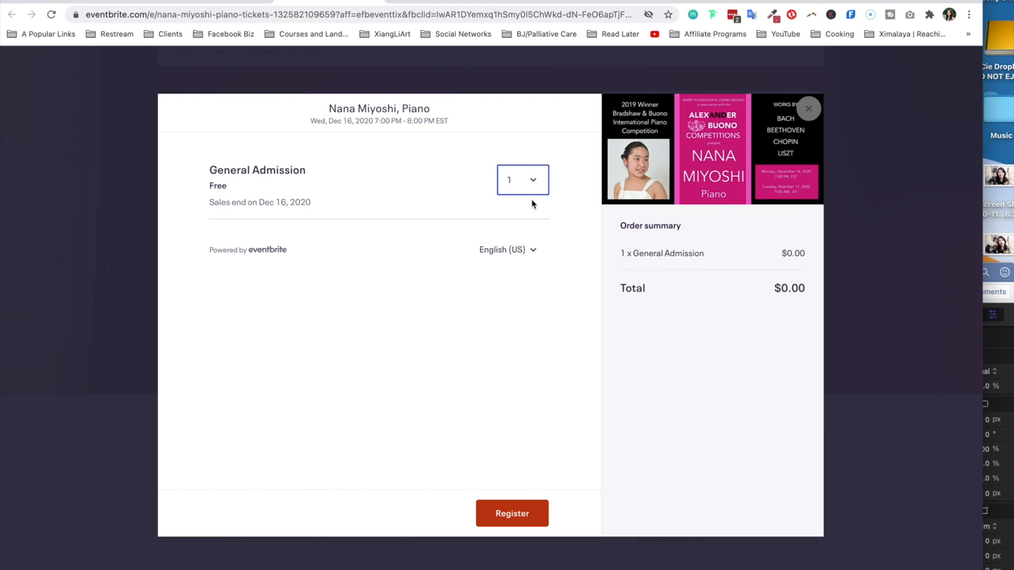
mouse_move(513, 513)
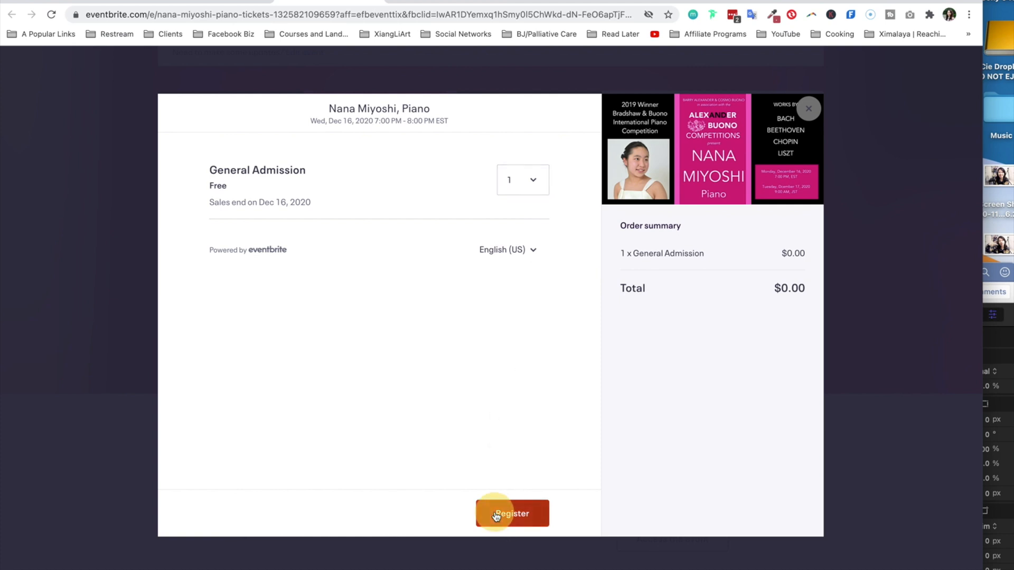
click(513, 513)
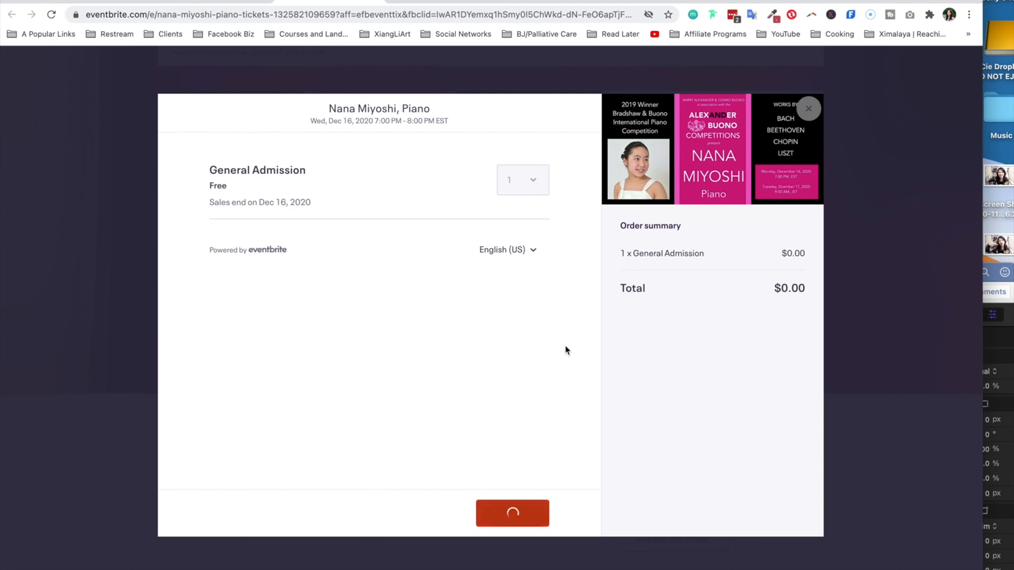
click(512, 513)
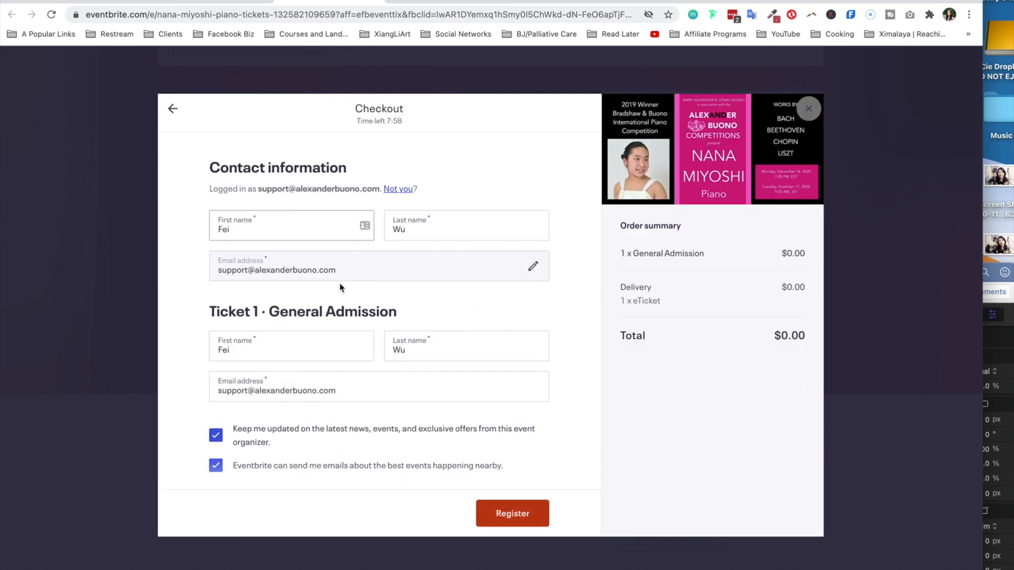
mouse_move(548, 132)
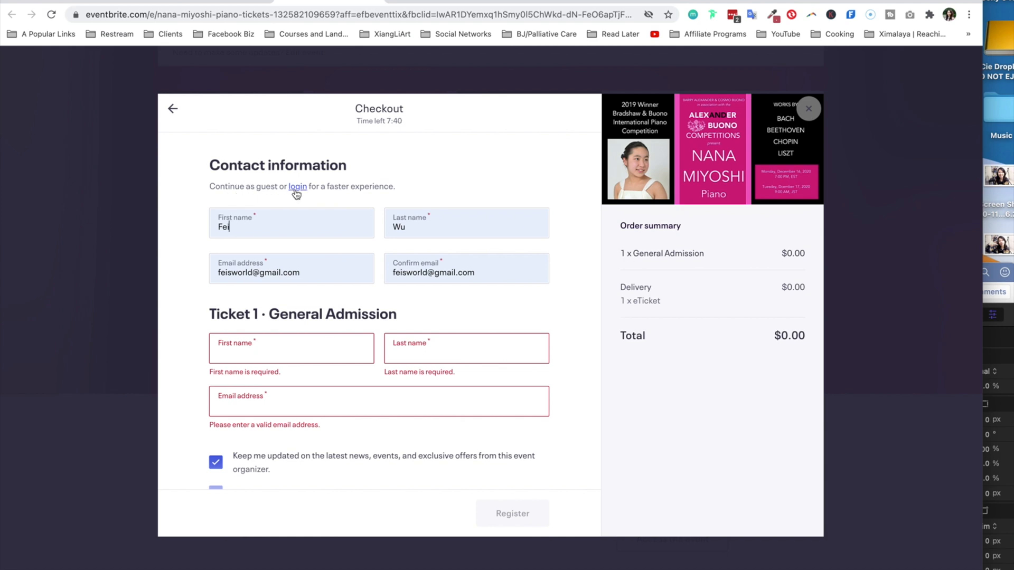
mouse_move(494, 190)
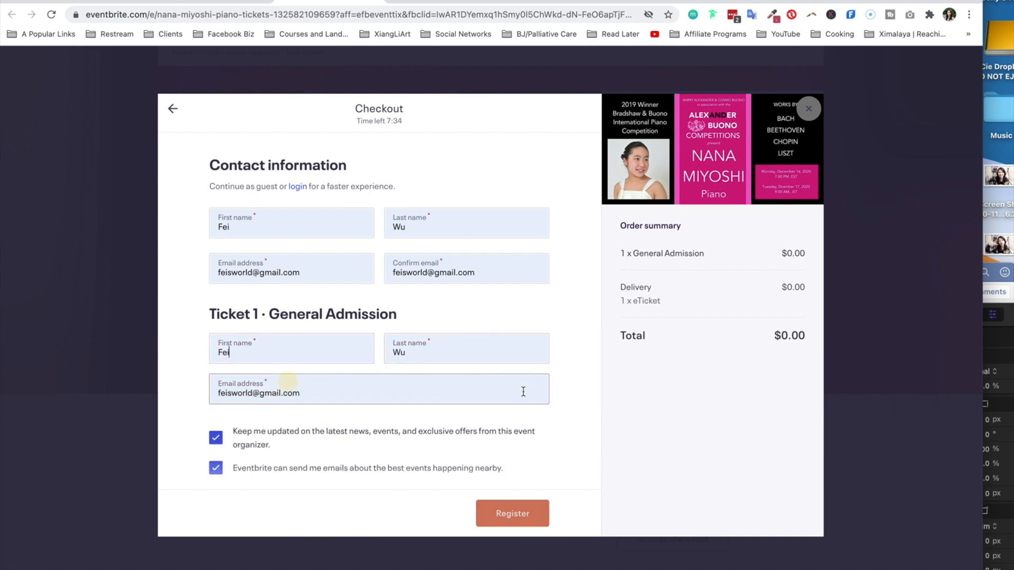
Opt out of organizer updates and nearby event emails, complete registration, and view the ticket
scroll(down, 3)
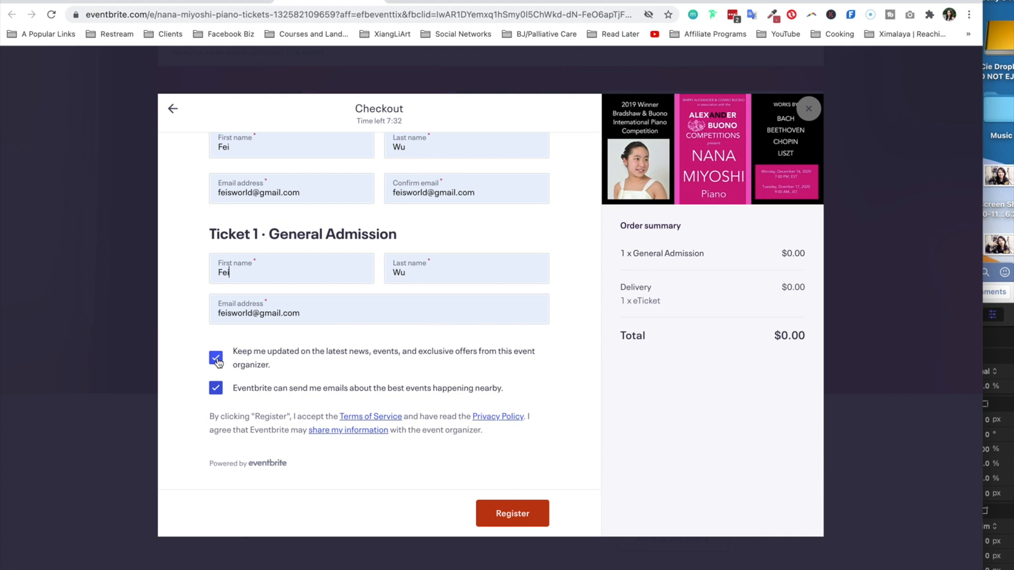
click(216, 357)
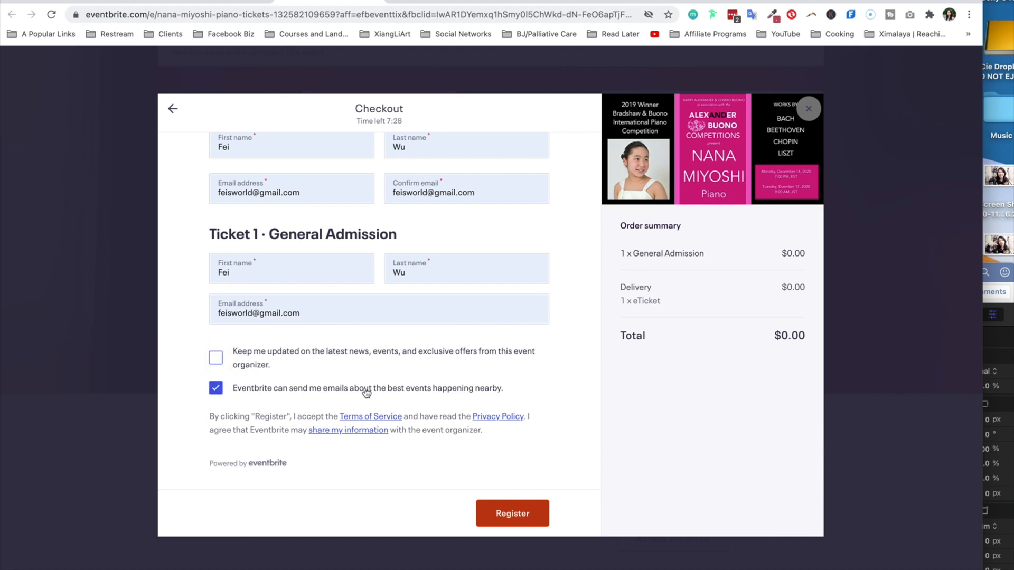
mouse_move(330, 406)
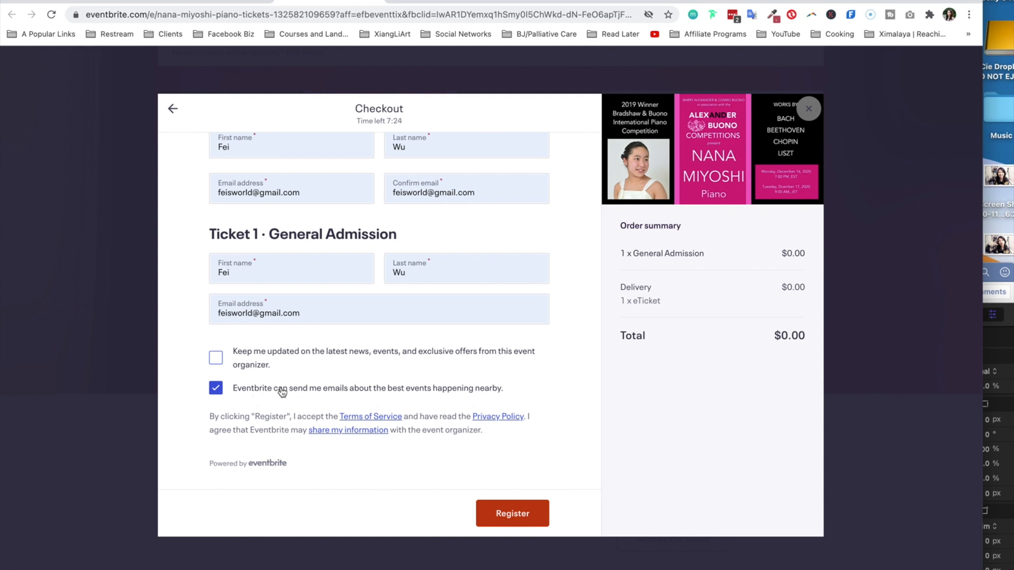
click(215, 388)
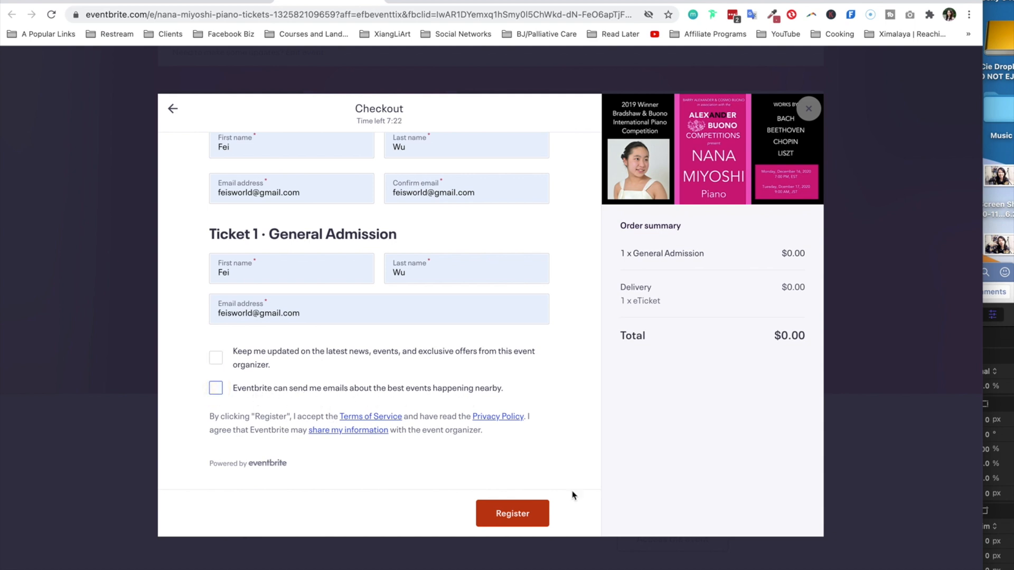
click(512, 513)
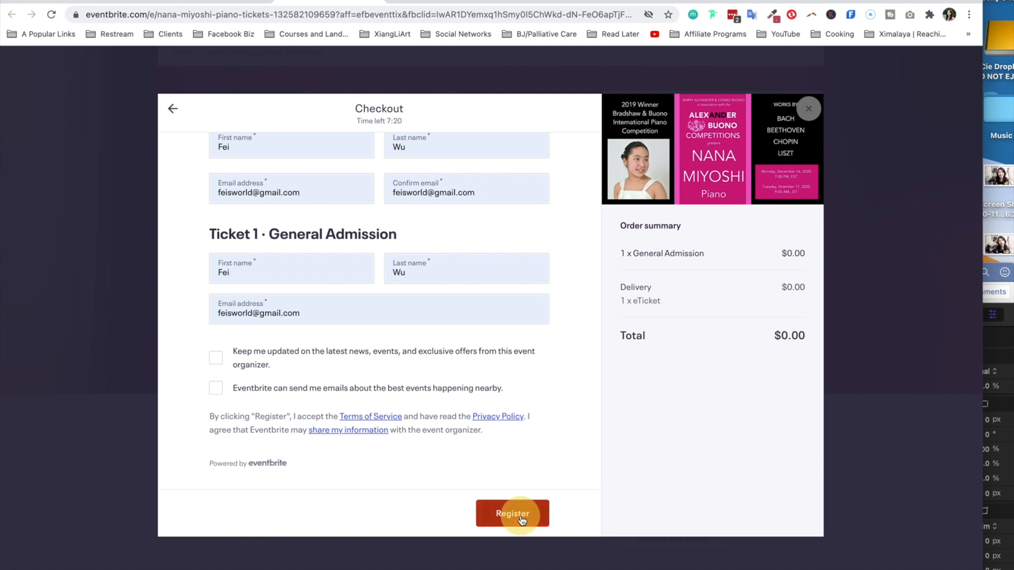
click(512, 513)
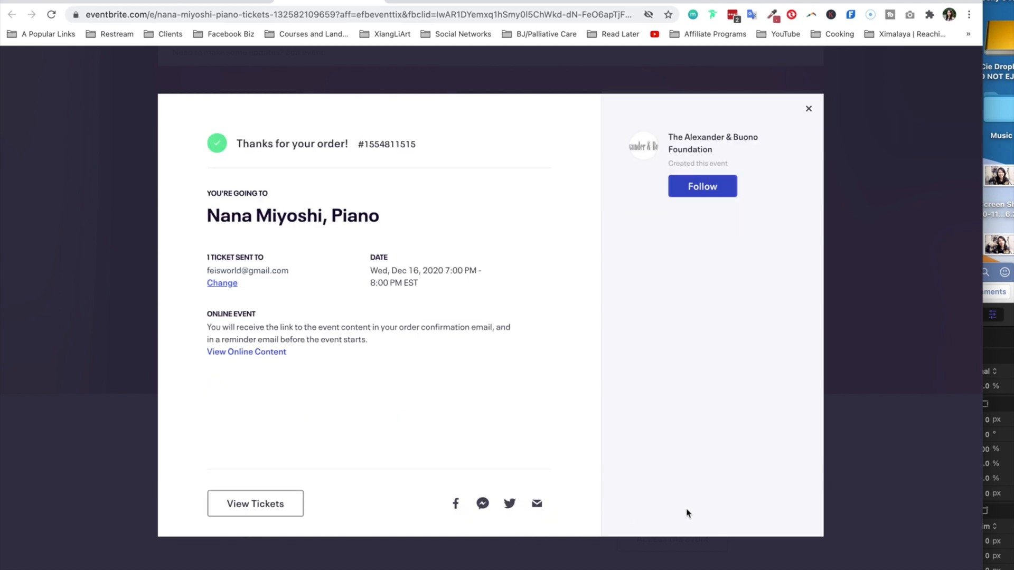
mouse_move(225, 239)
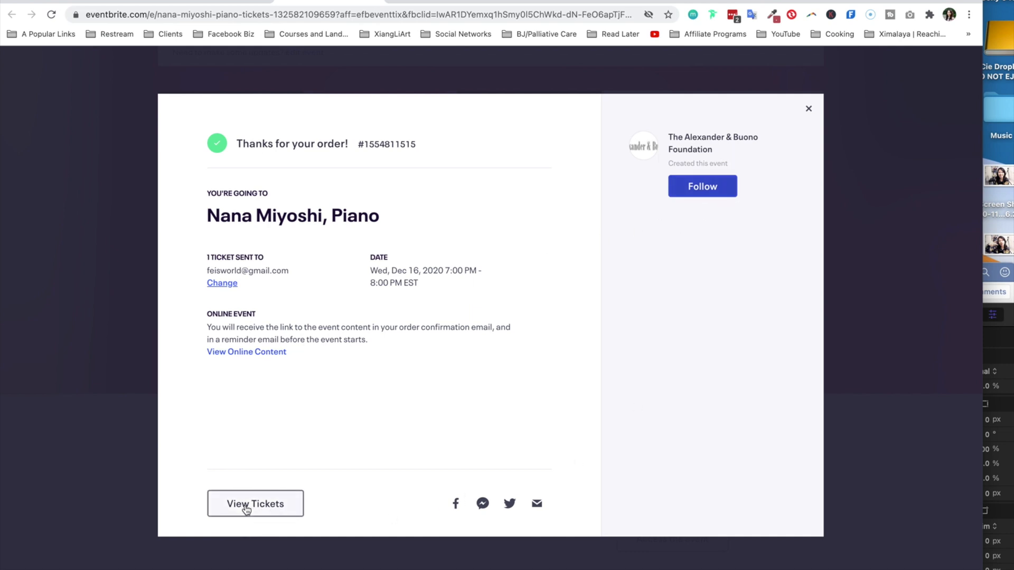
click(255, 504)
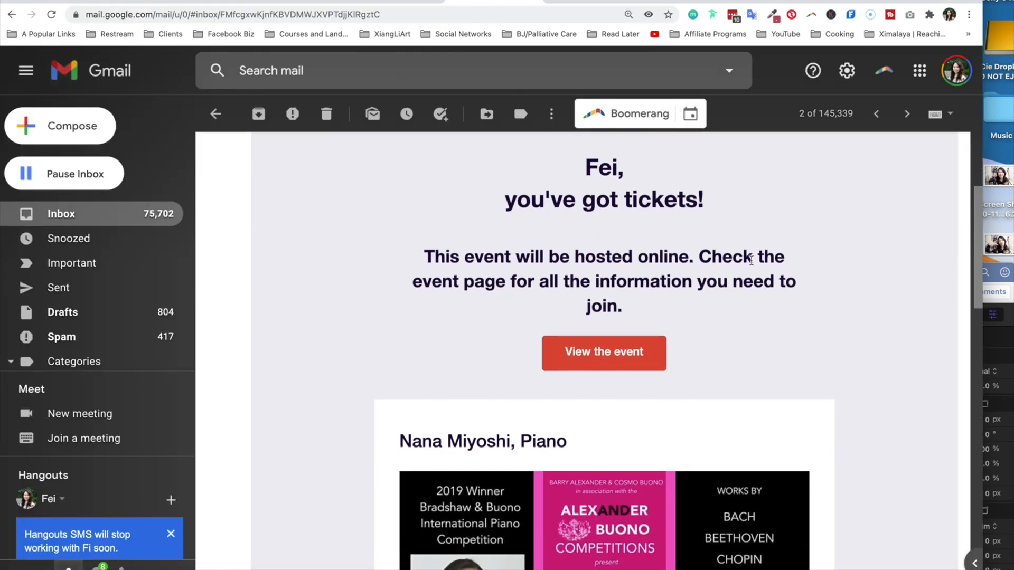
mouse_move(783, 423)
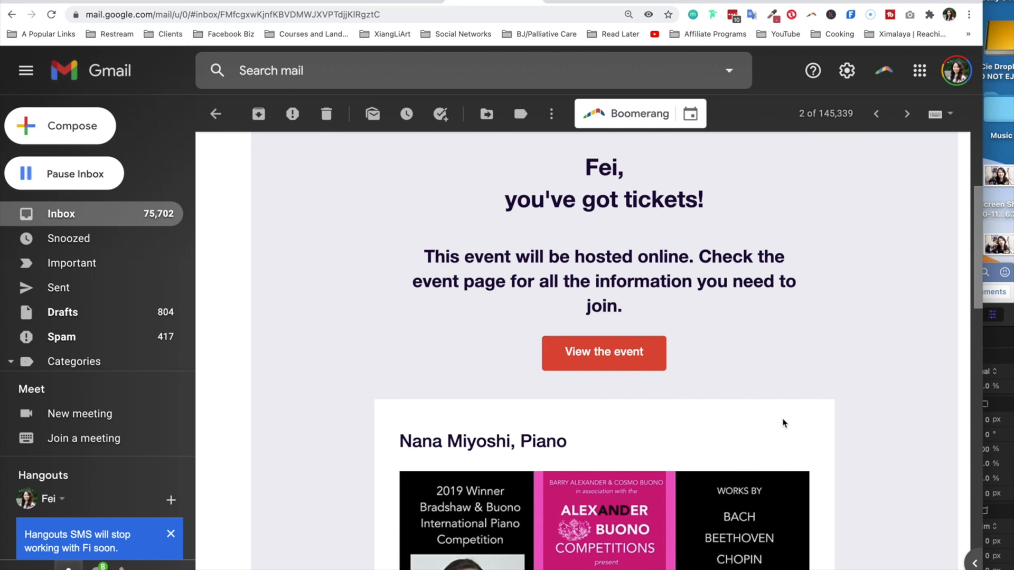
Scroll through Eventbrite's ticket confirmation email in Gmail
scroll(down, 3)
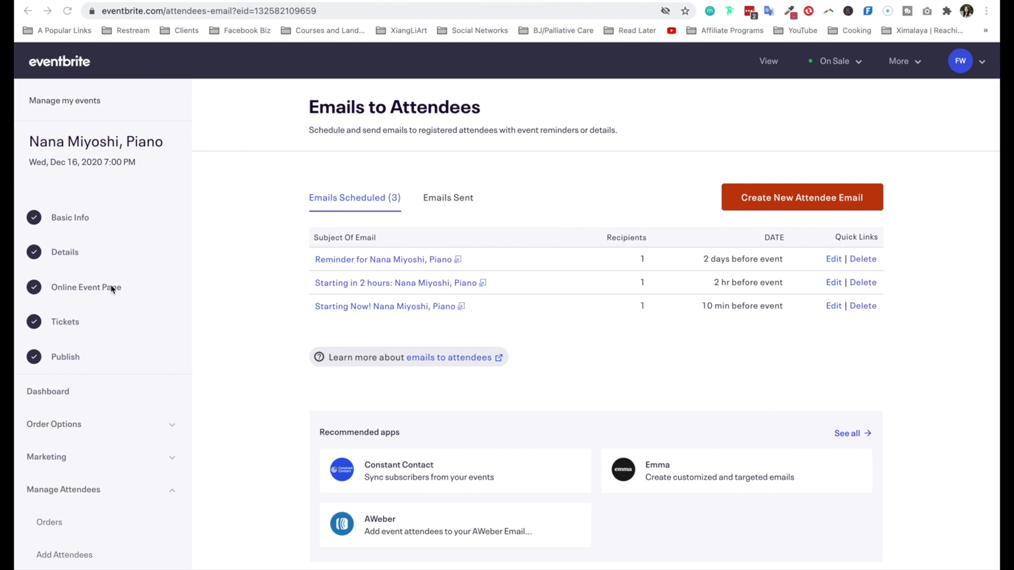
mouse_move(109, 290)
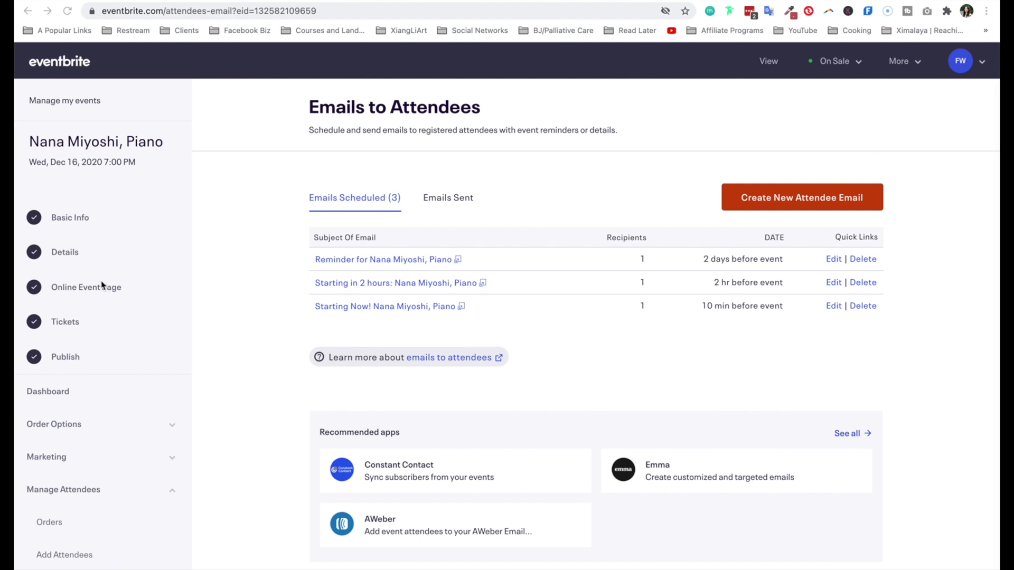
mouse_move(90, 287)
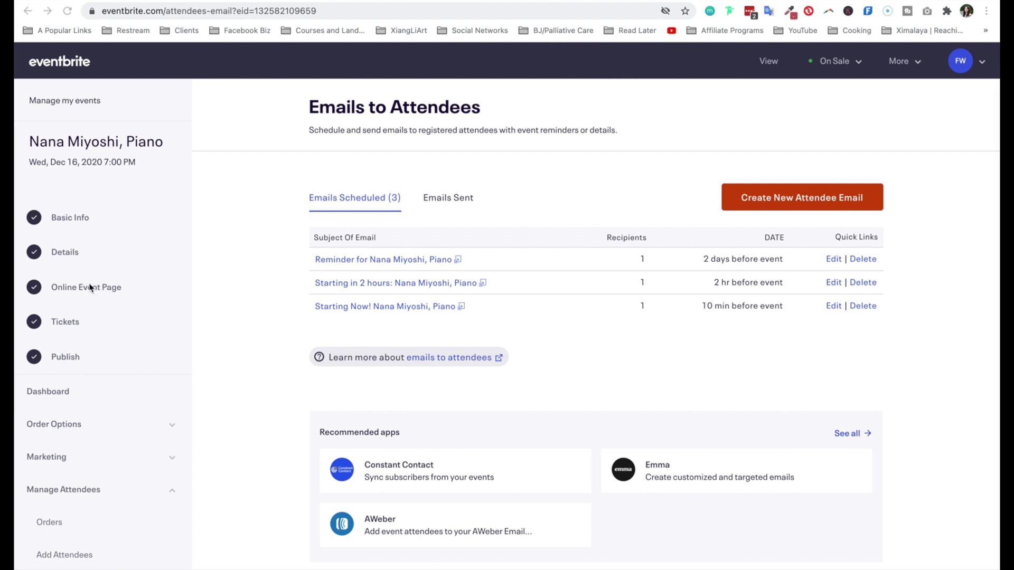
mouse_move(94, 288)
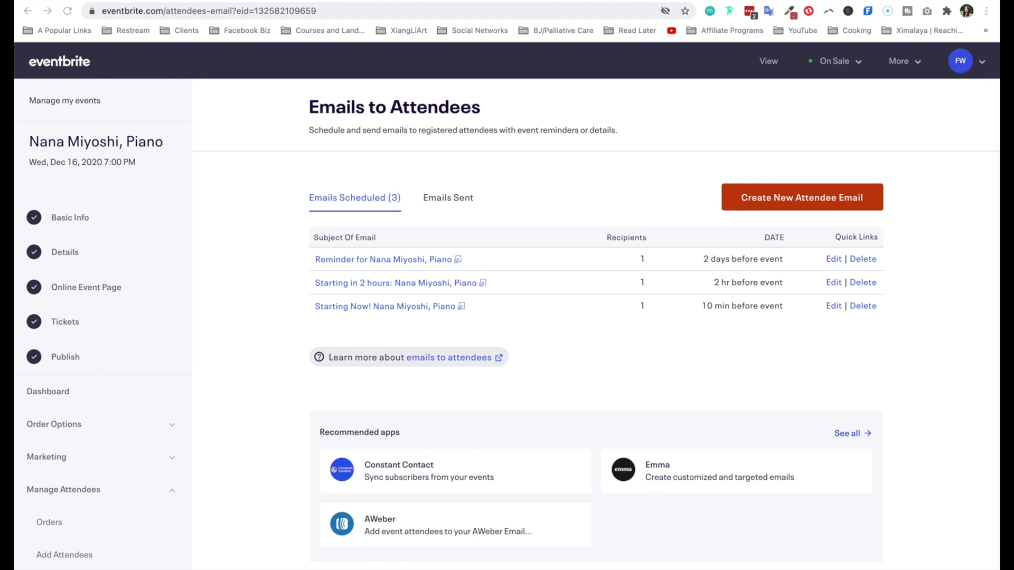
mouse_move(49, 113)
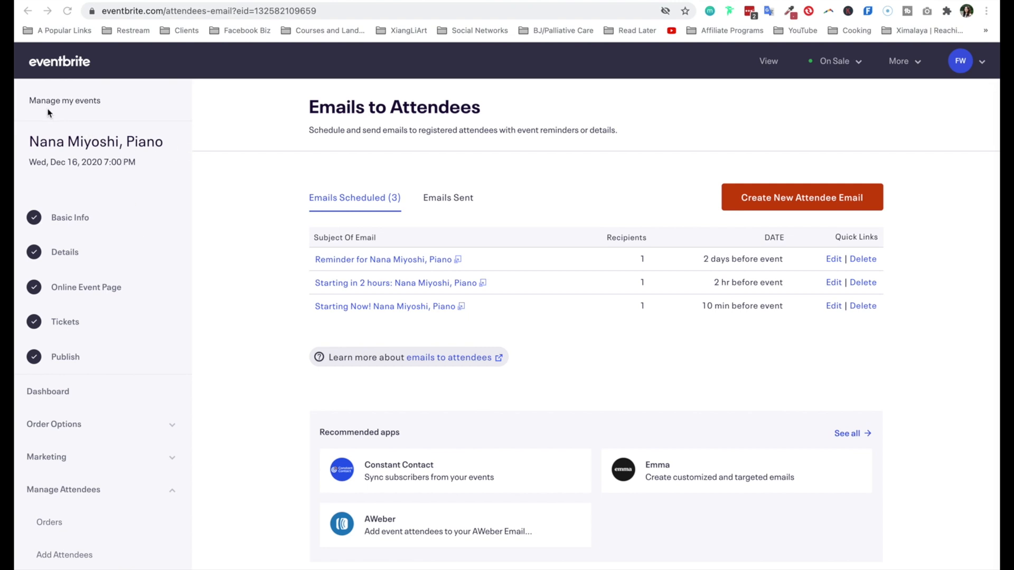
Scroll the Emails to Attendees page showing the three scheduled reminder emails
scroll(down, 3)
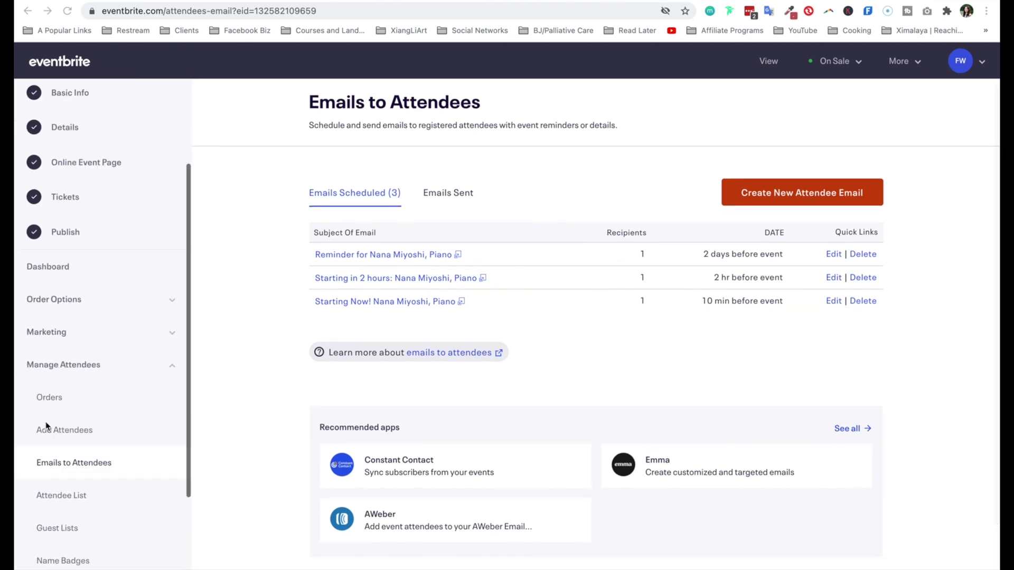
scroll(down, 3)
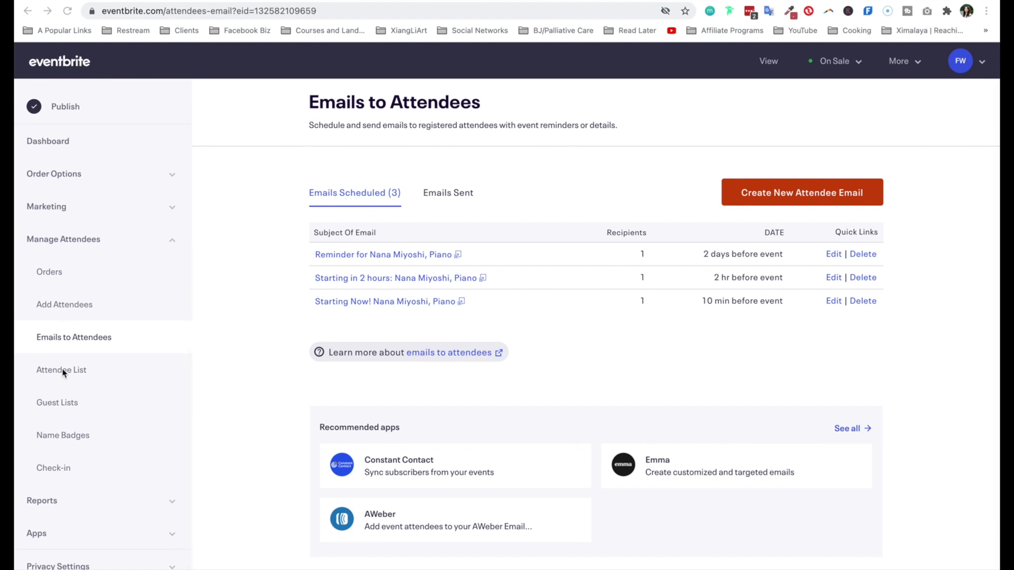
mouse_move(103, 303)
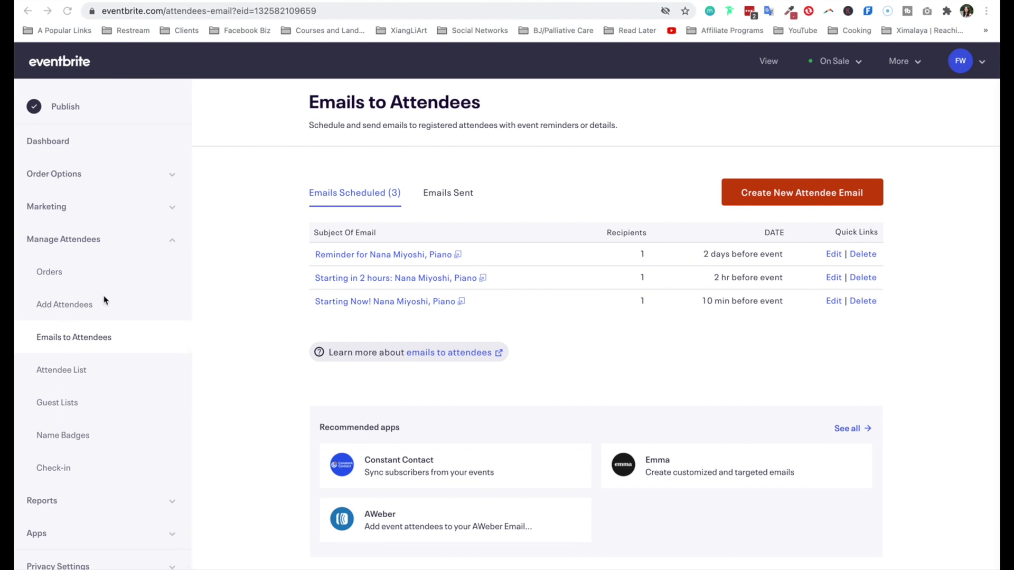
mouse_move(78, 223)
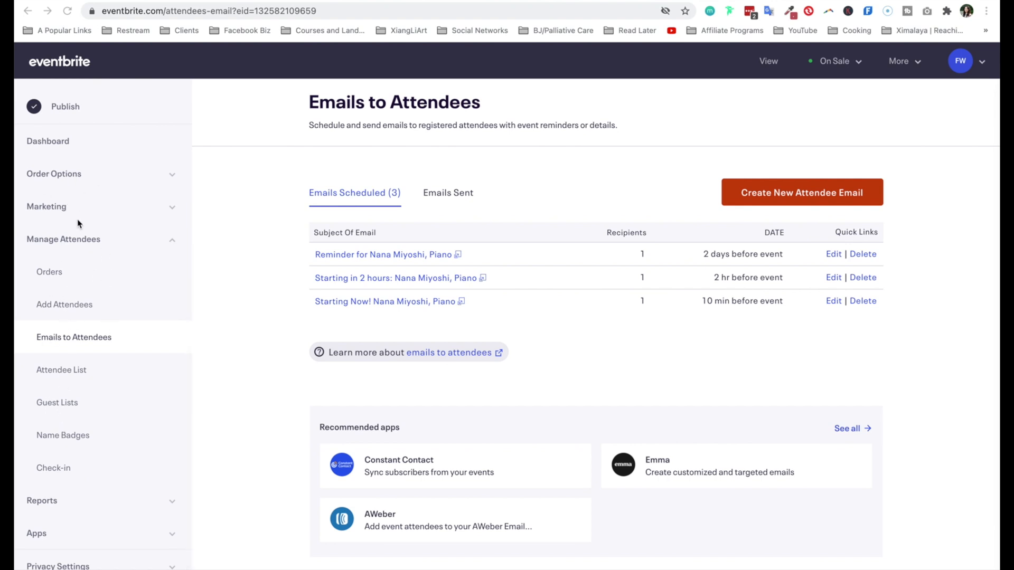
mouse_move(134, 301)
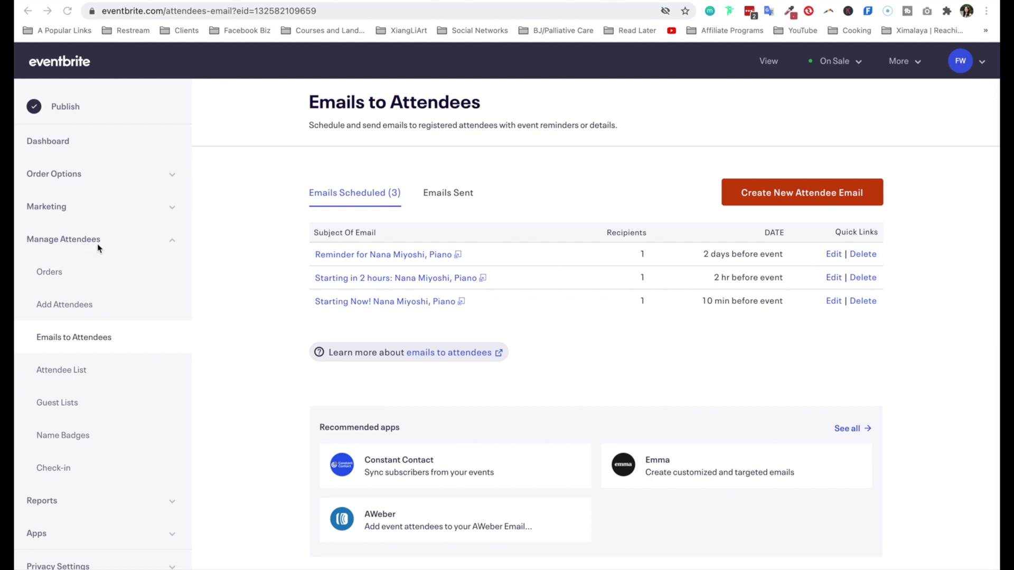
mouse_move(54, 348)
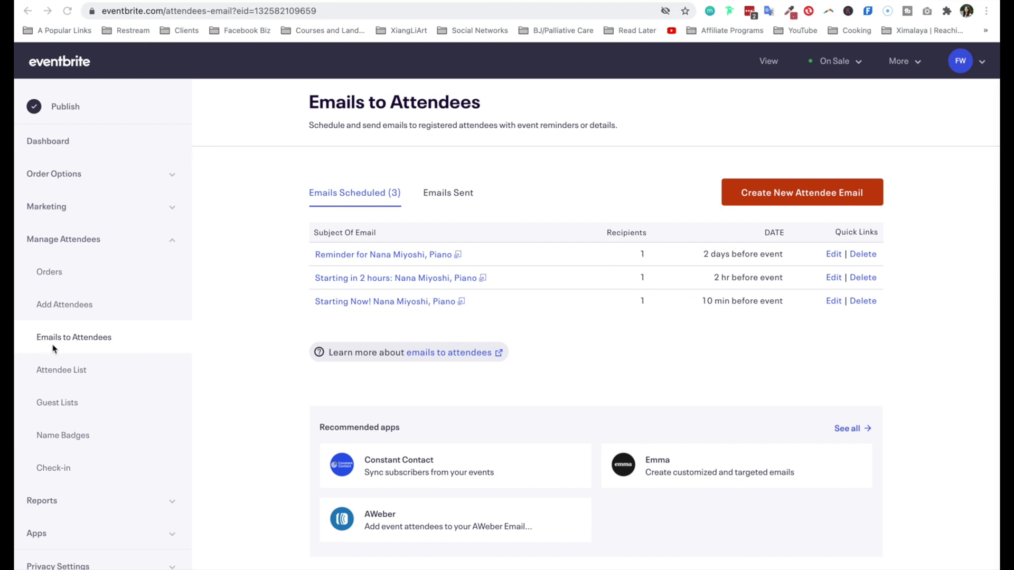
mouse_move(154, 343)
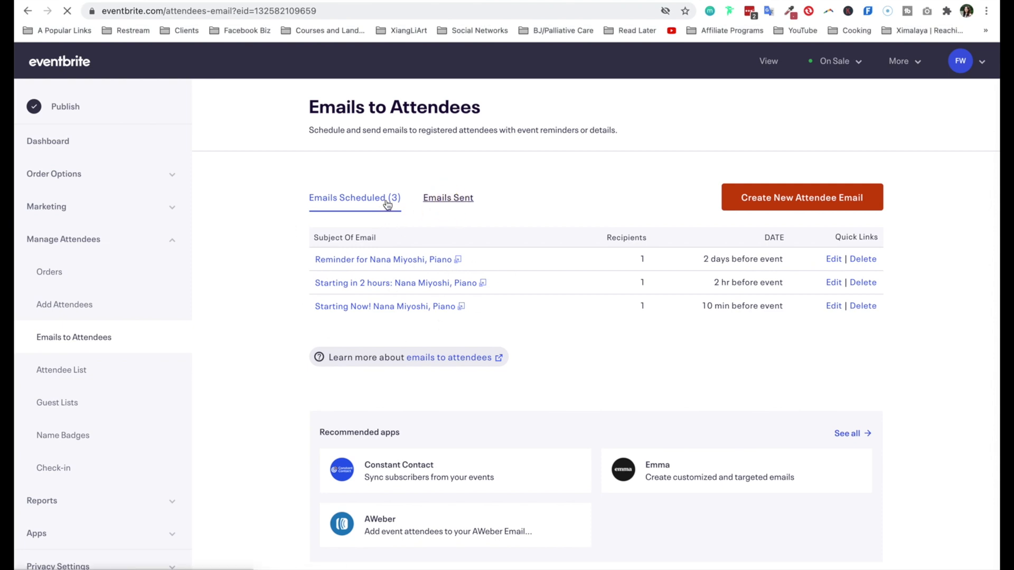
click(447, 198)
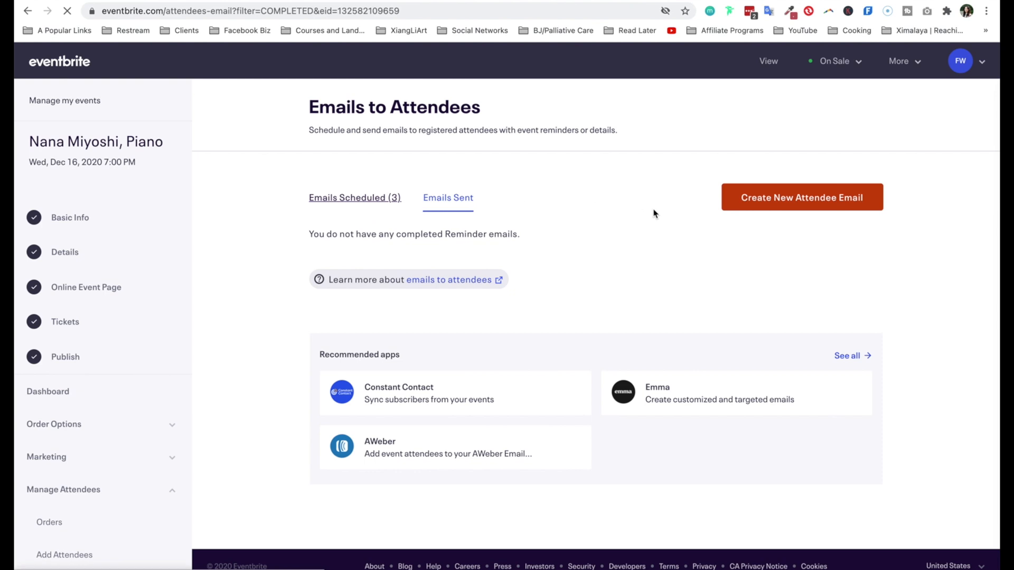
click(354, 197)
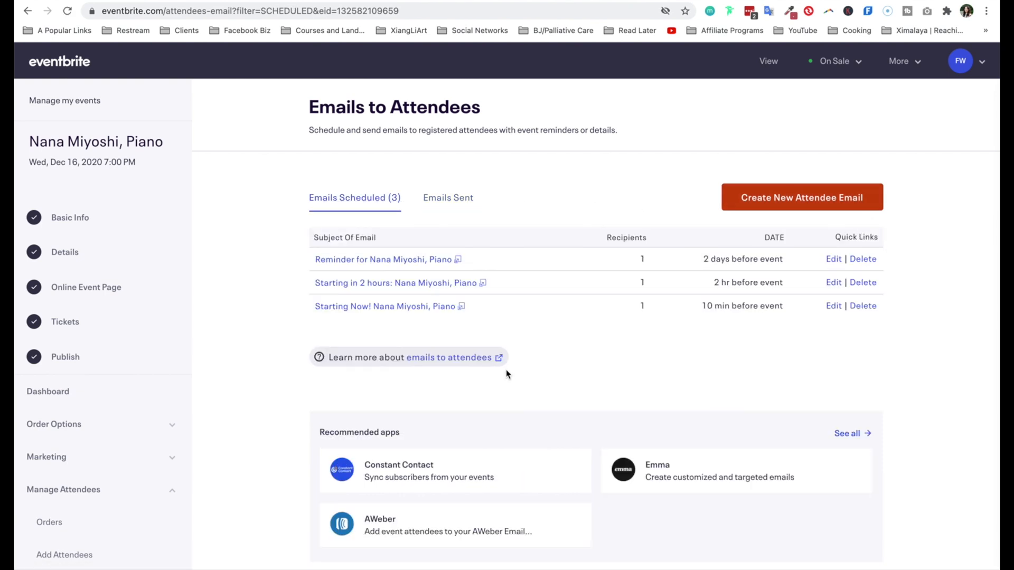
mouse_move(516, 337)
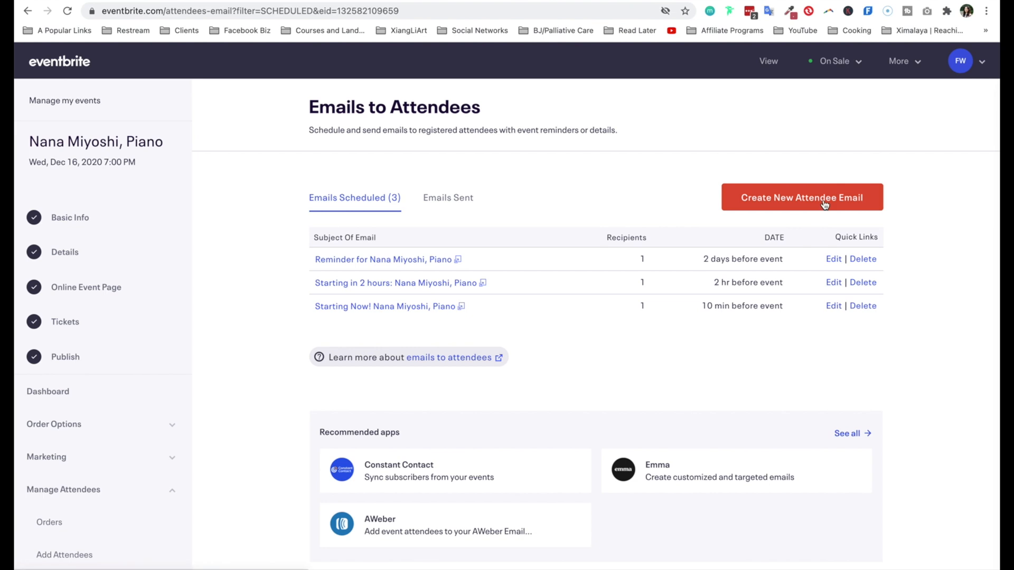
Create a new attendee email to All Attendees and select its default subject line
click(802, 197)
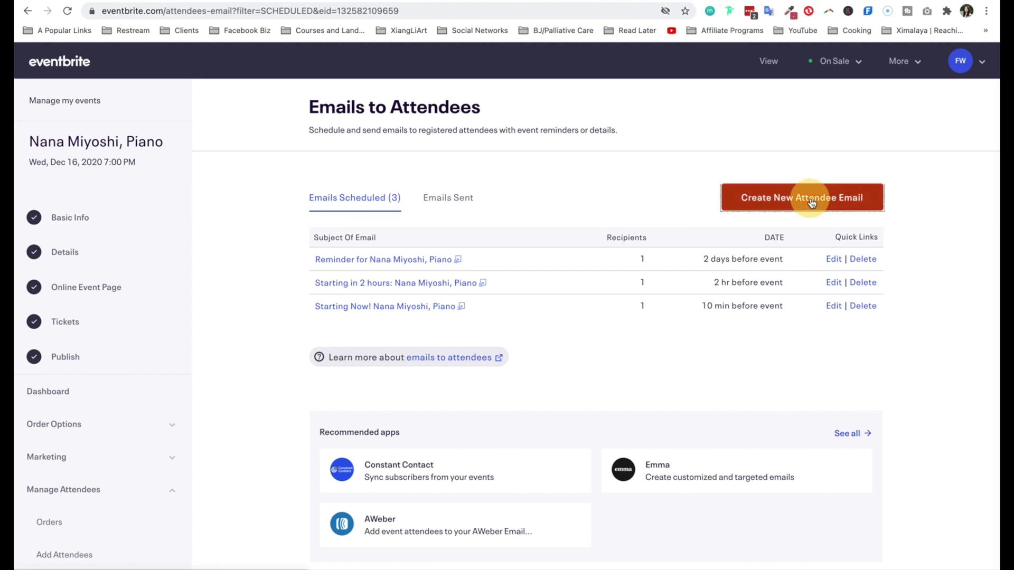
click(802, 197)
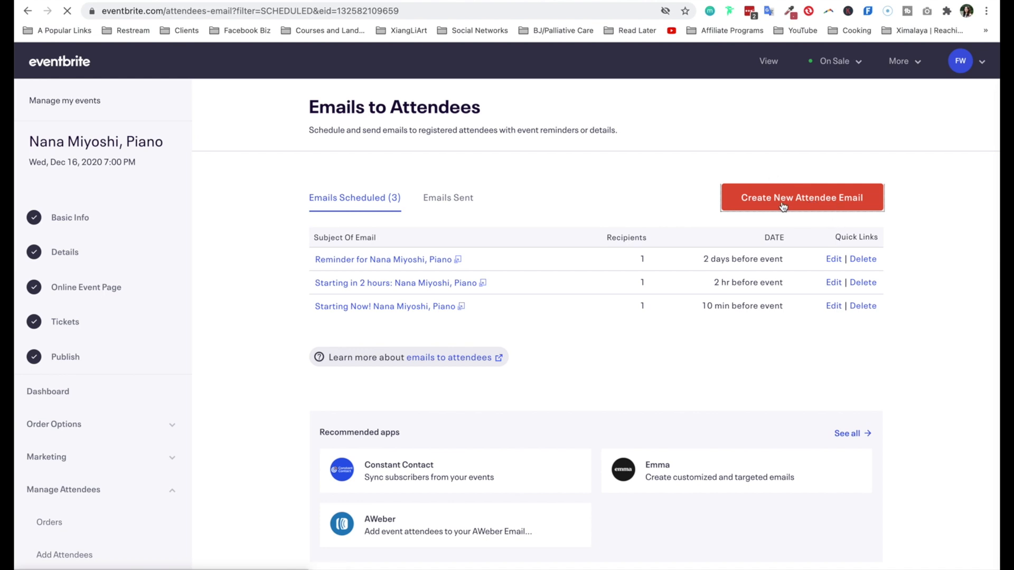
click(802, 197)
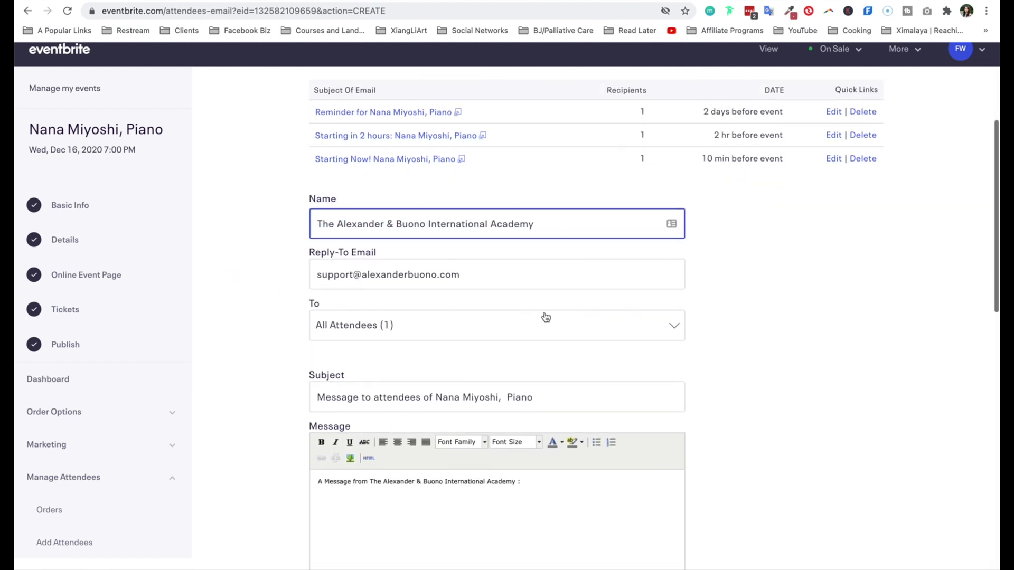
click(496, 325)
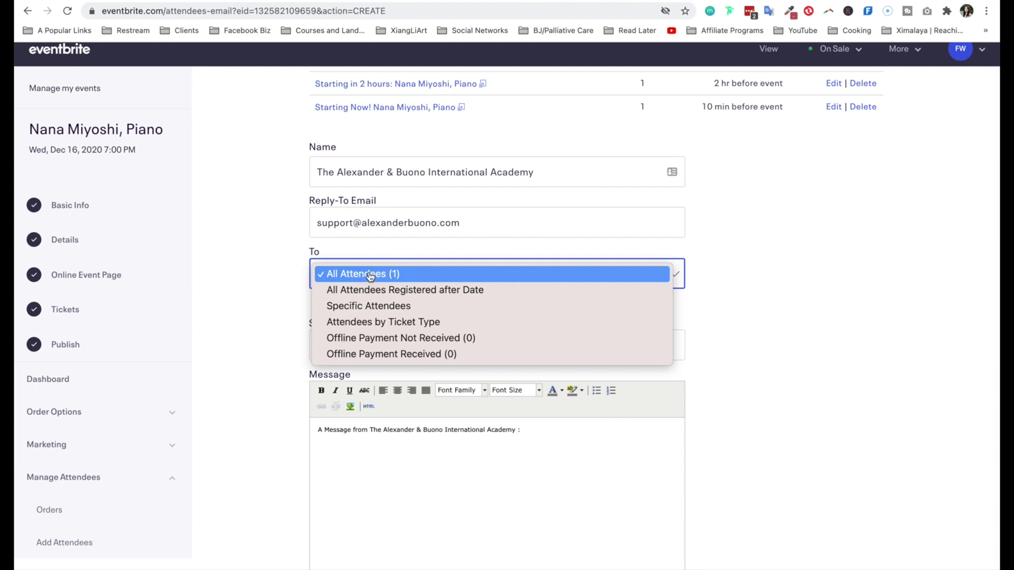
mouse_move(570, 281)
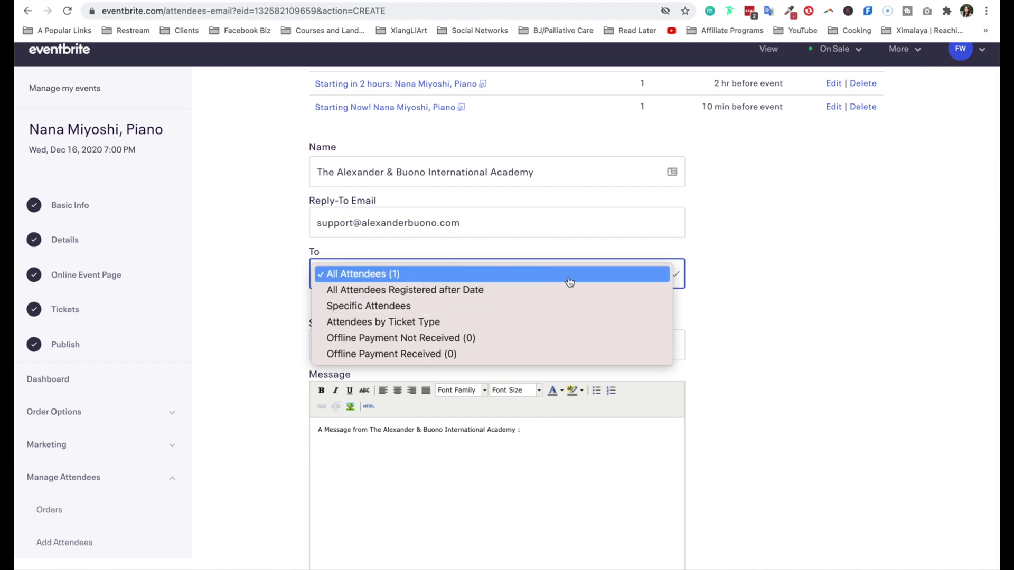
mouse_move(573, 294)
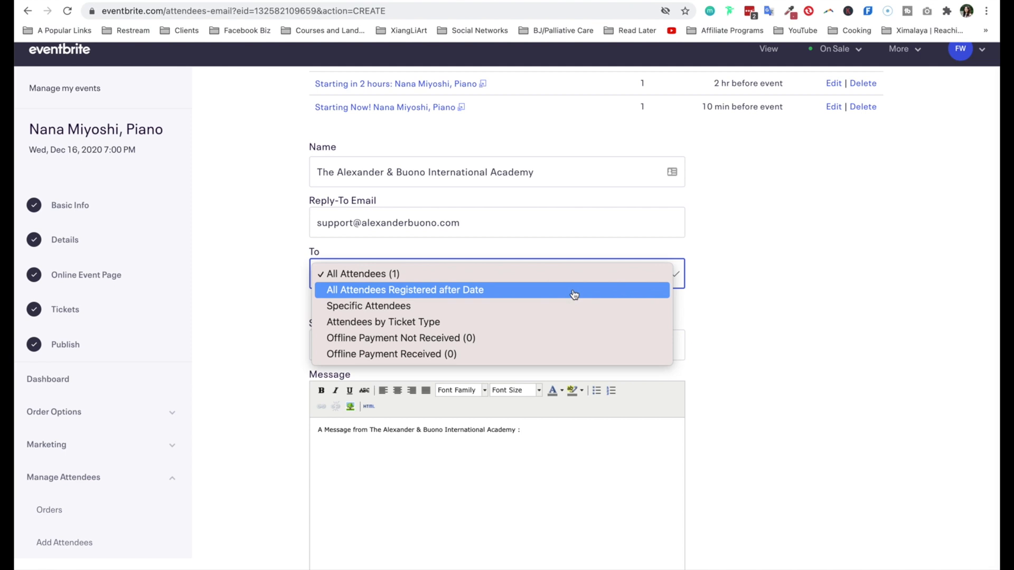
mouse_move(579, 305)
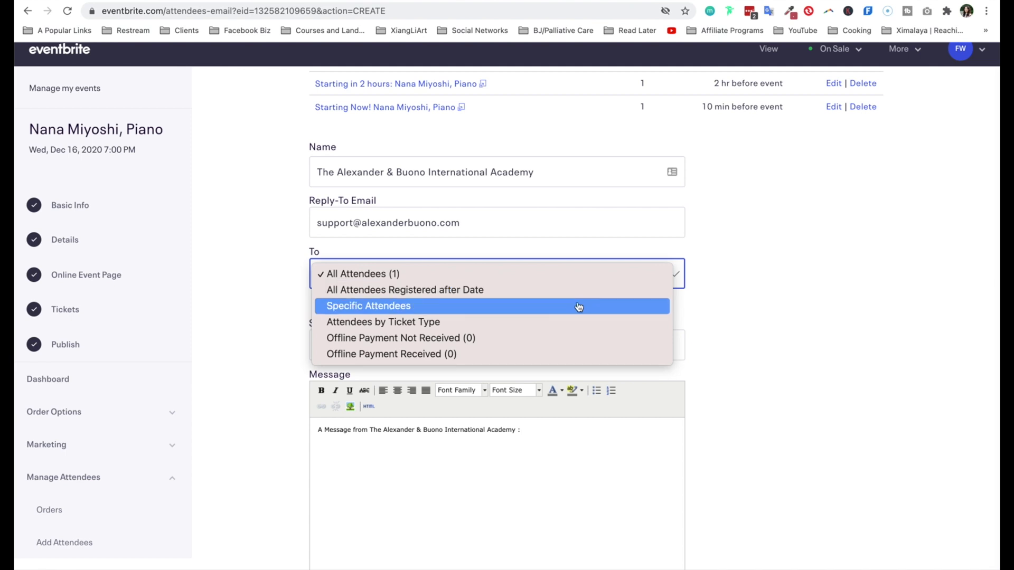
mouse_move(582, 323)
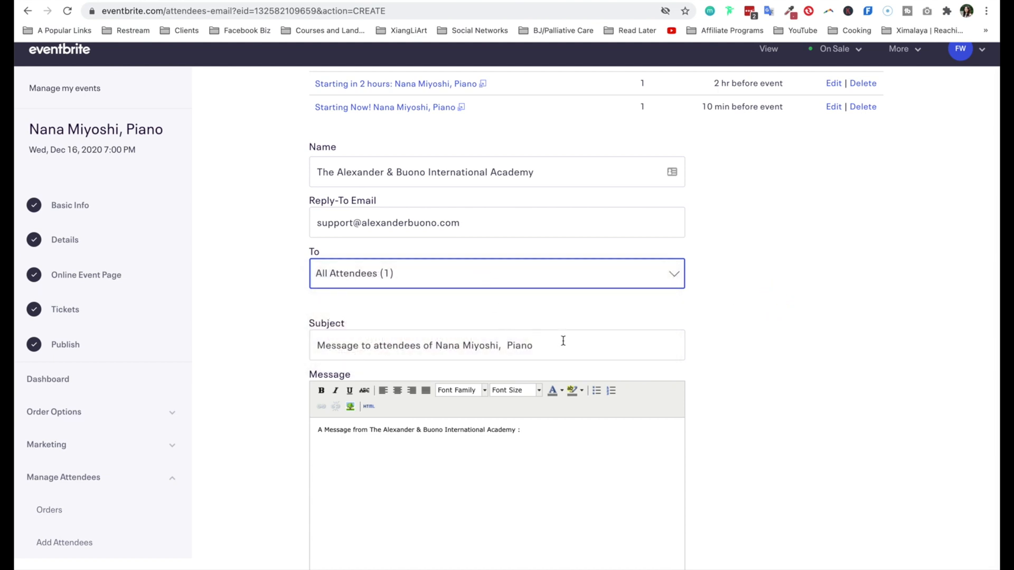
triple_click(424, 345)
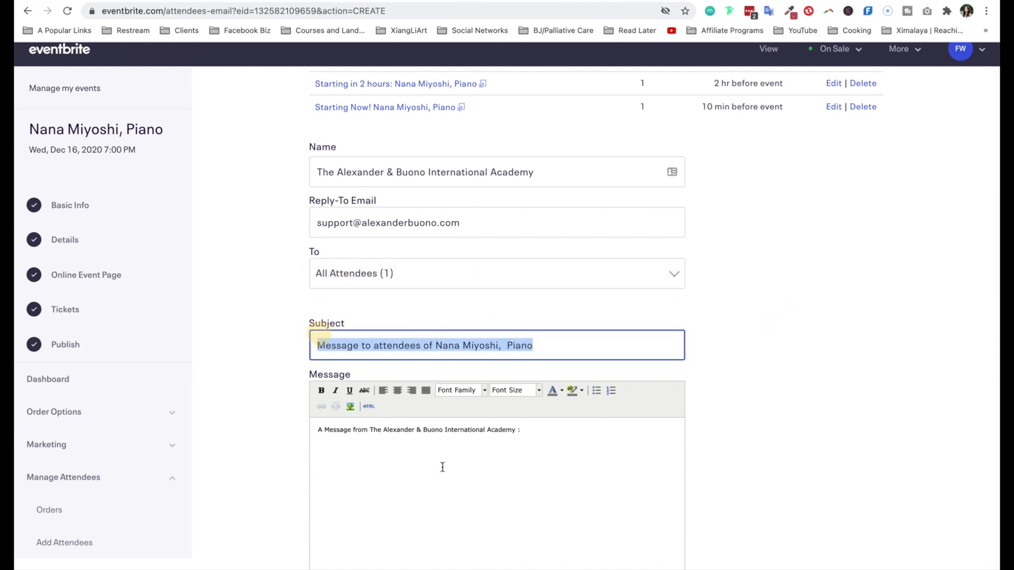
scroll(down, 3)
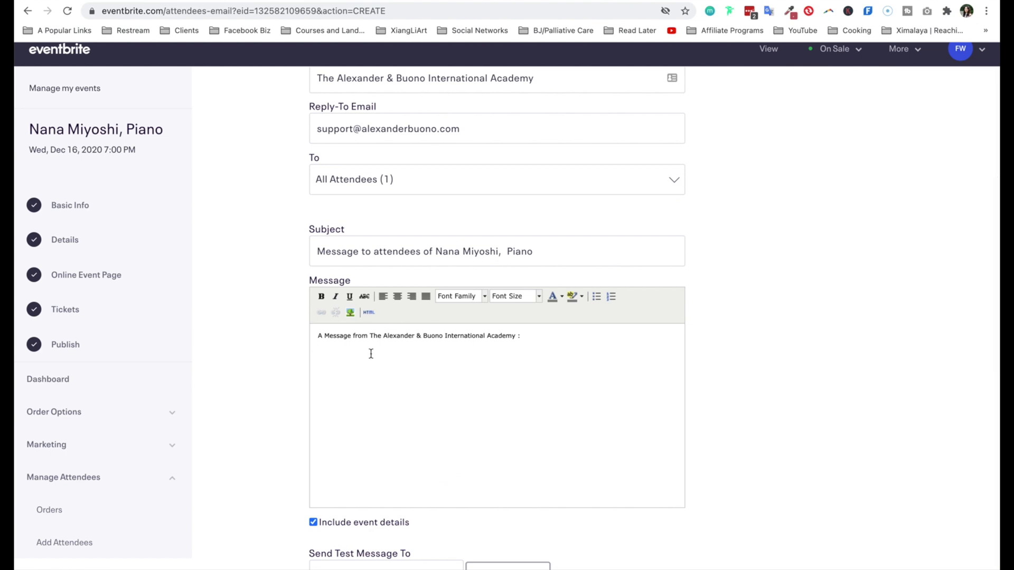
mouse_move(331, 283)
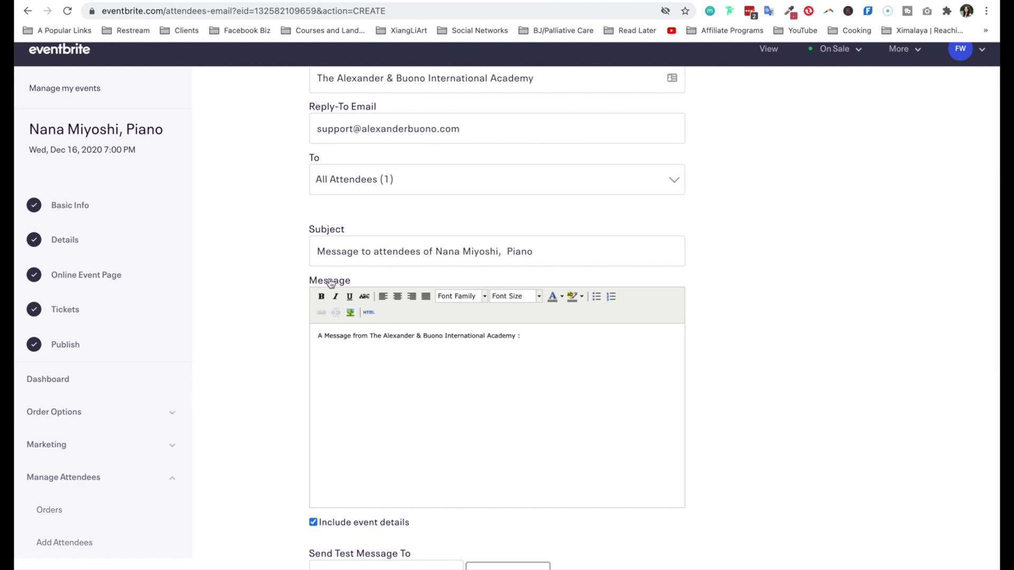
mouse_move(353, 383)
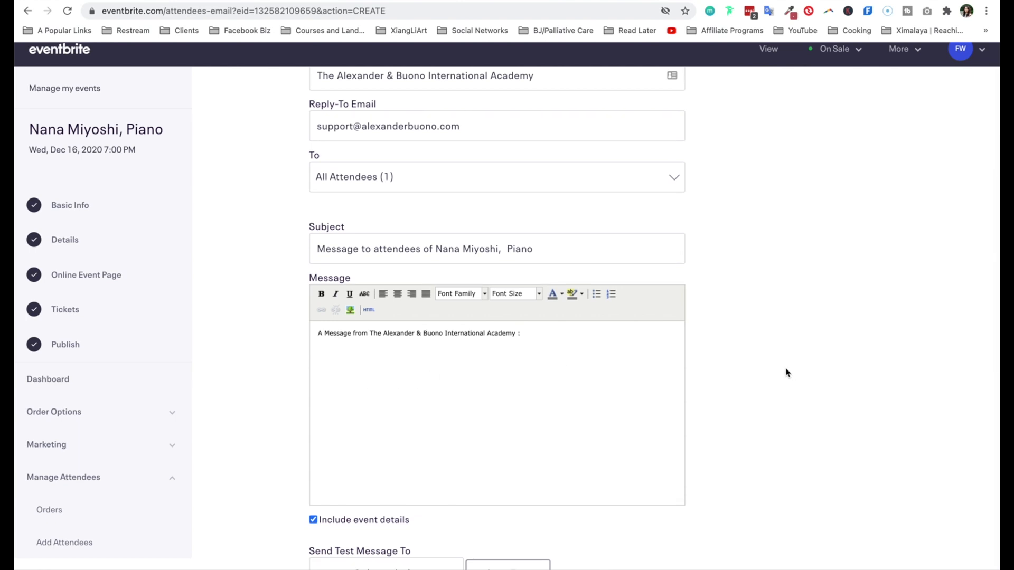
scroll(down, 3)
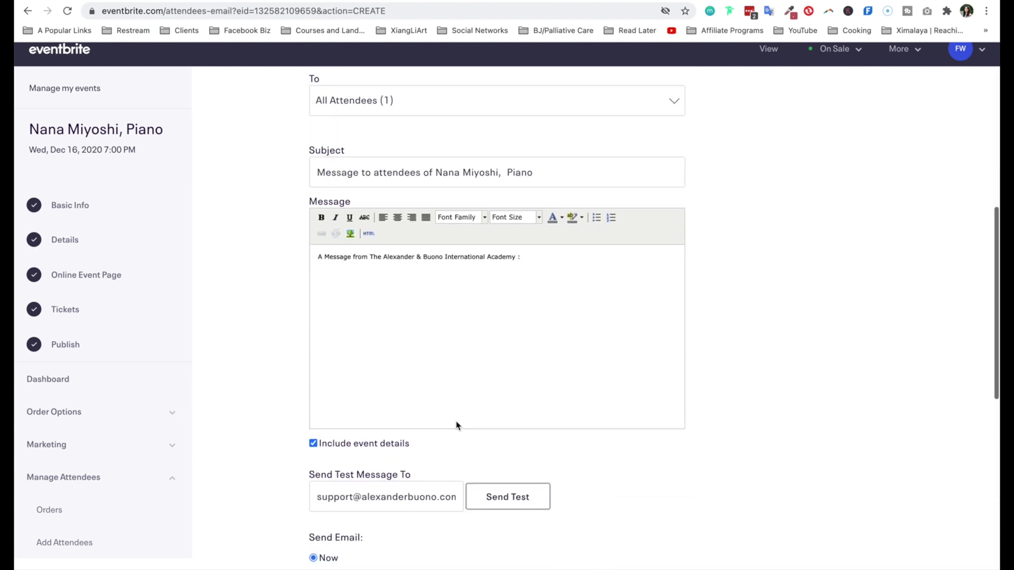
scroll(down, 3)
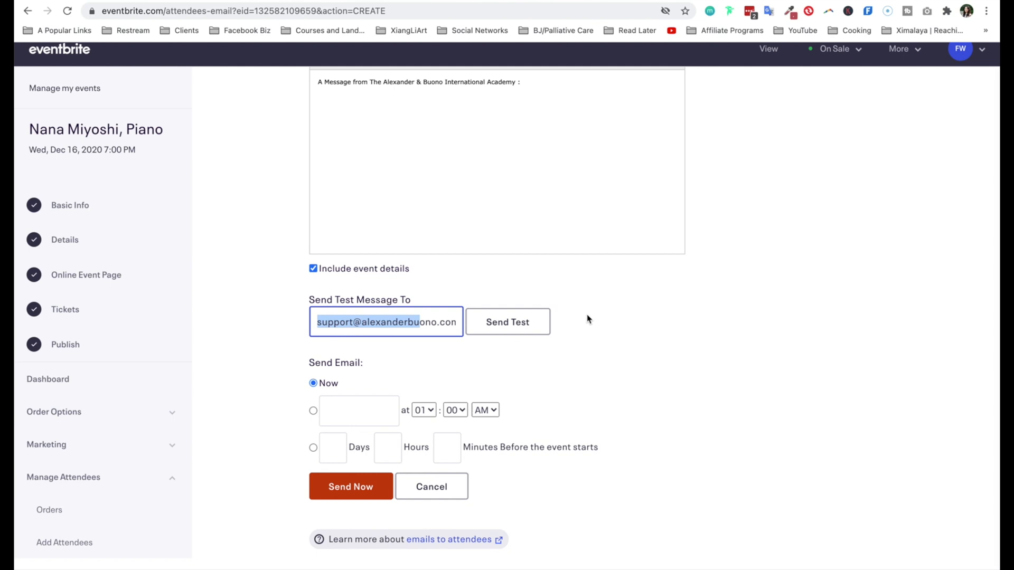
scroll(down, 3)
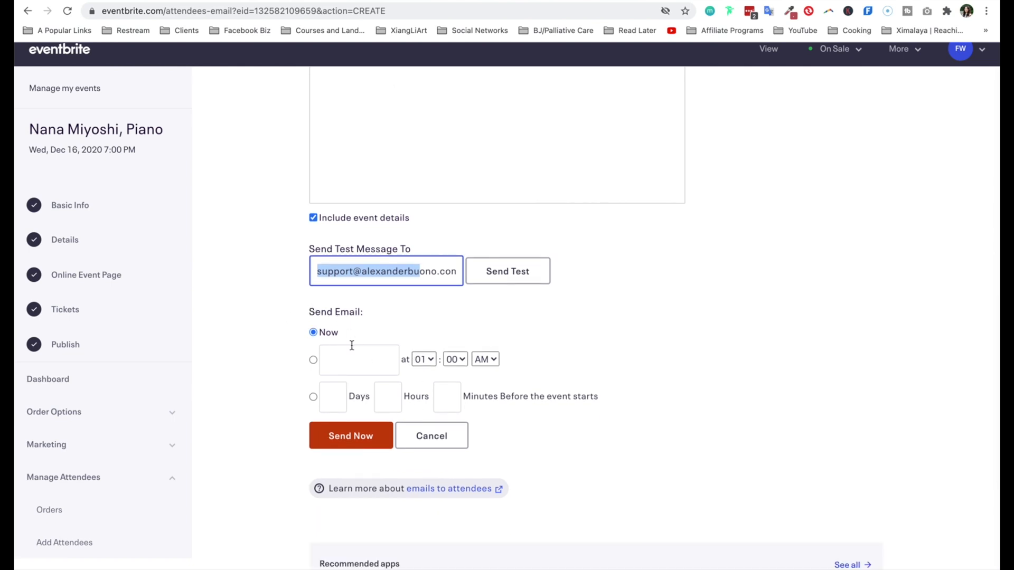
mouse_move(317, 391)
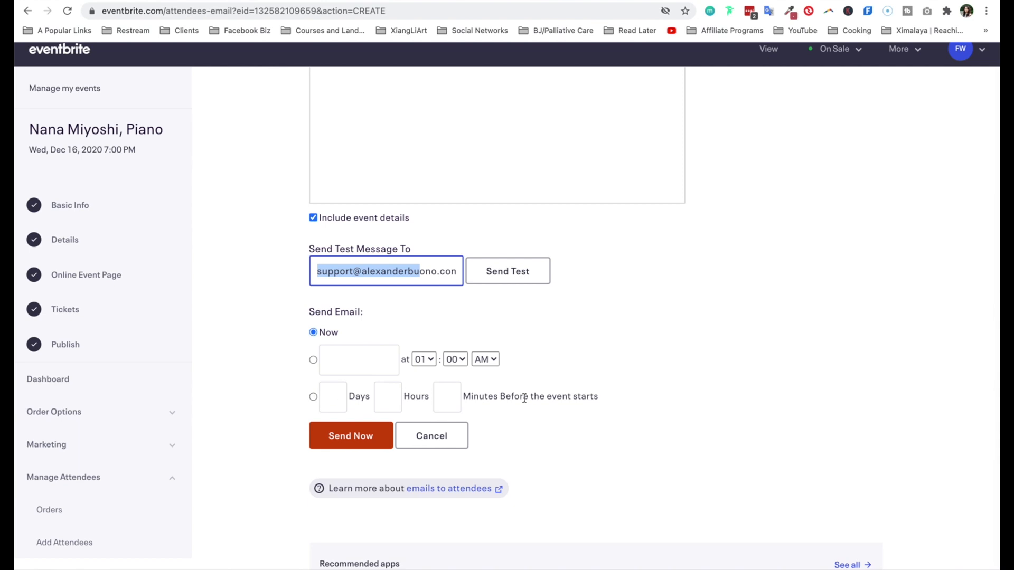
scroll(down, 3)
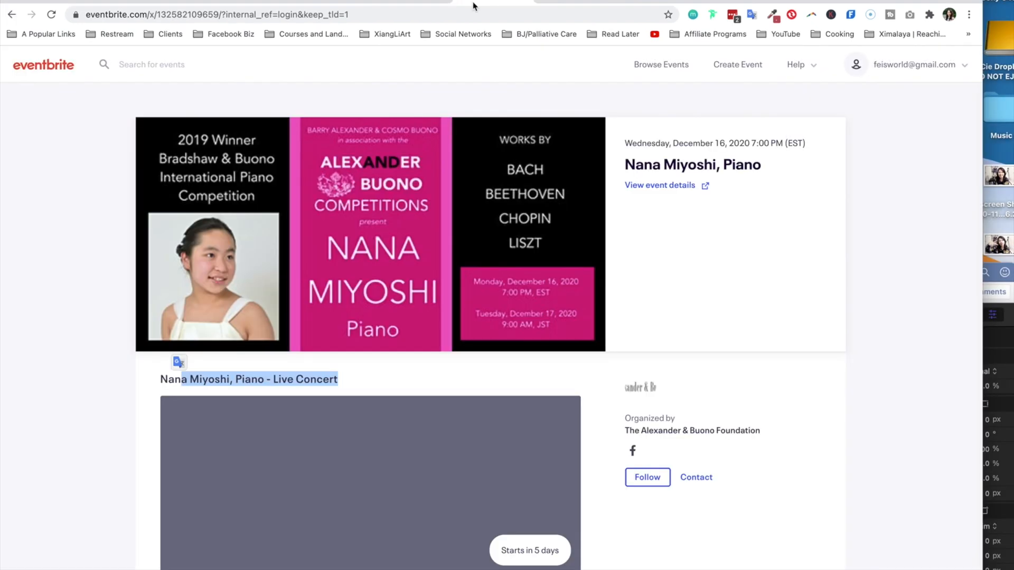
mouse_move(798, 210)
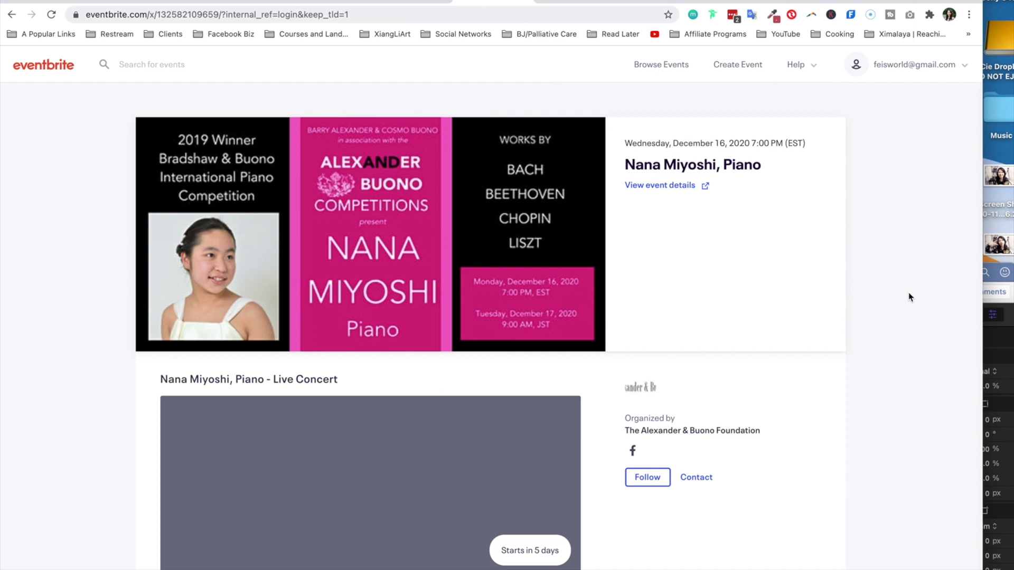
mouse_move(910, 297)
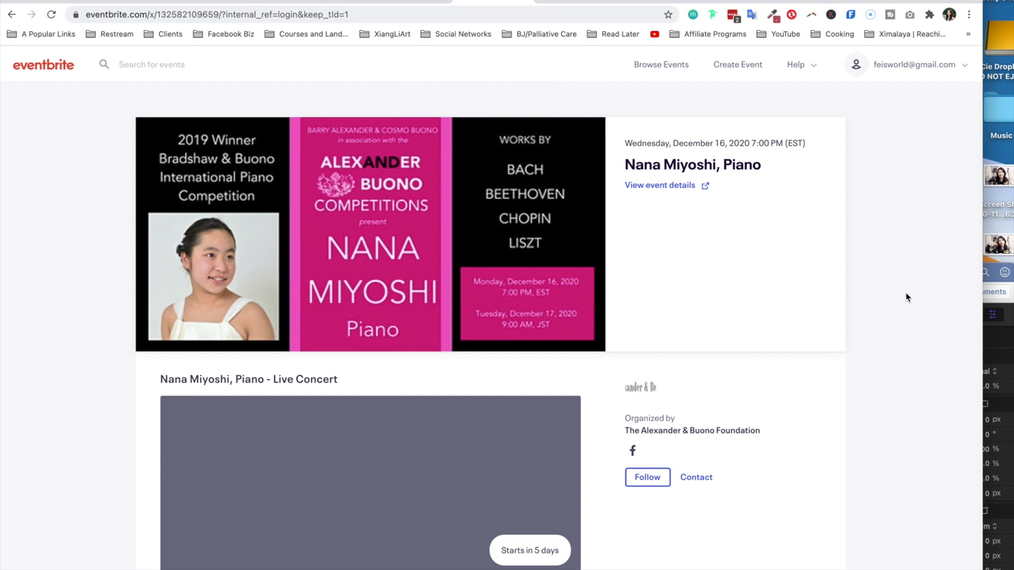